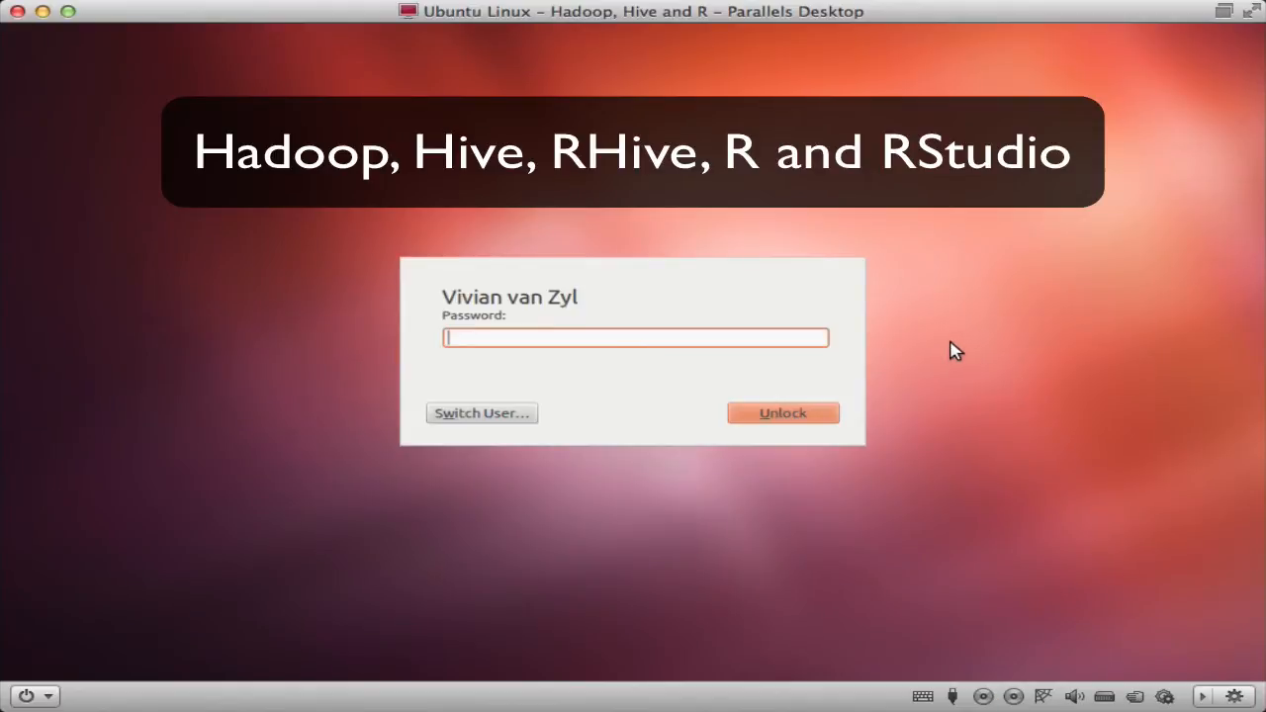
mouse_move(706, 336)
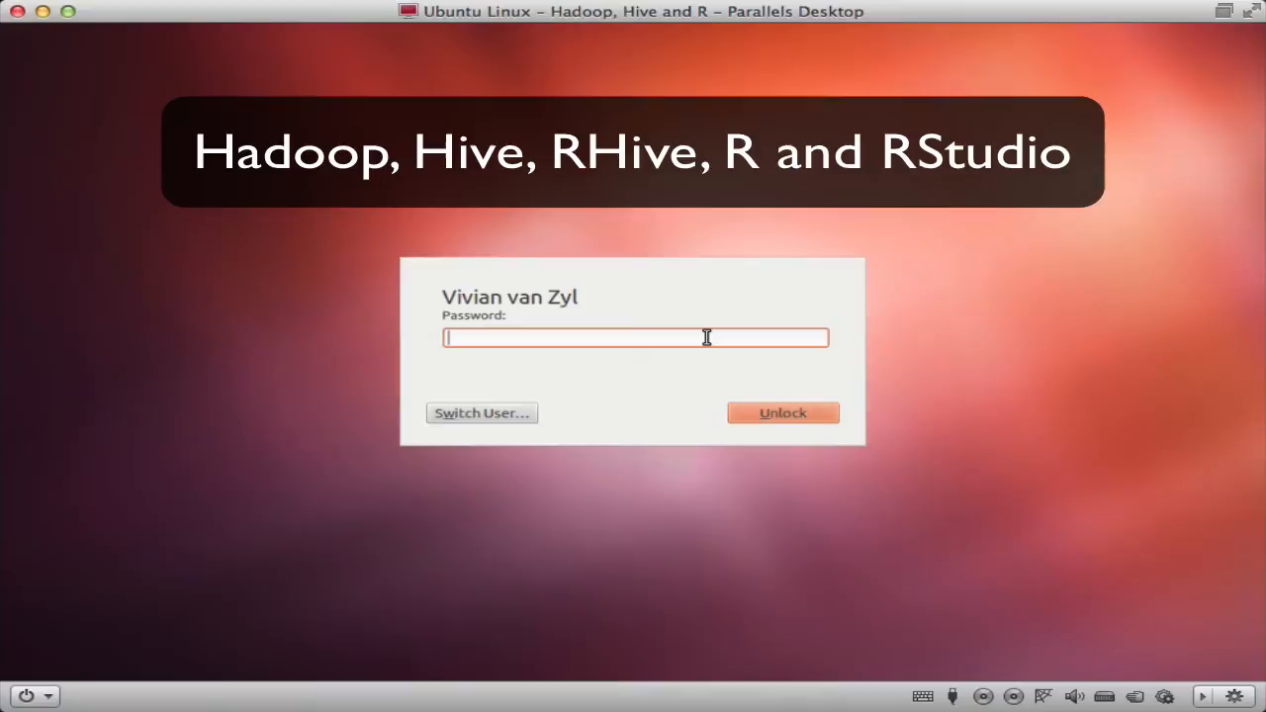
- Enter the account password in the Ubuntu login screen
text(password)
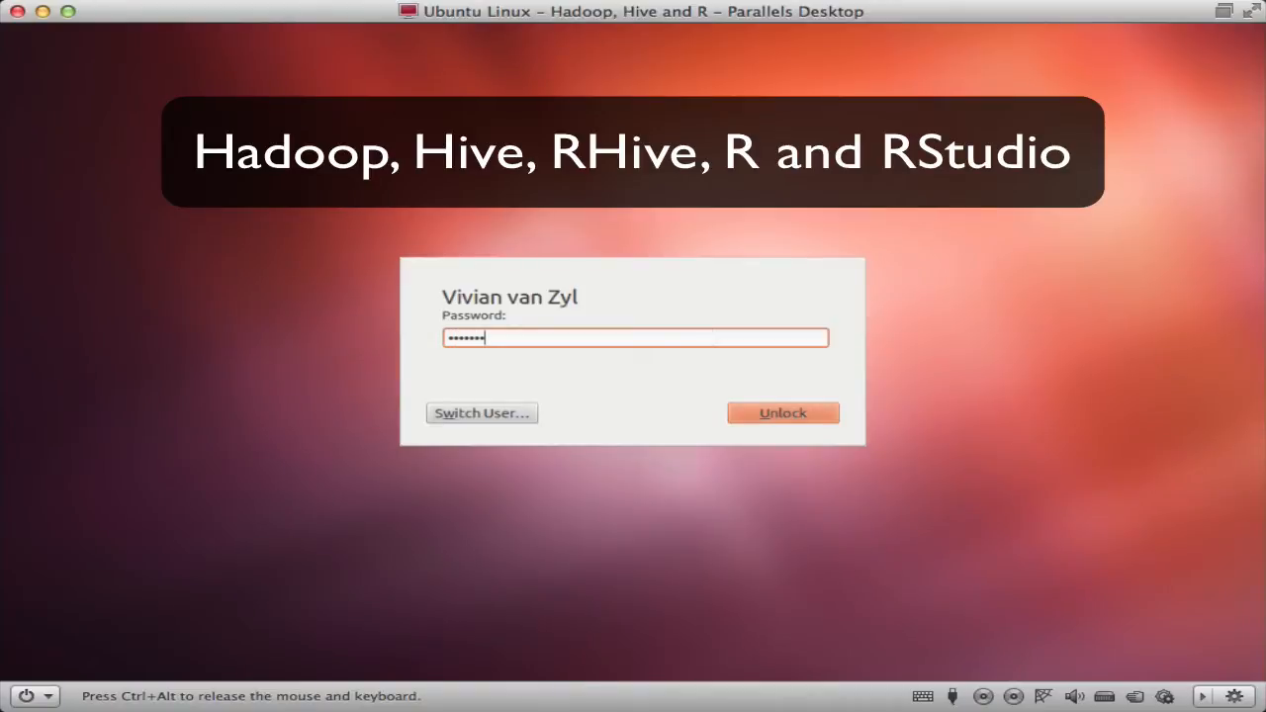
- Unlock the session and launch a Terminal window from the Dash
click(783, 413)
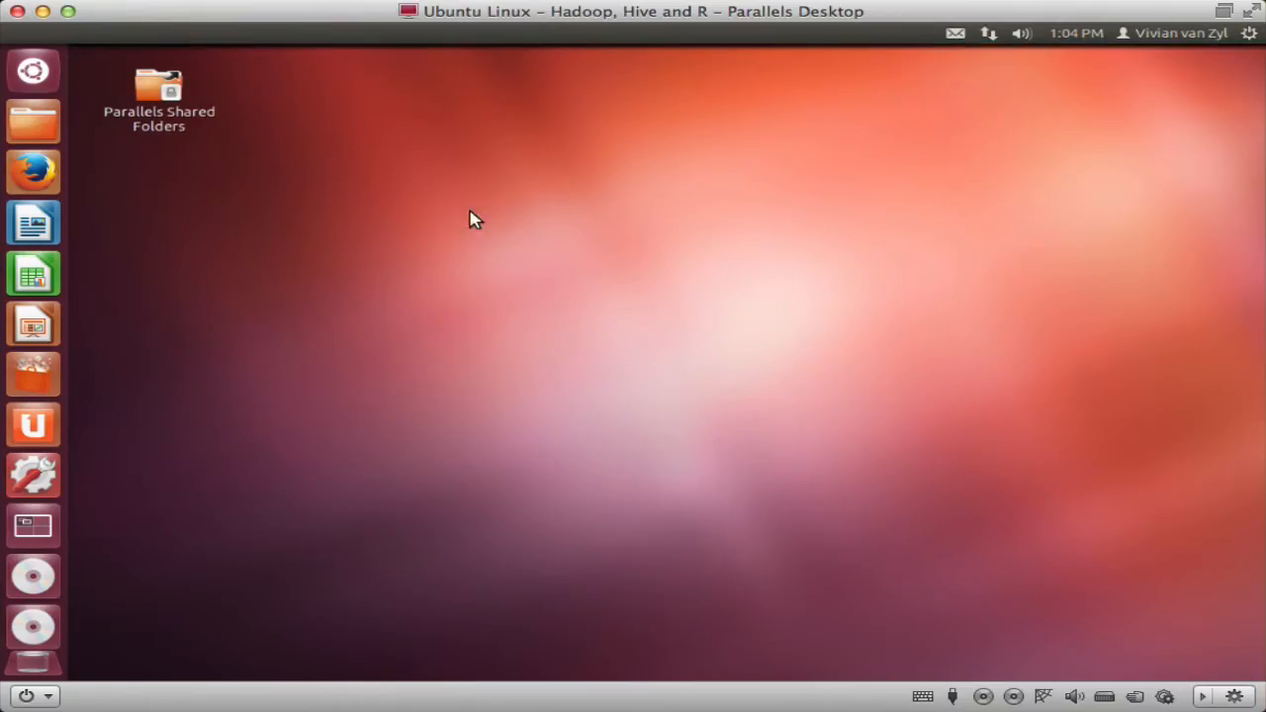
mouse_move(455, 170)
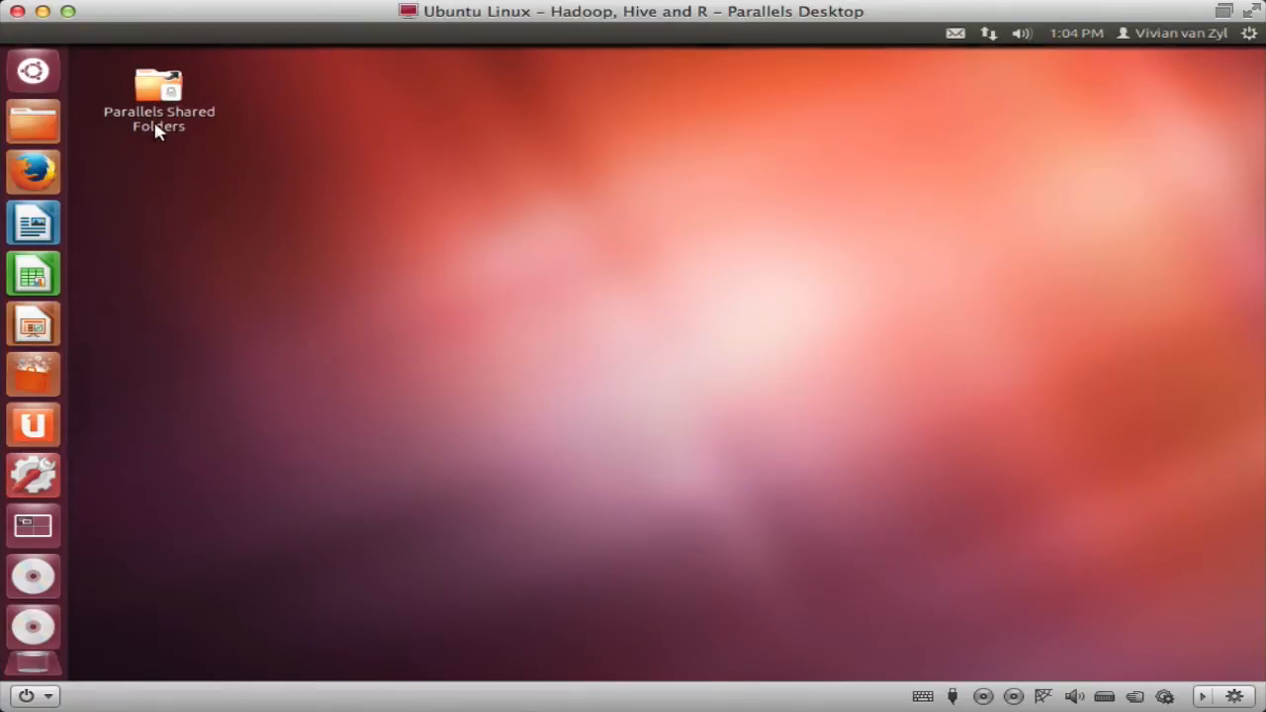
click(31, 71)
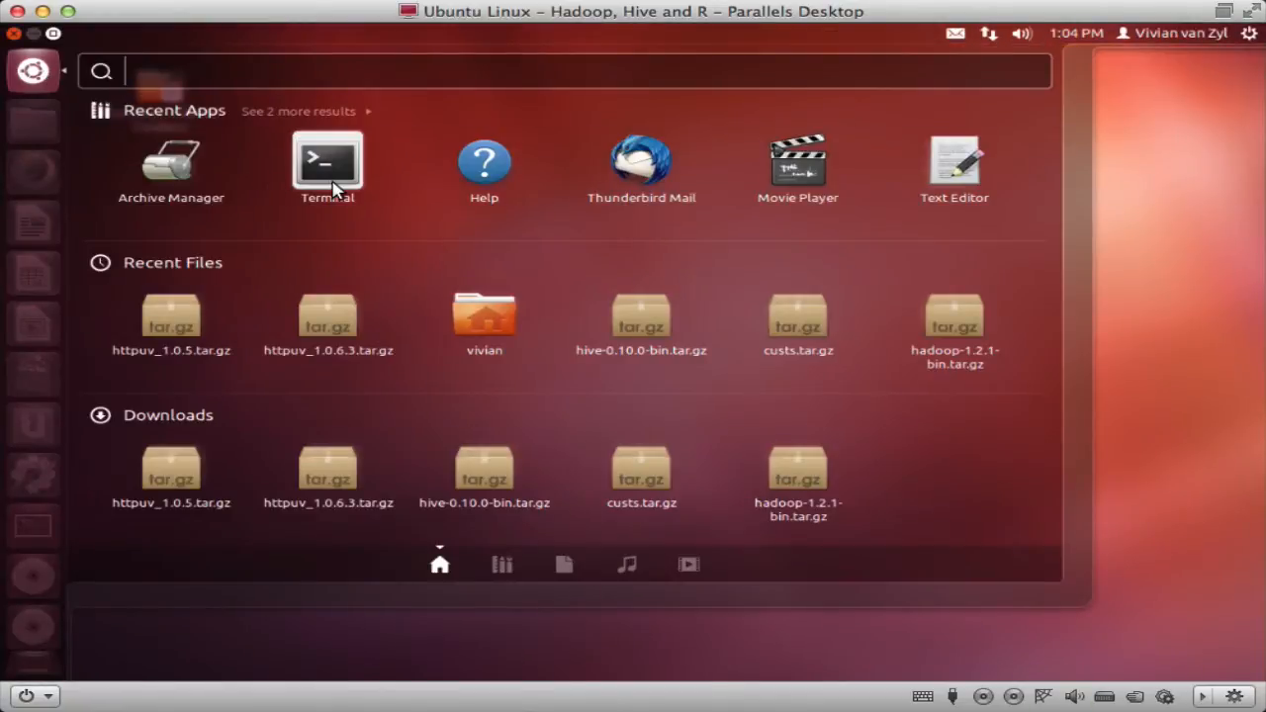
click(326, 162)
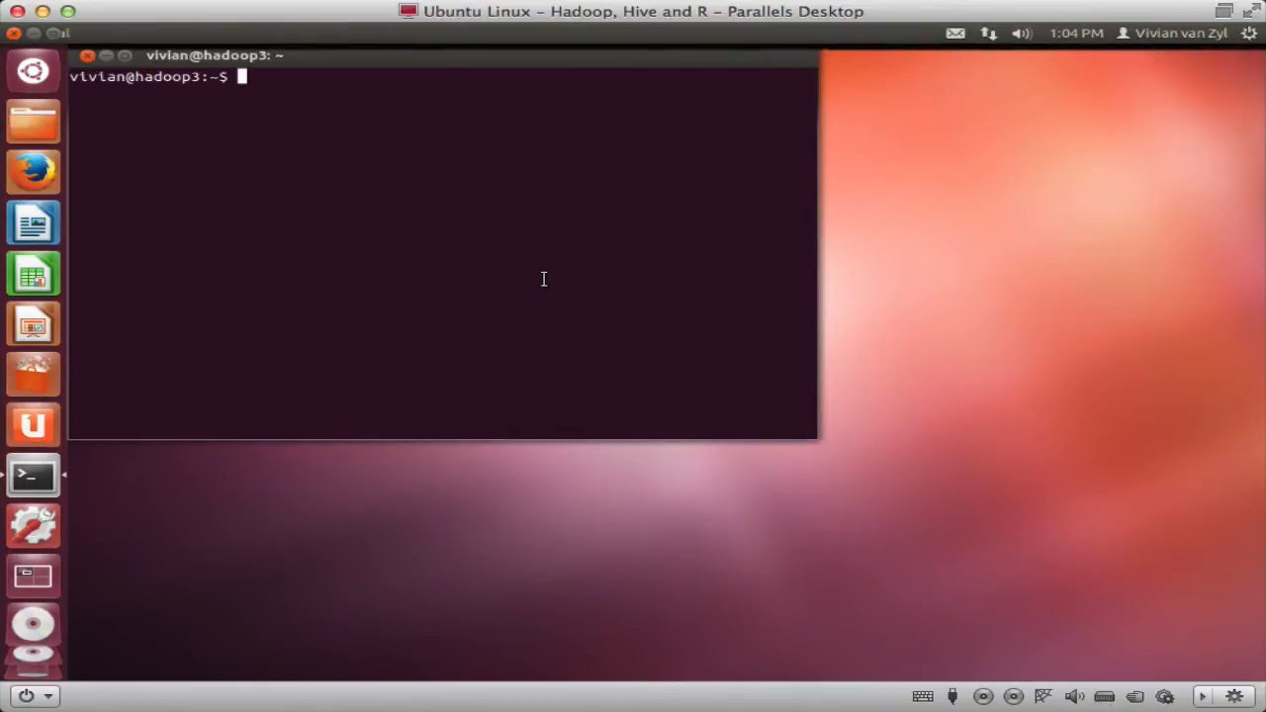
- Switch the shell to the Hadoop user account with its password
text(exit)
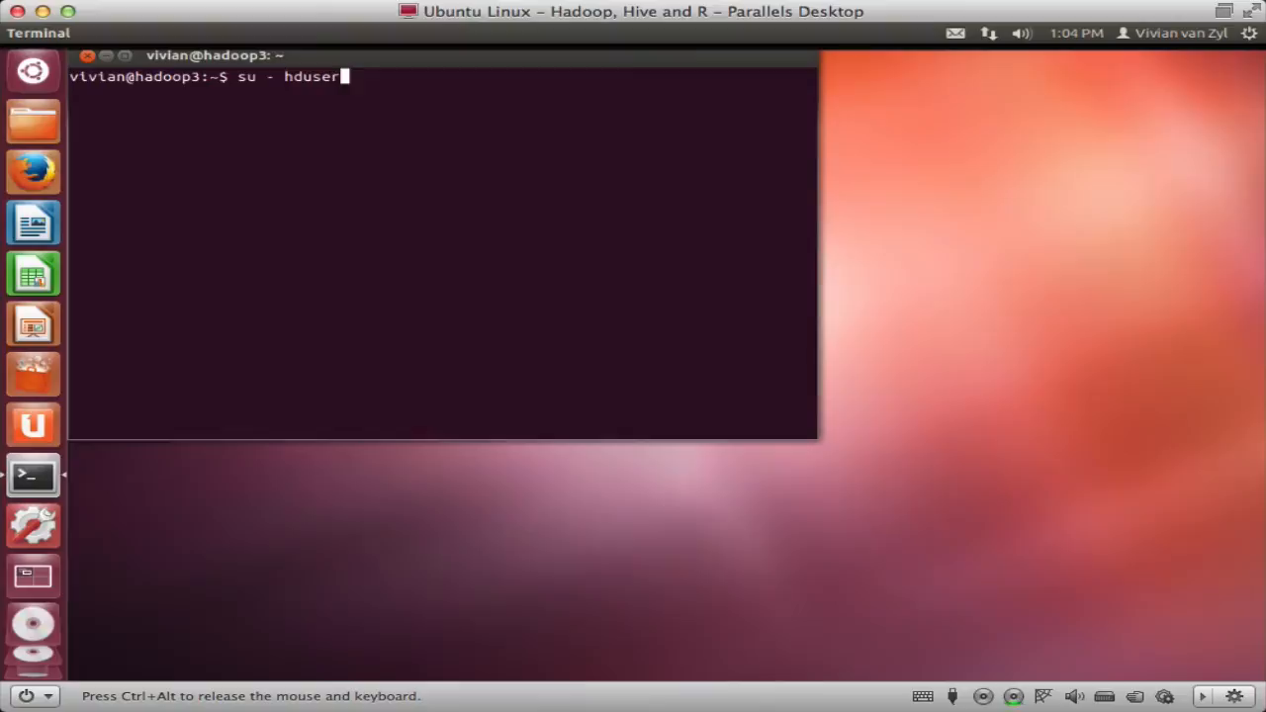
key(Return)
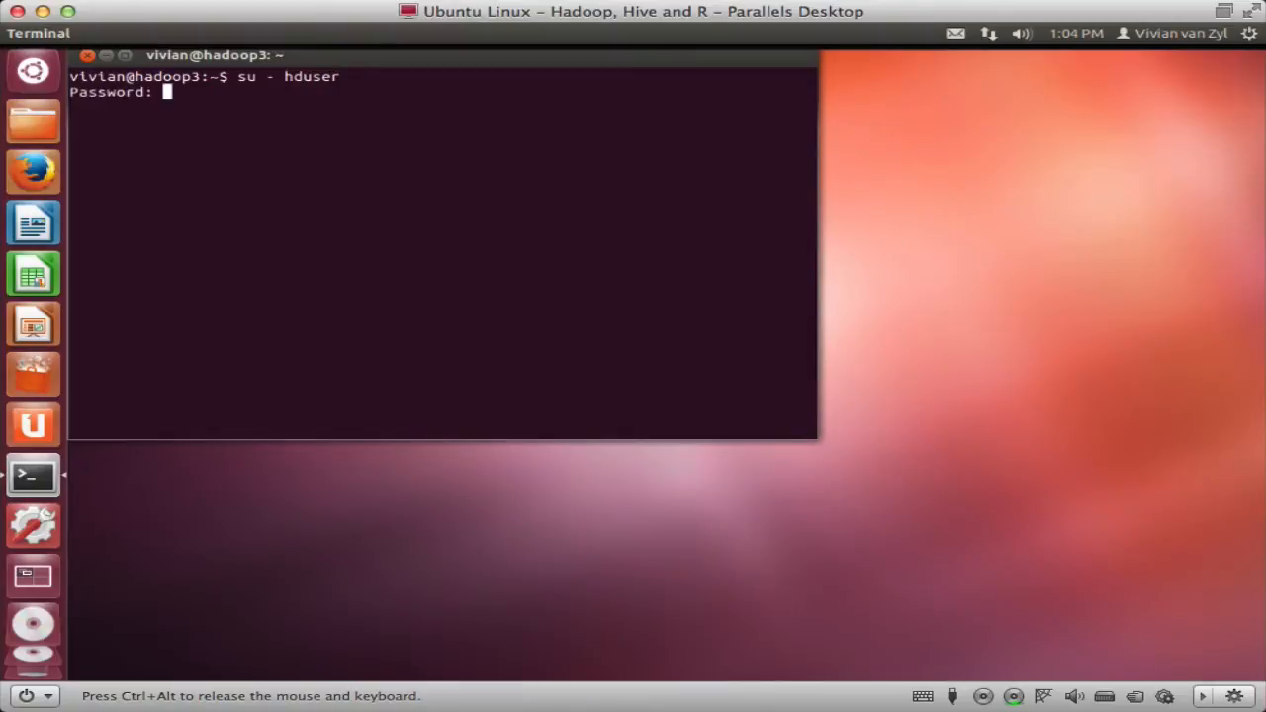
key(Return)
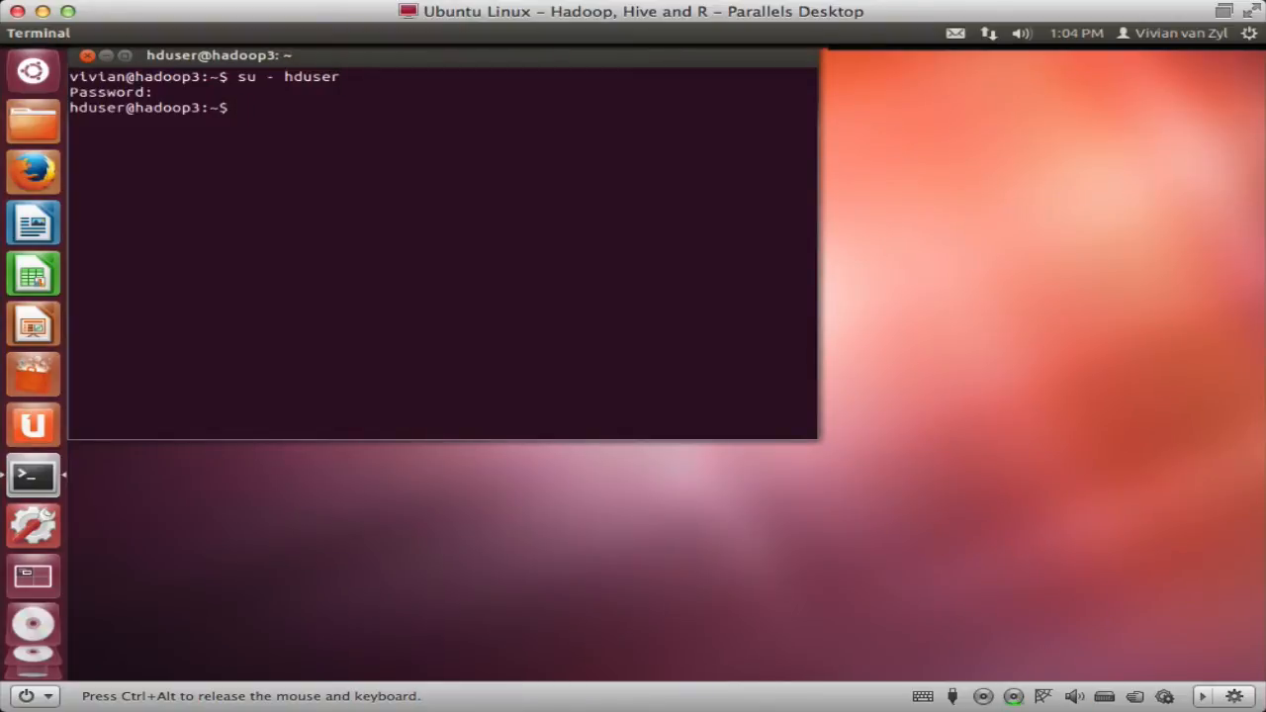
key(Return)
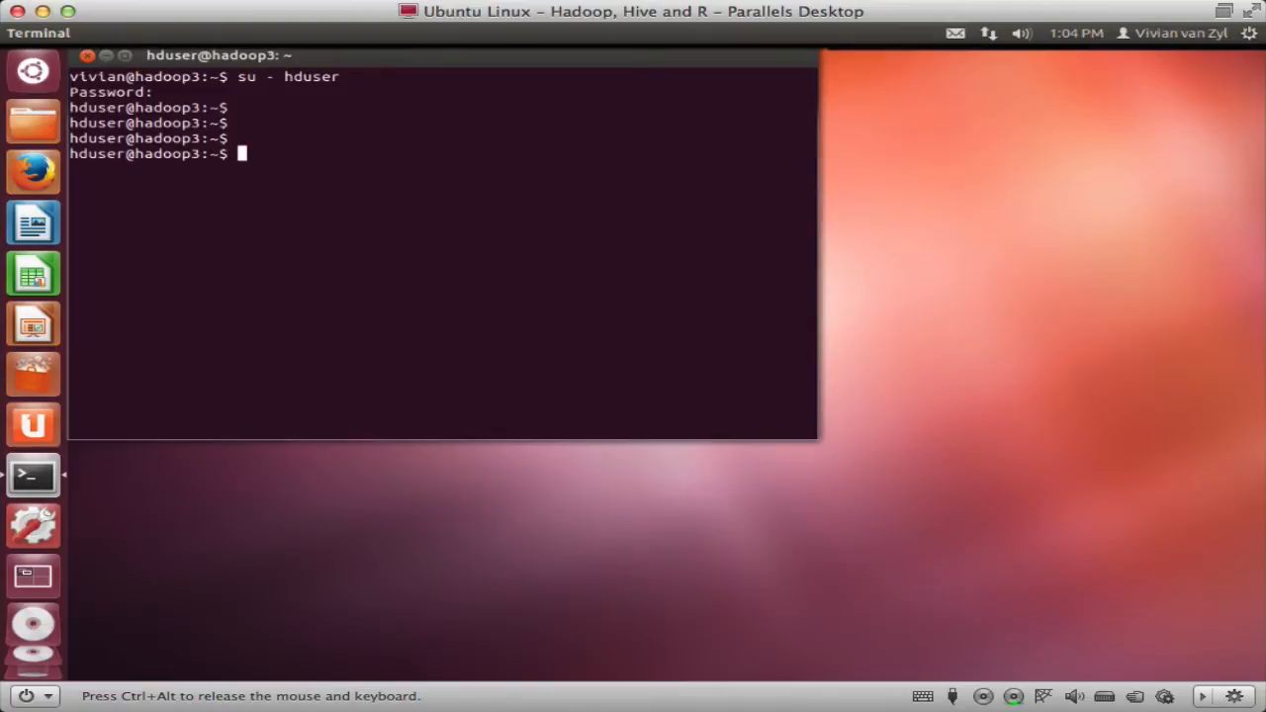
- Run ./start-all.sh to start all the Hadoop daemons
text(.)
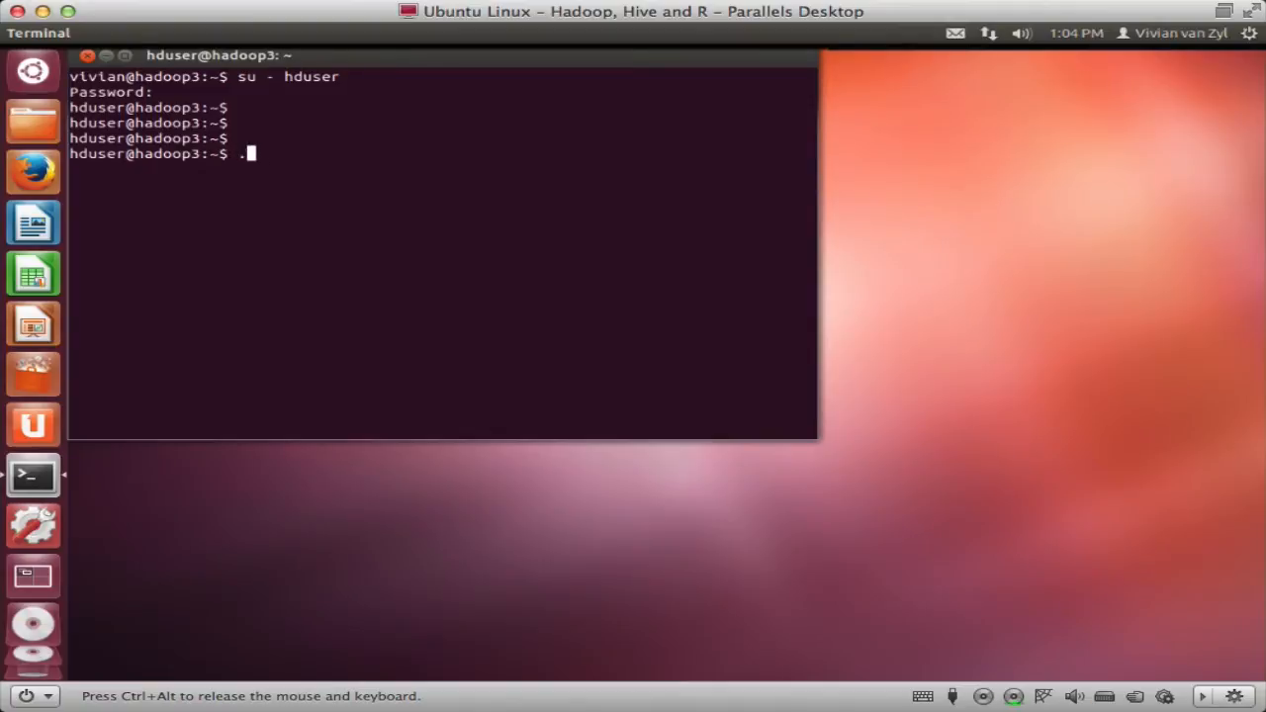
text(start)
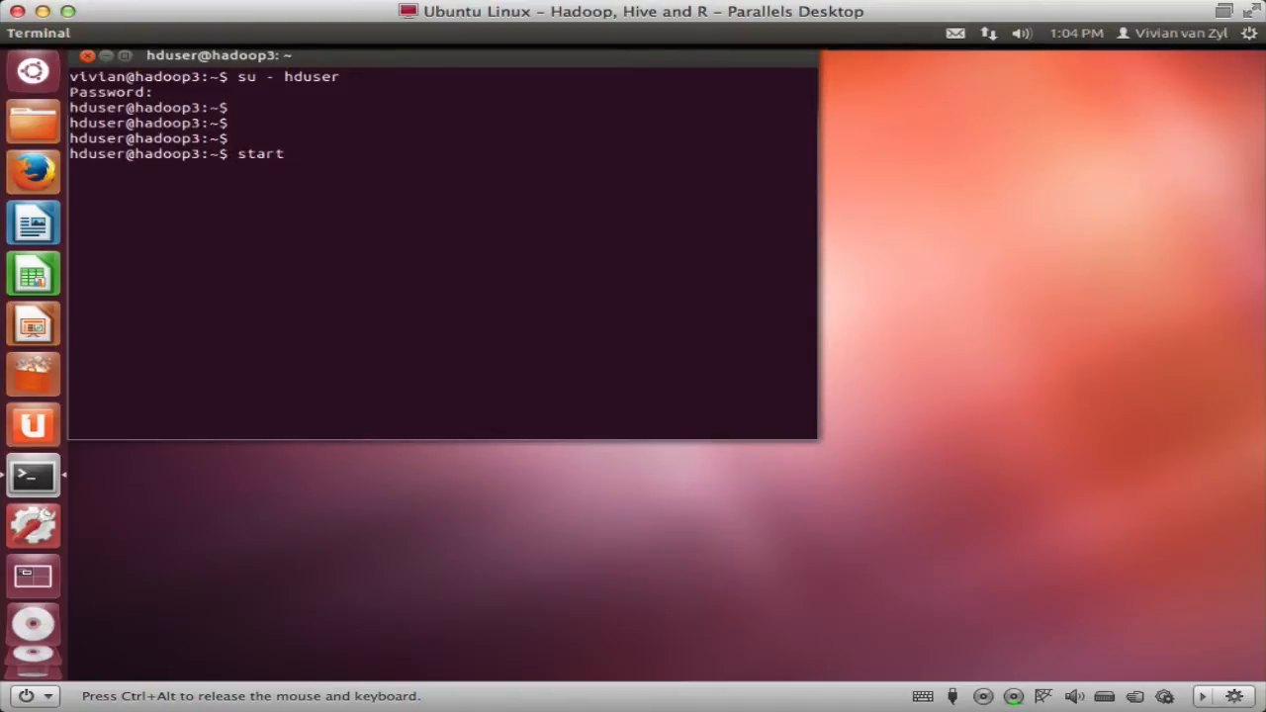
text(-all.sh)
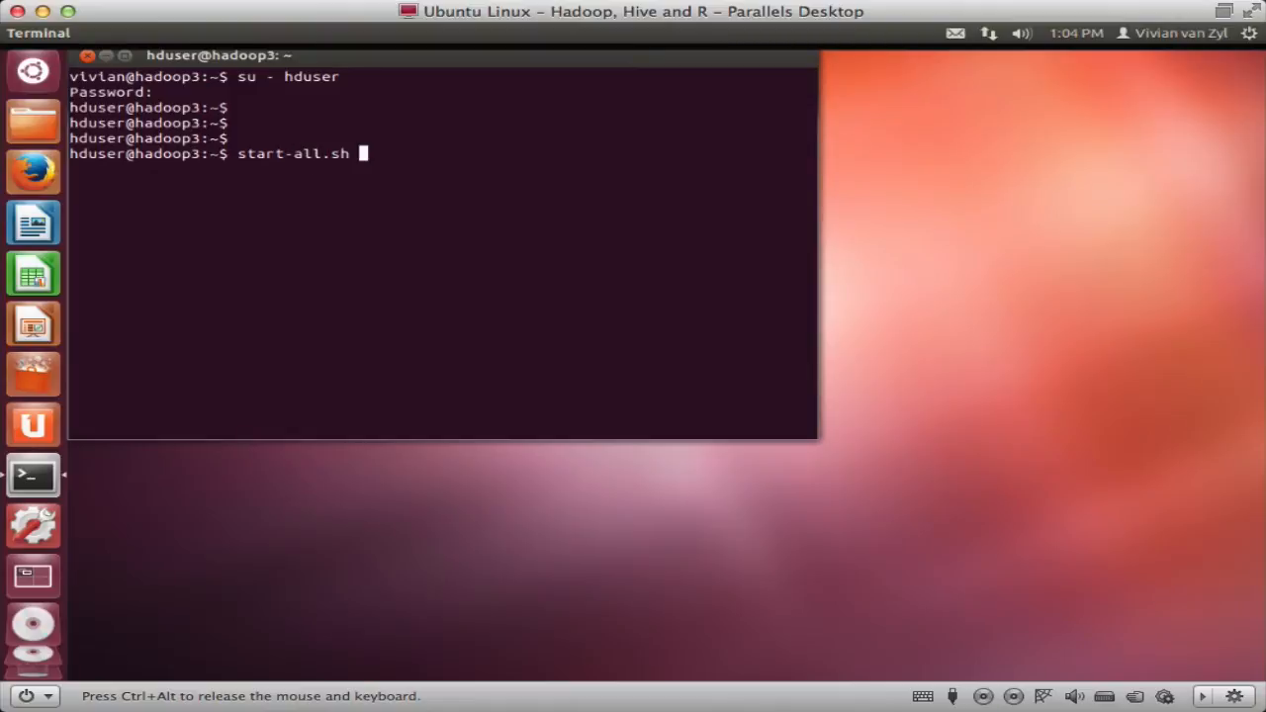
key(Return)
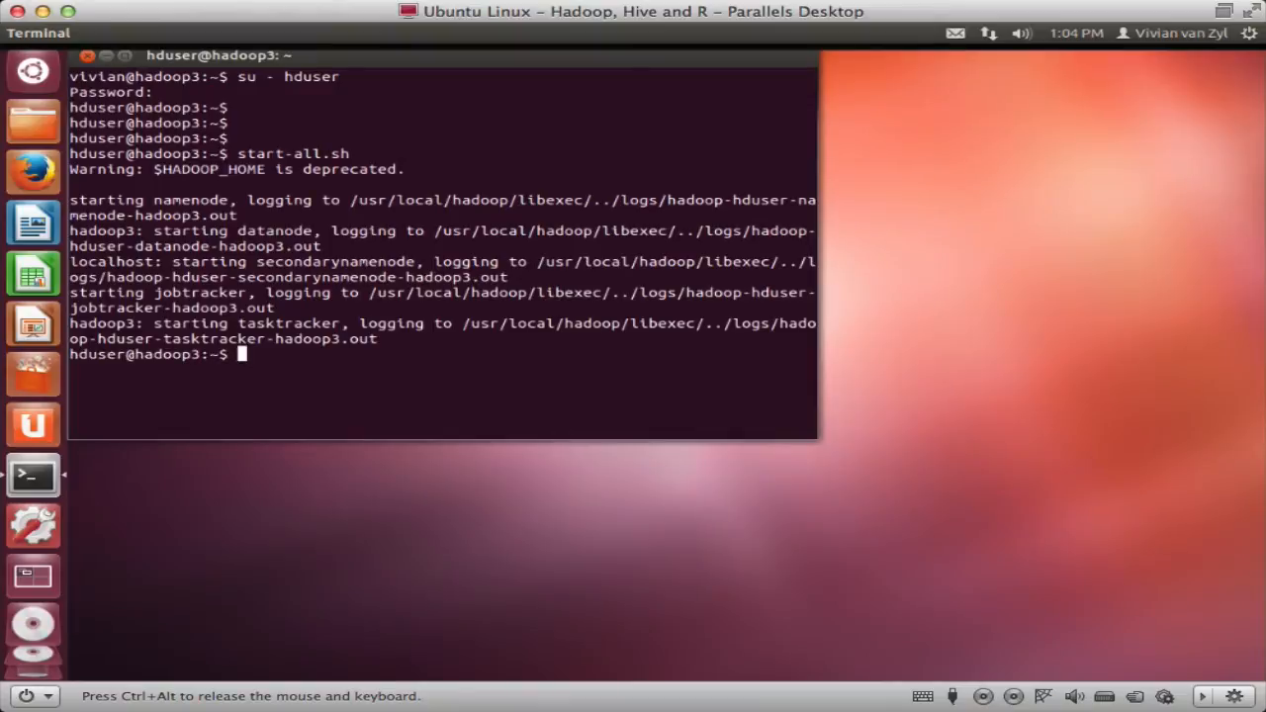
mouse_move(443, 99)
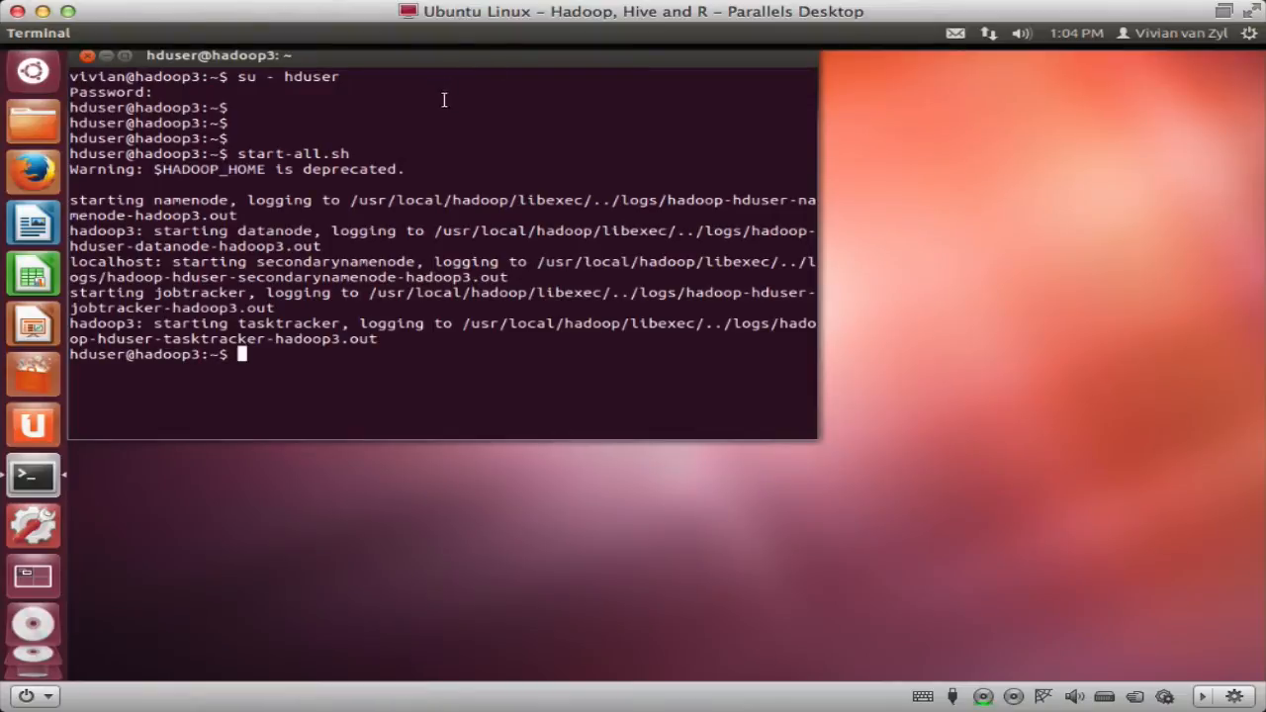
- Change directory to /usr/local/hive/bin
text(cd /u)
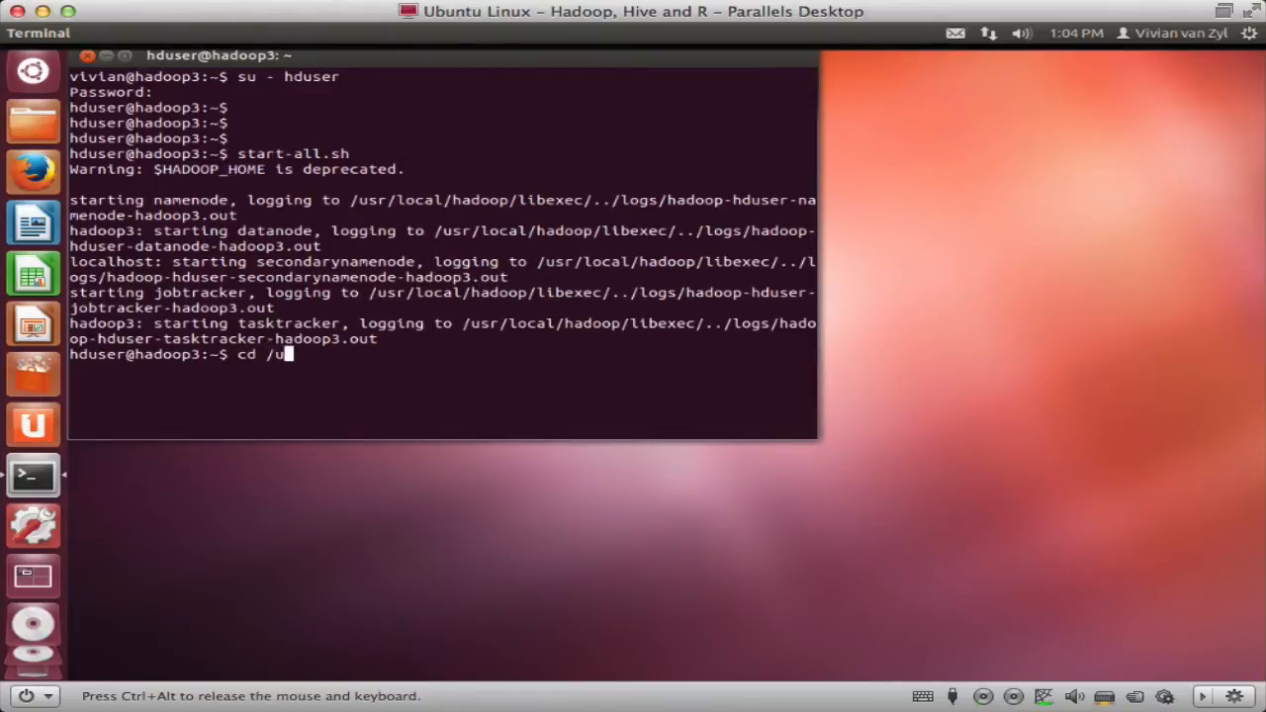
text(sr/)
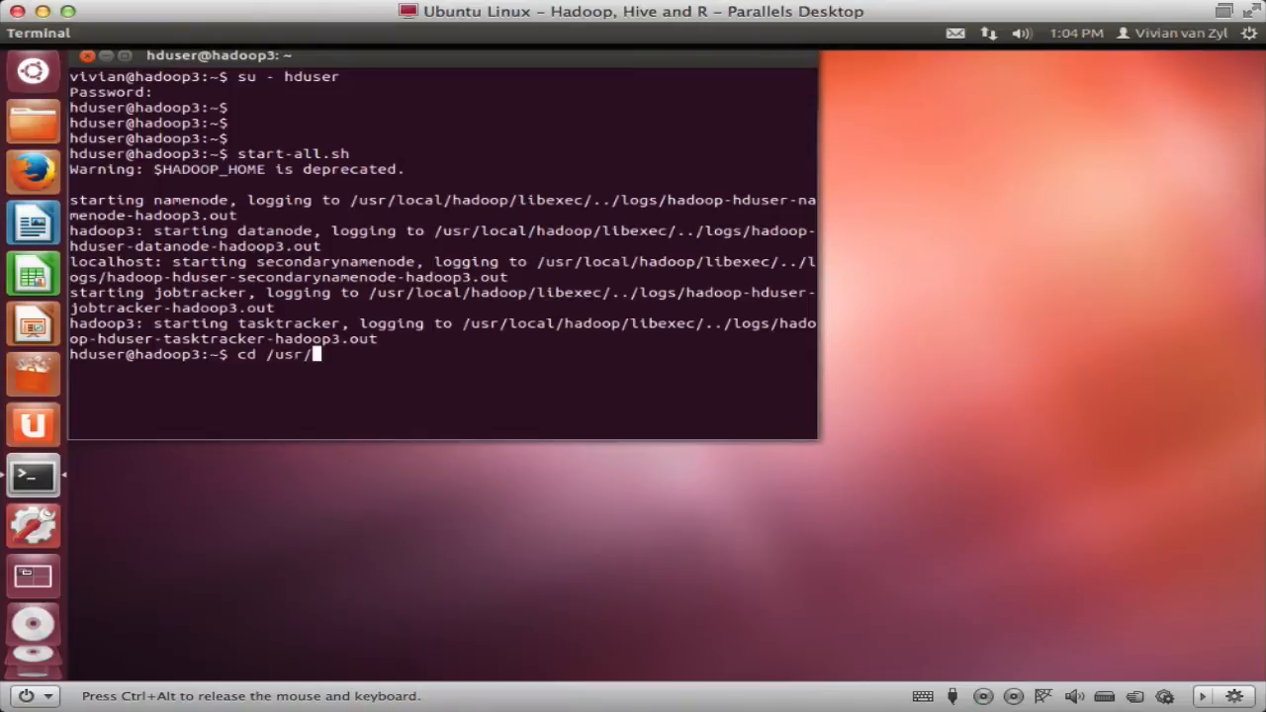
text(local/)
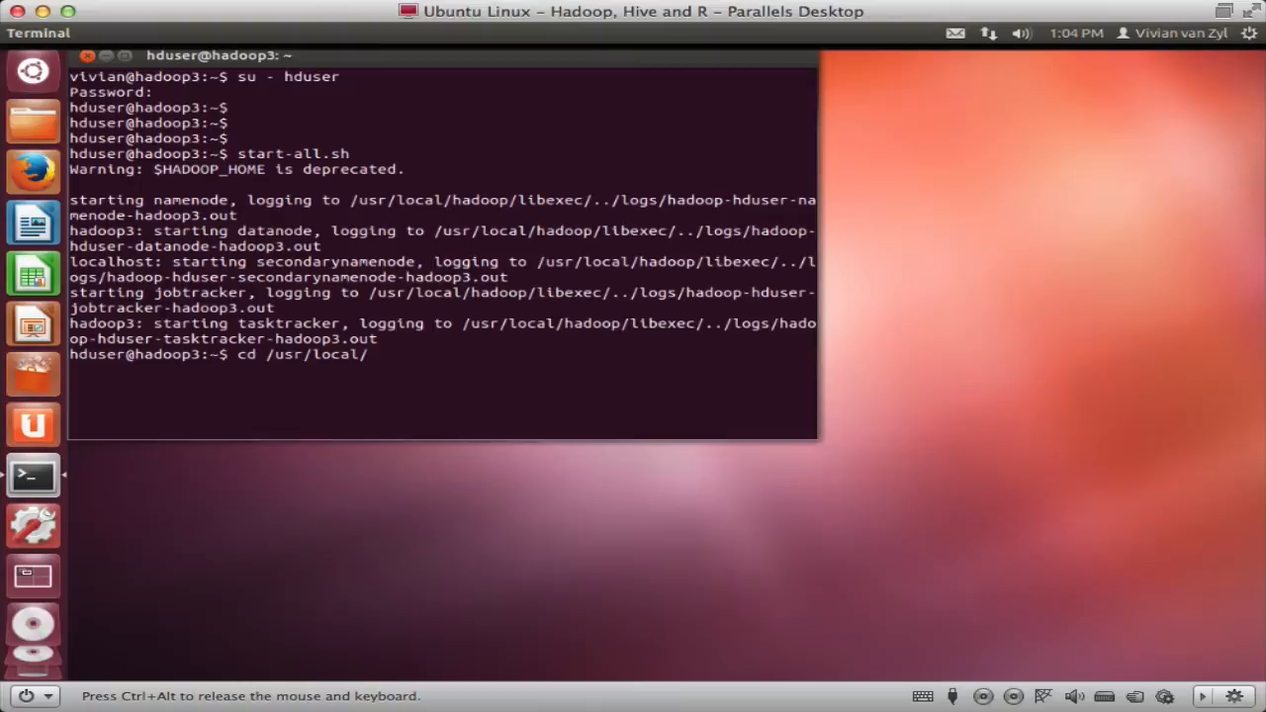
text(hive/)
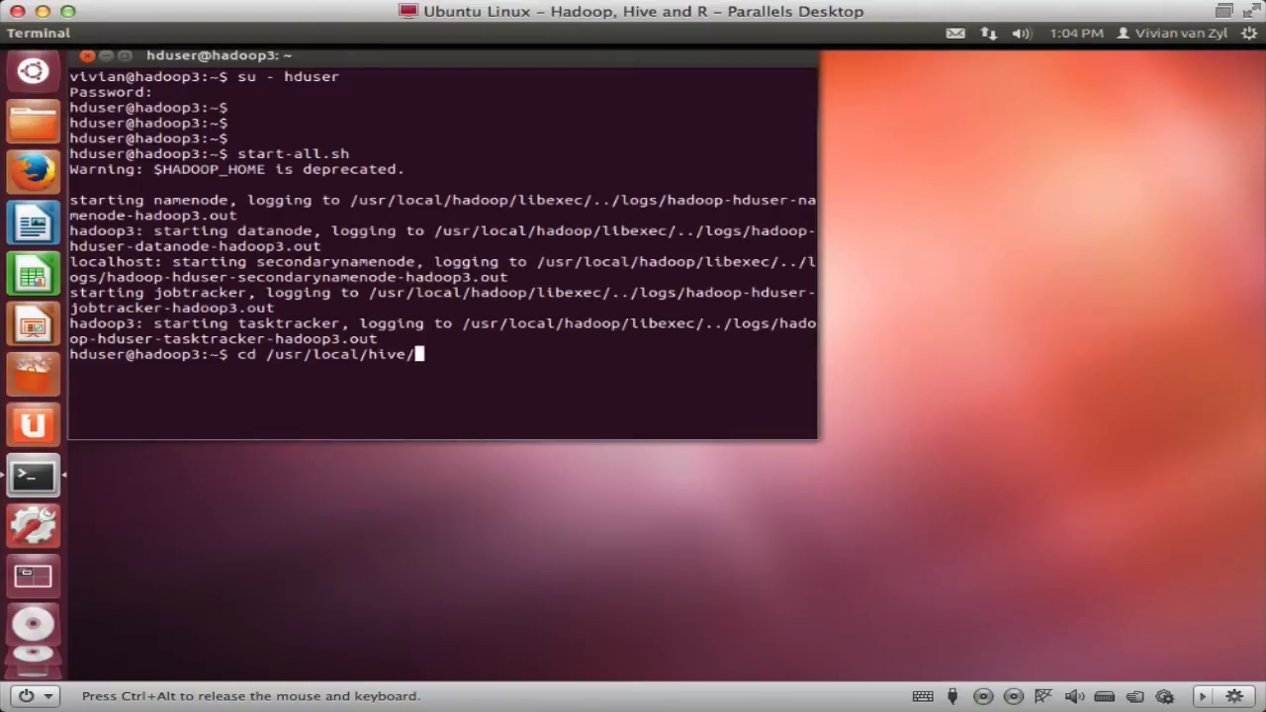
key(Return)
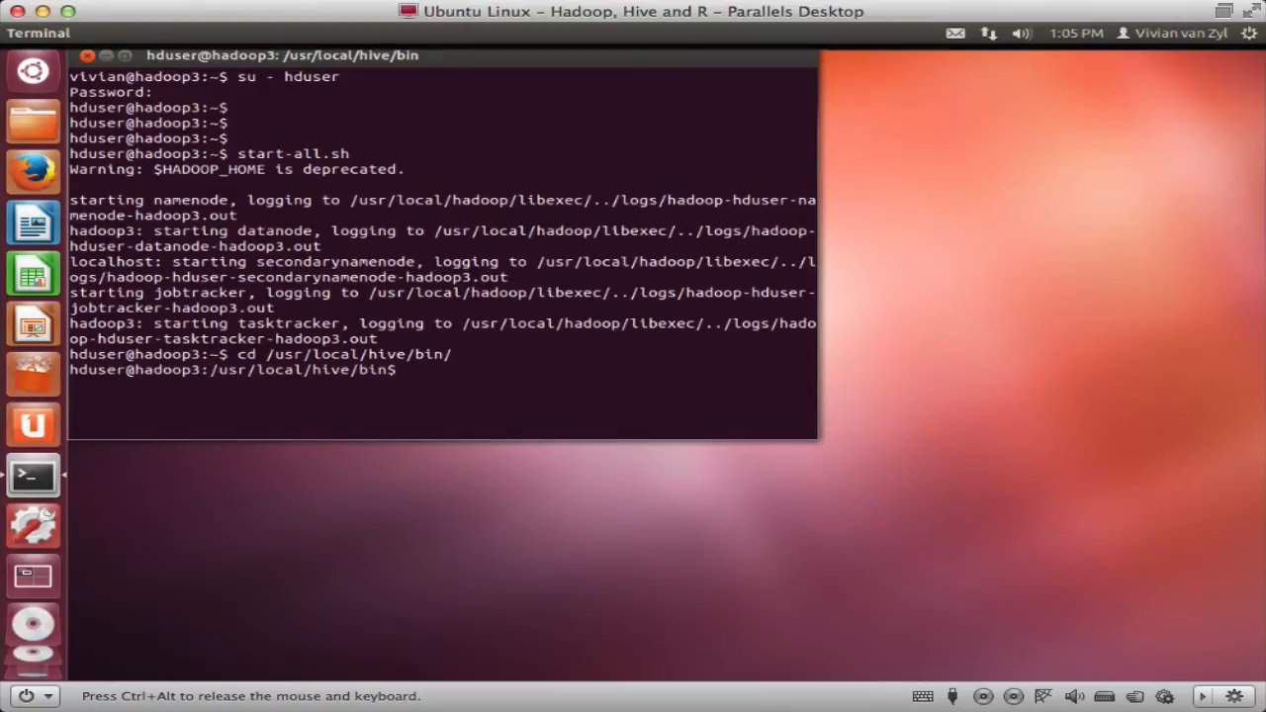
- Display the raw employee records in emp.txt with more
text(m)
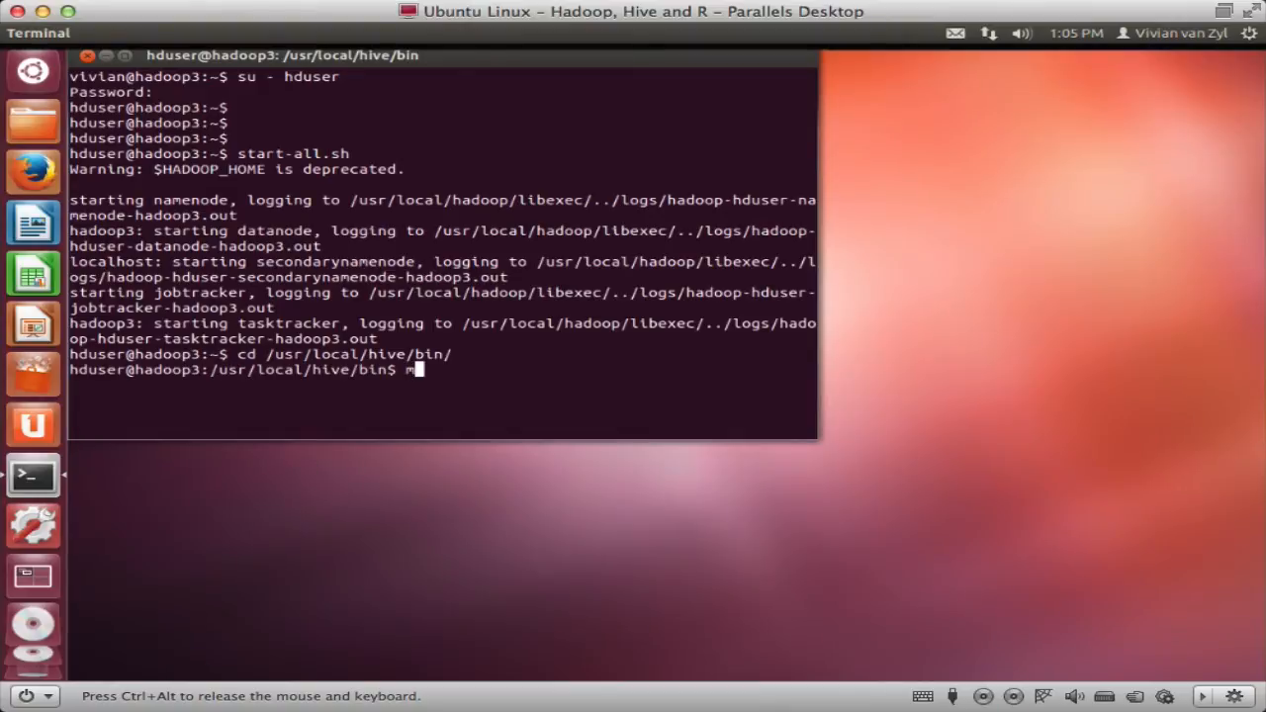
text(ore)
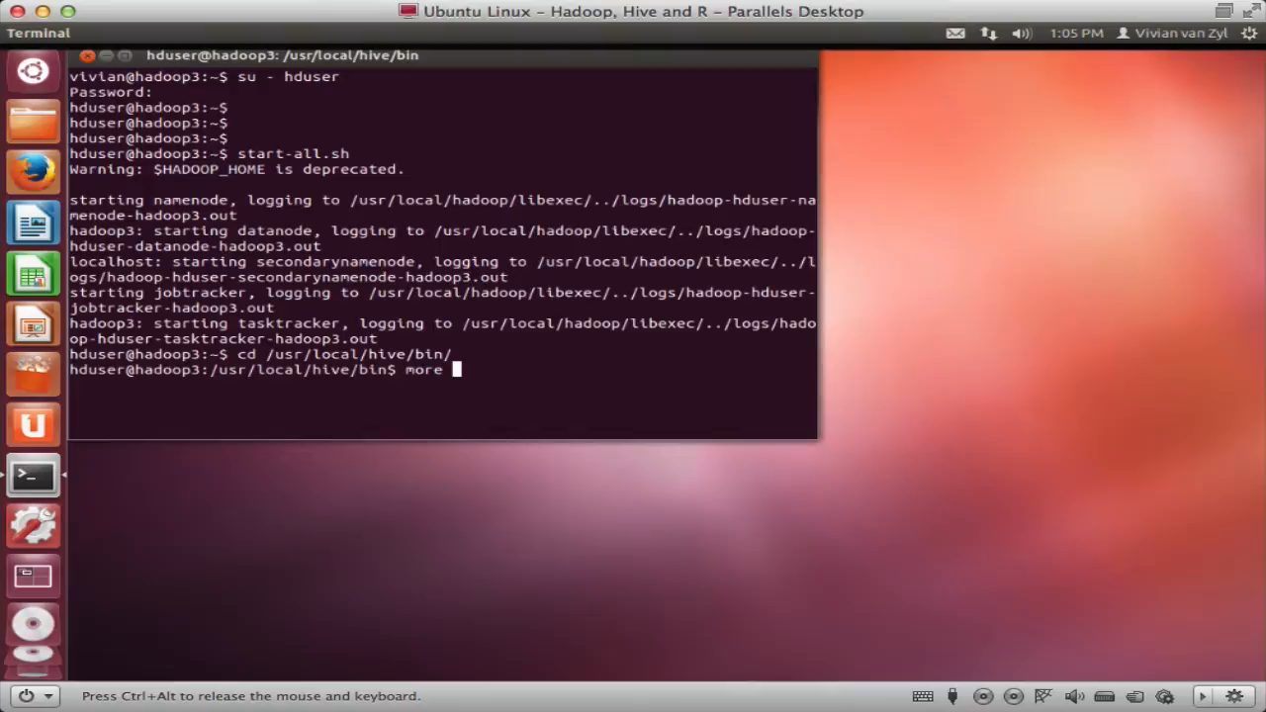
text(emp.txt)
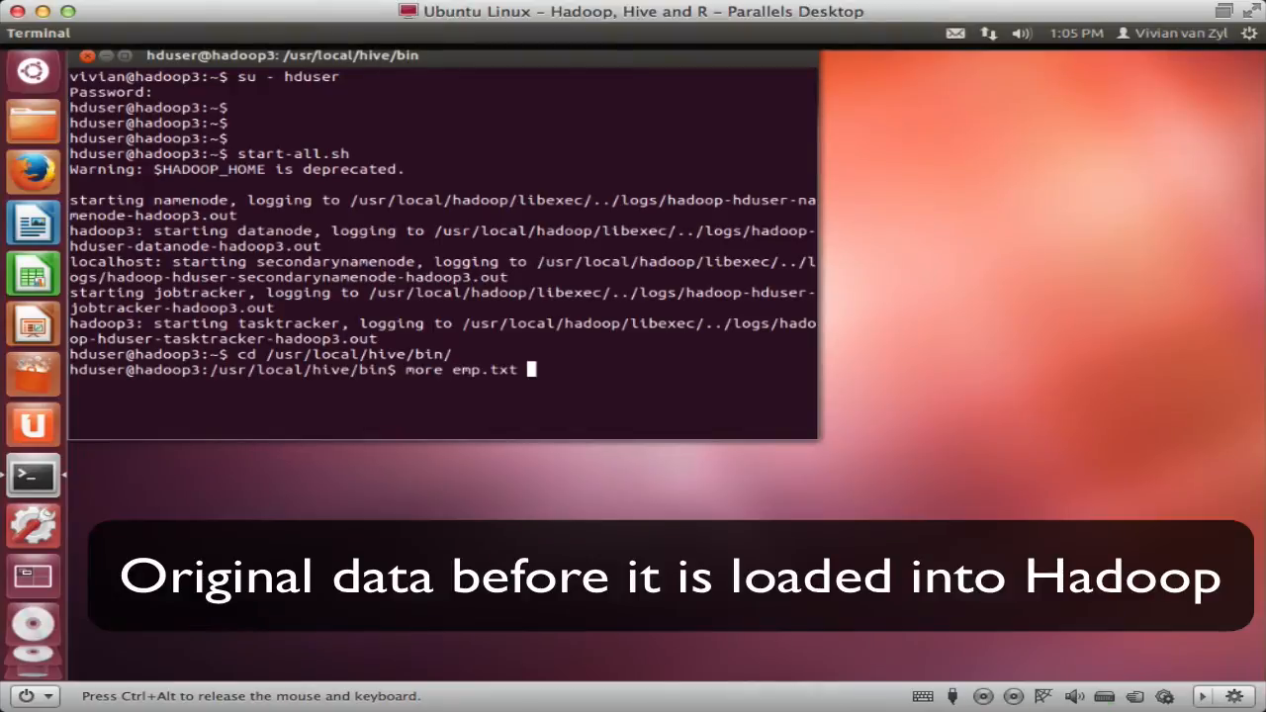
key(Return)
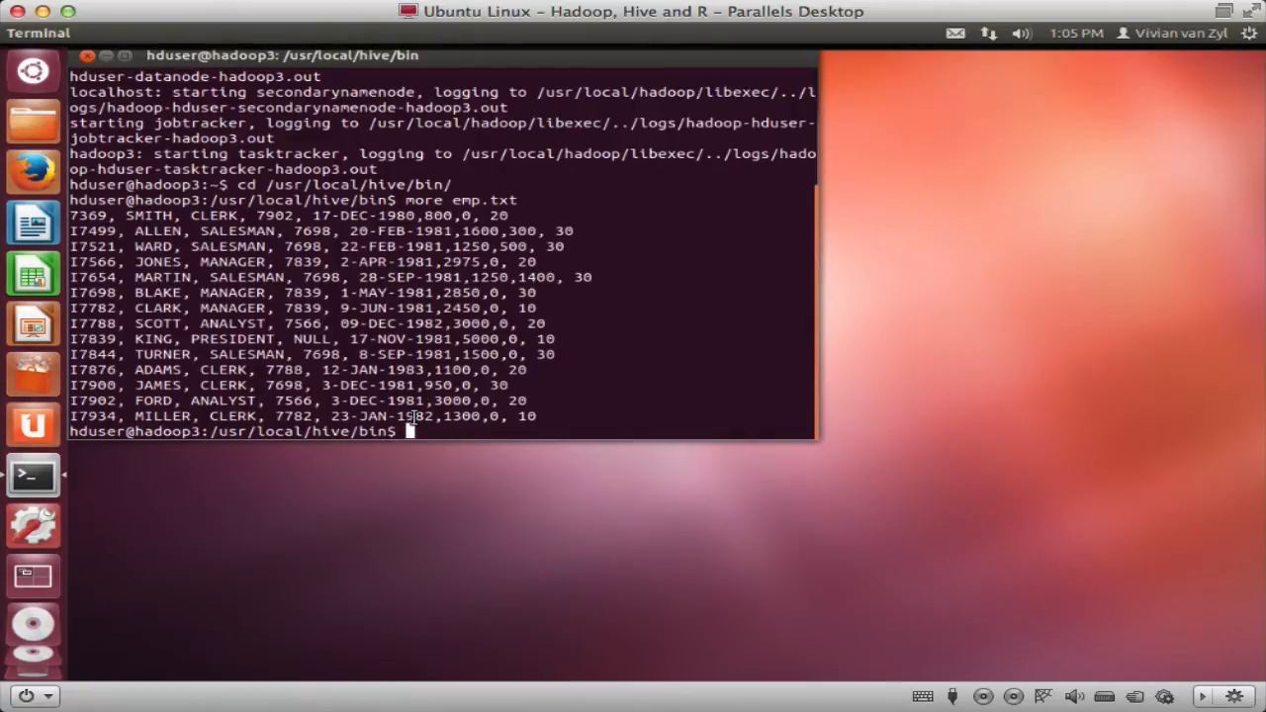
mouse_move(445, 469)
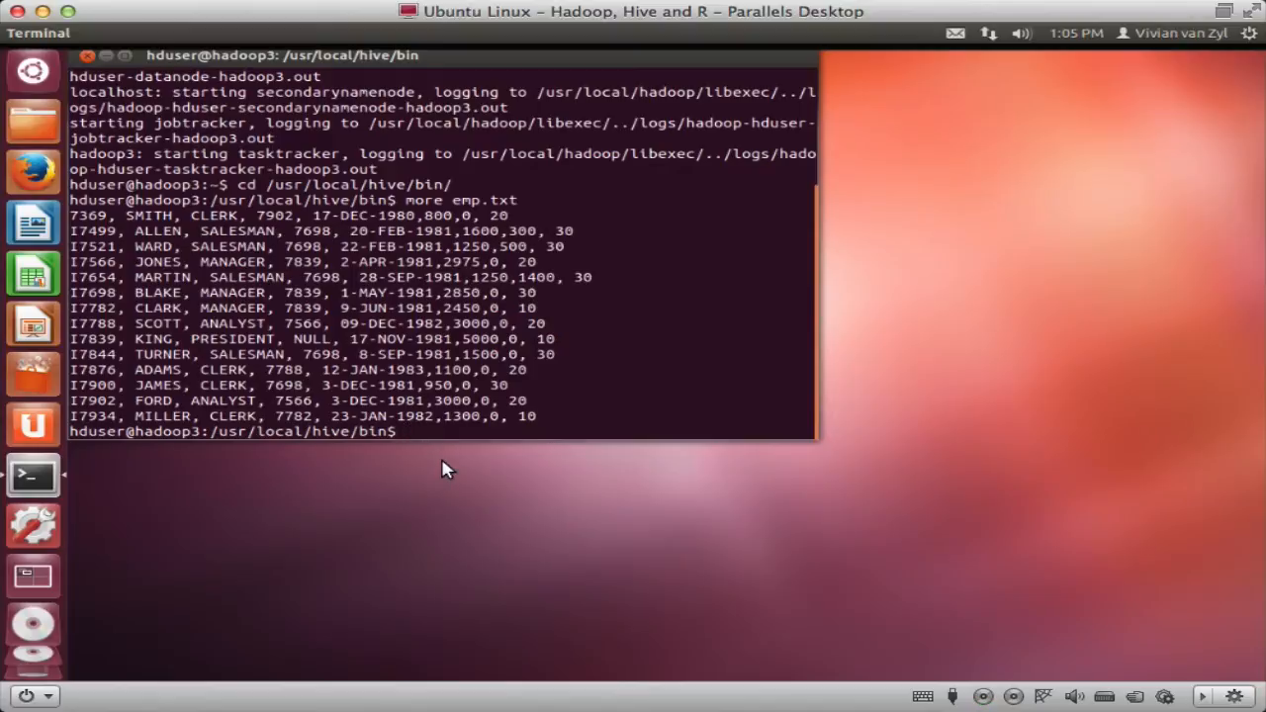
- Start the Hive shell and list the existing tables with 'show tables;'
text(./hive)
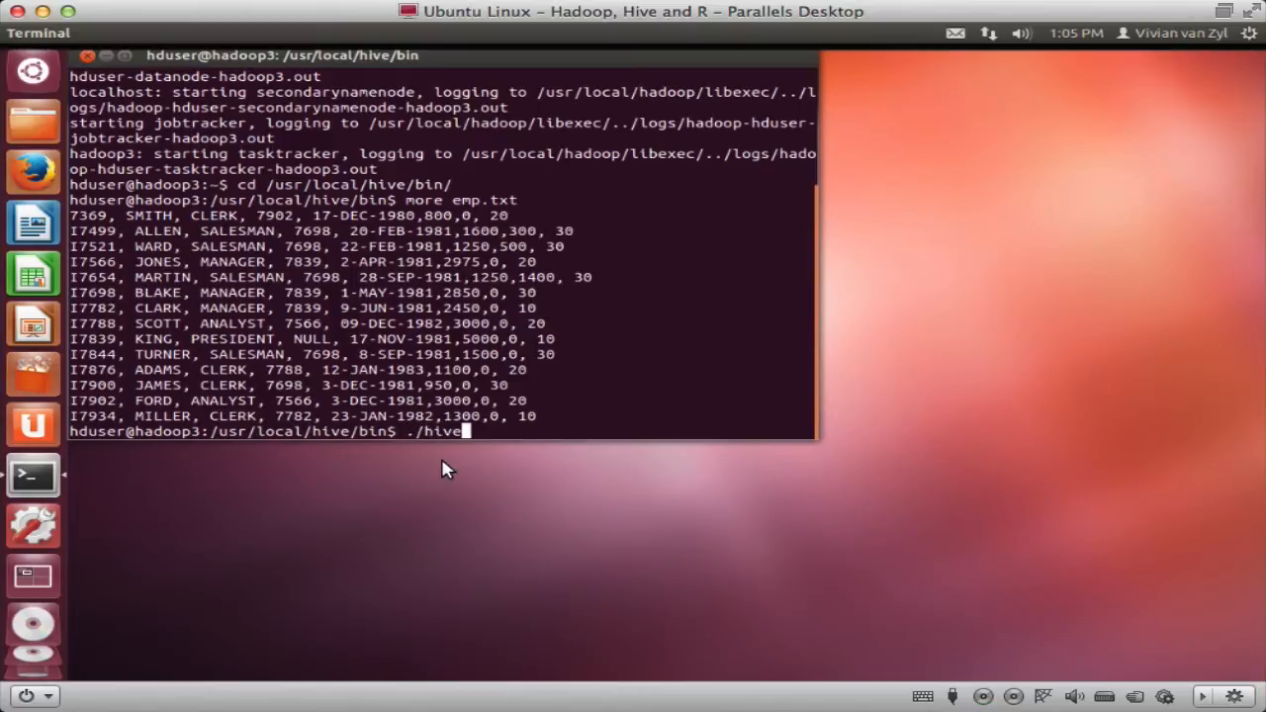
key(Return)
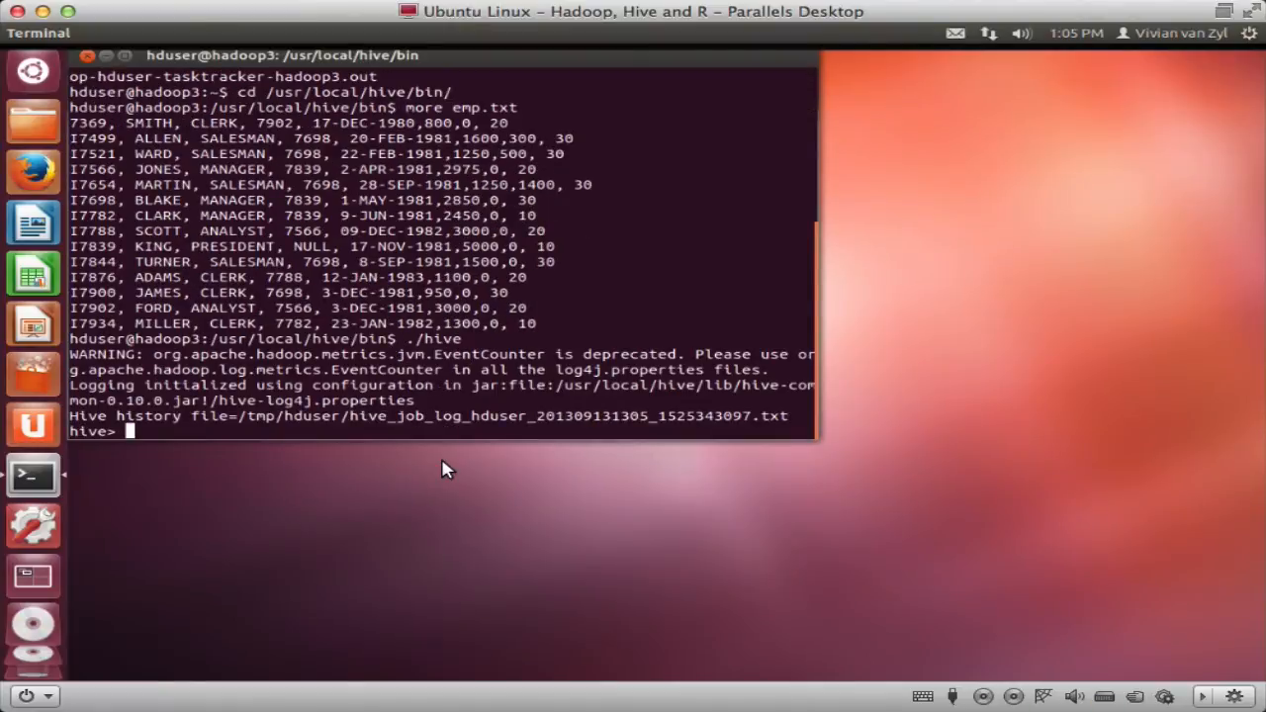
text(show t)
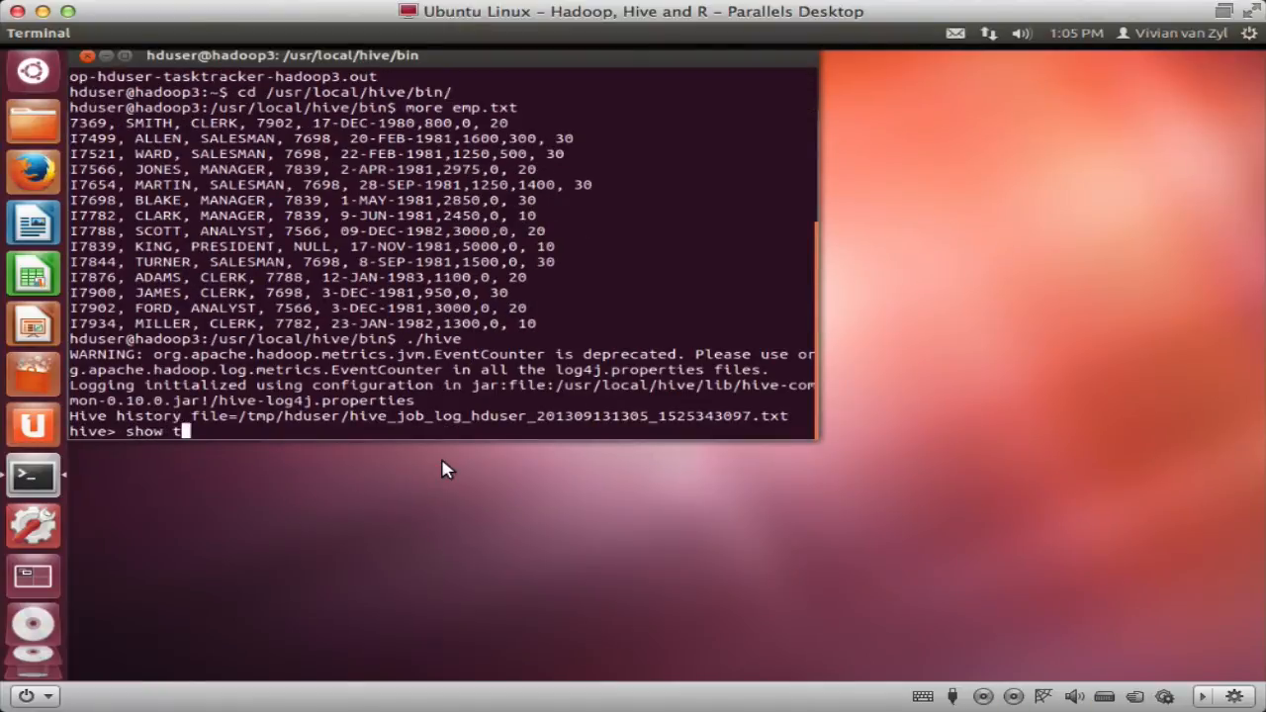
key(Return)
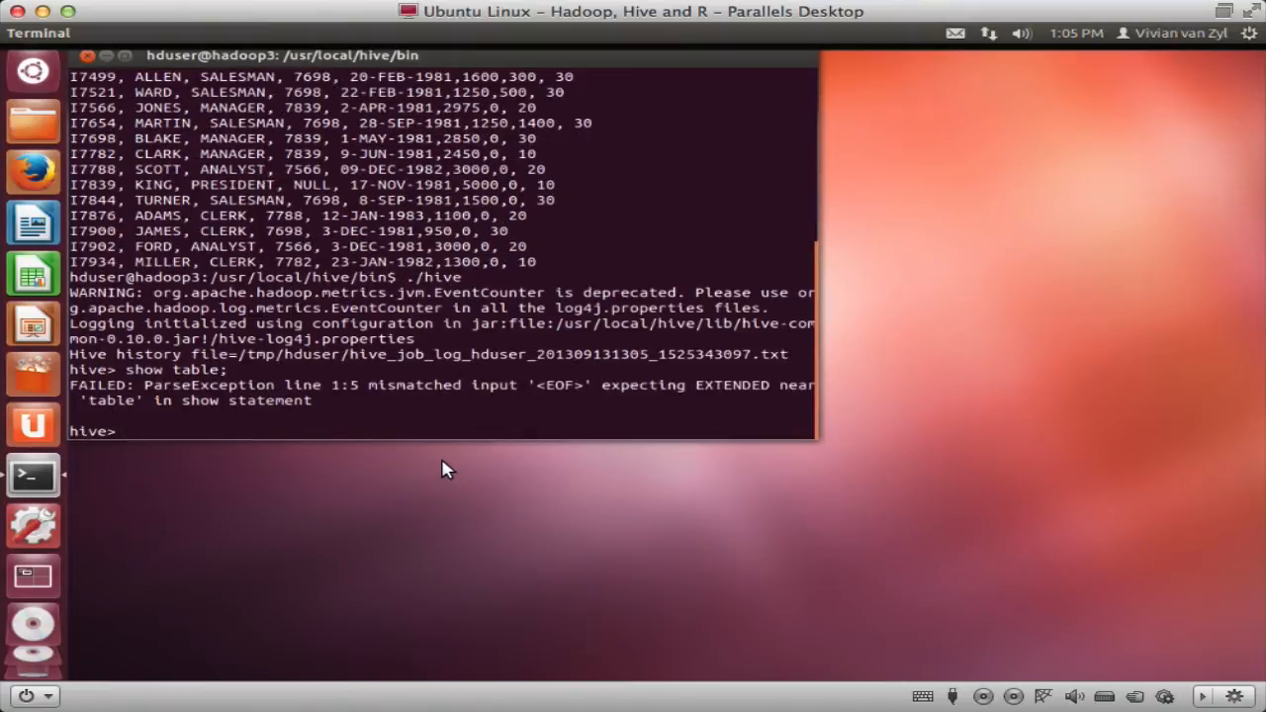
text(show tables;)
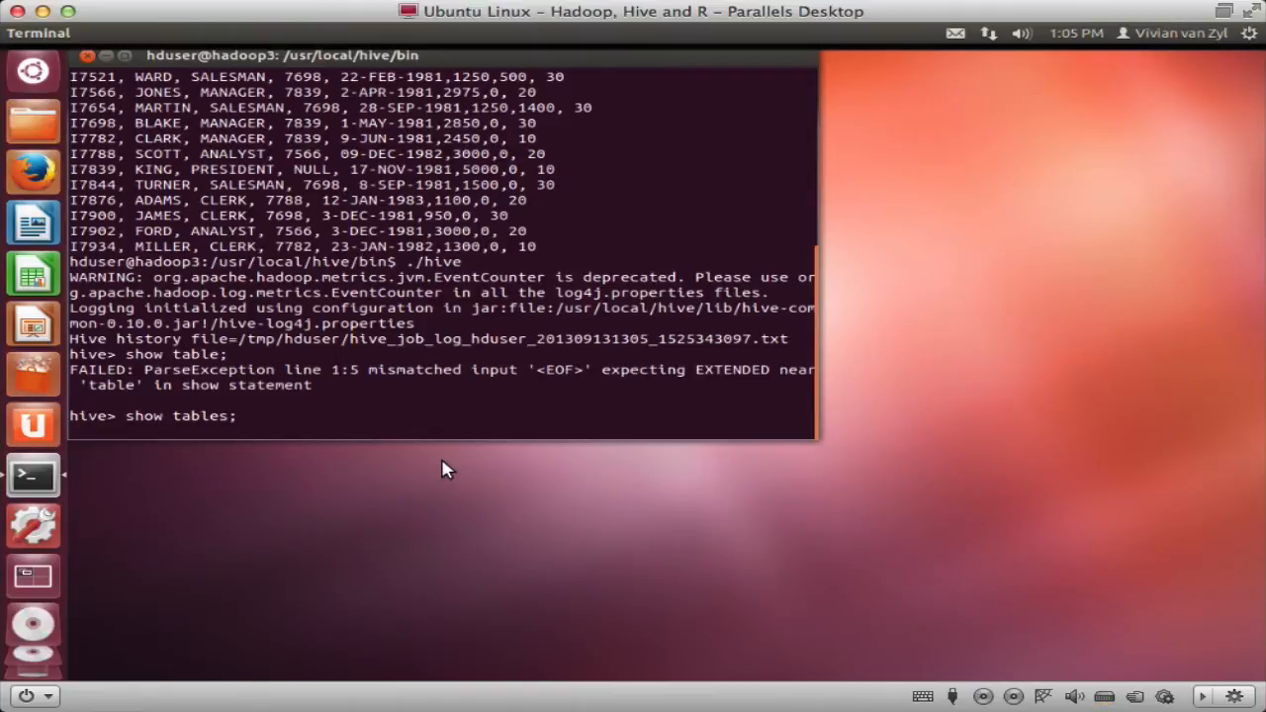
key(Return)
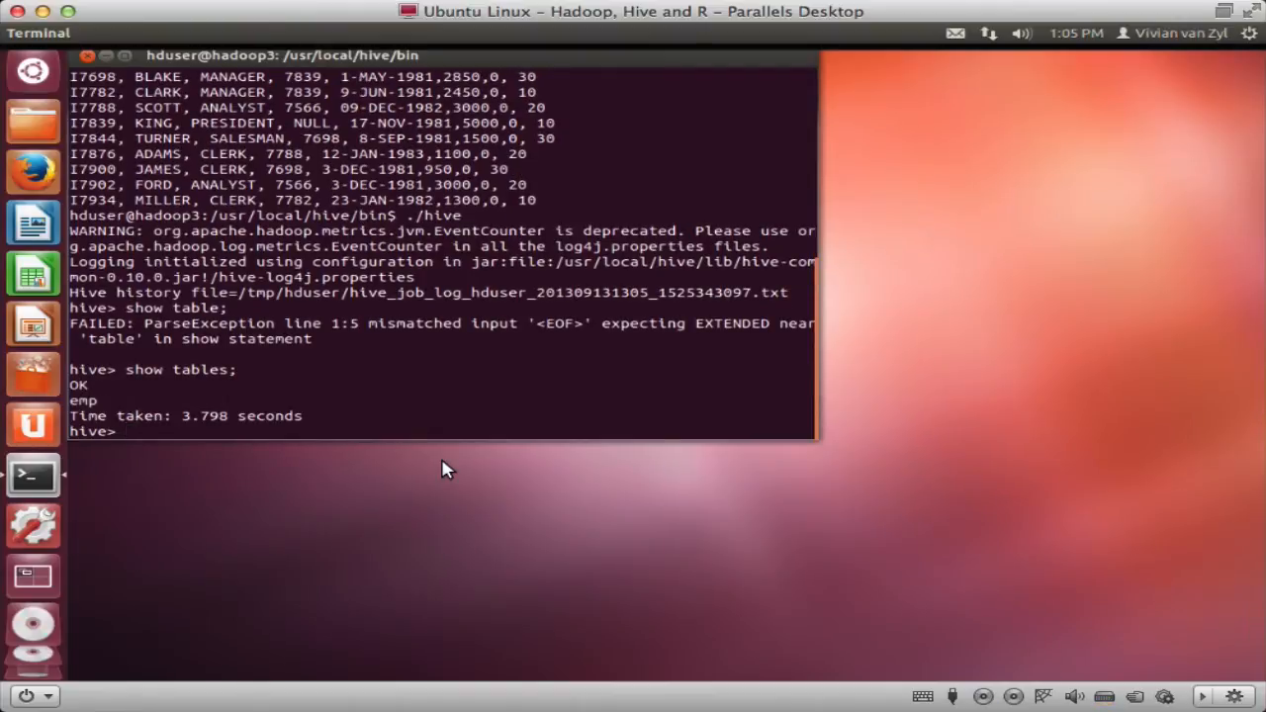
- Describe the emp table to show its columns and types
text(desc emp)
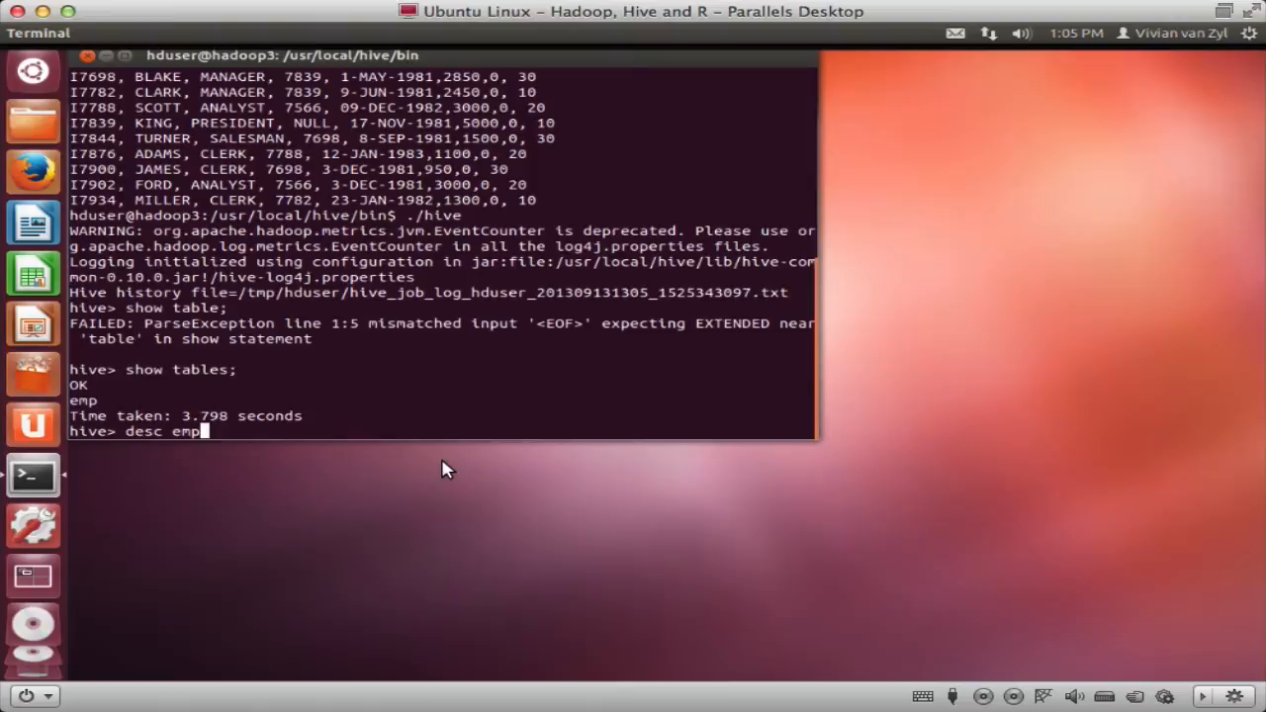
key(Return)
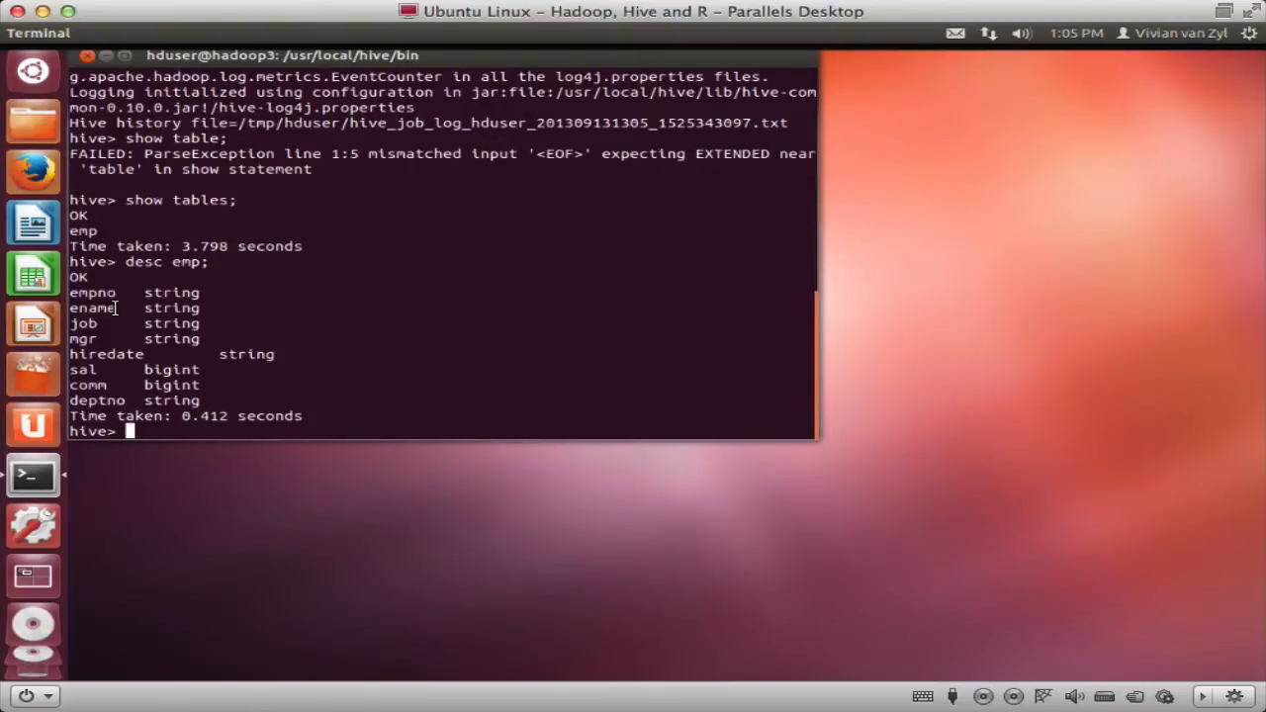
mouse_move(83, 322)
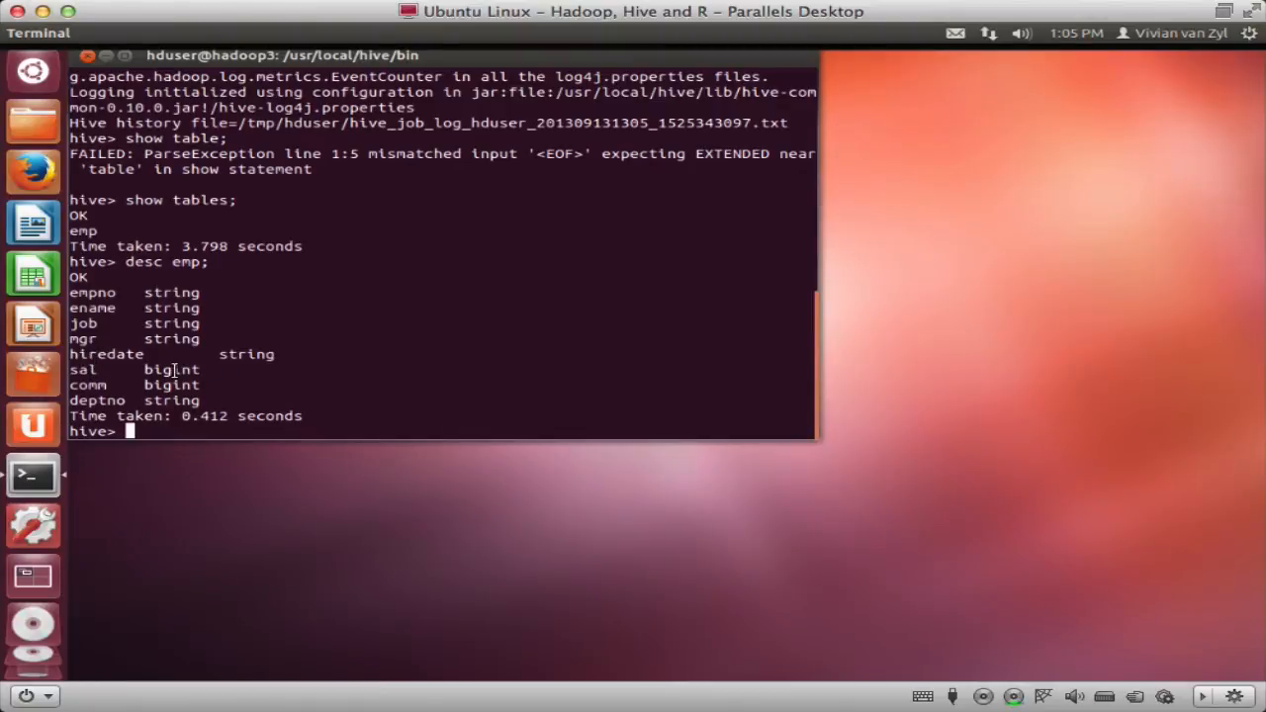
mouse_move(394, 340)
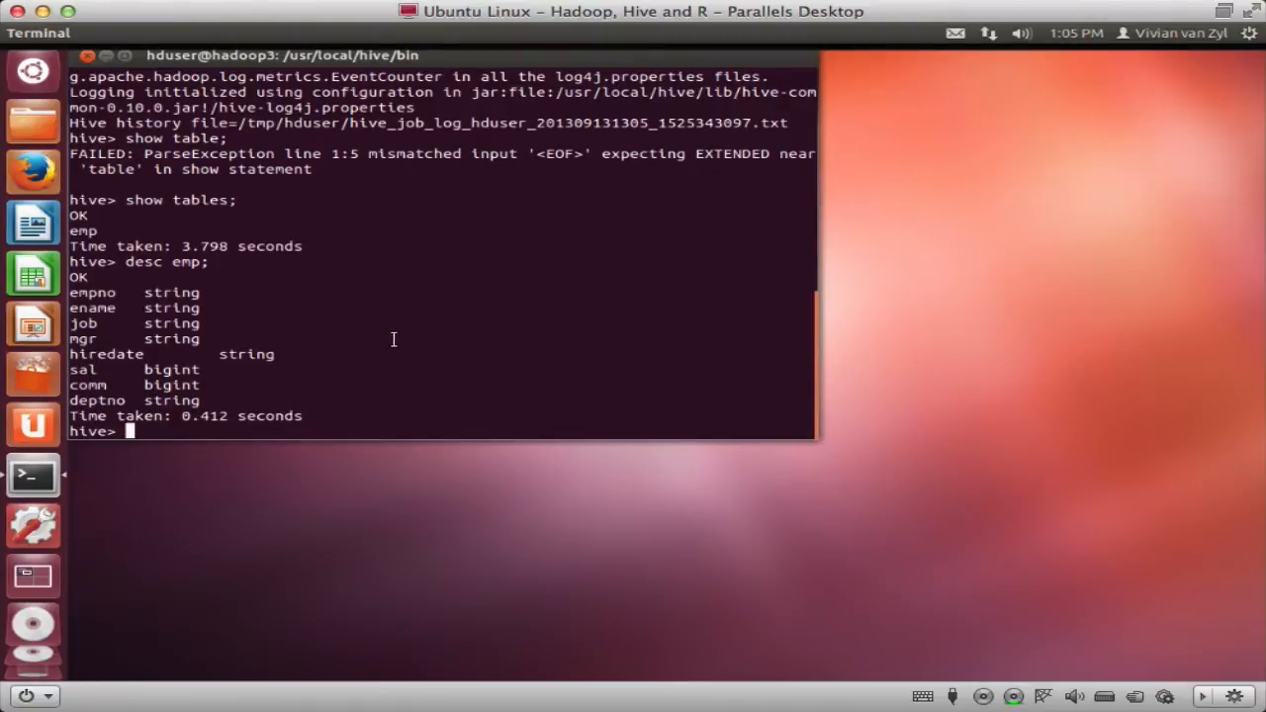
mouse_move(460, 370)
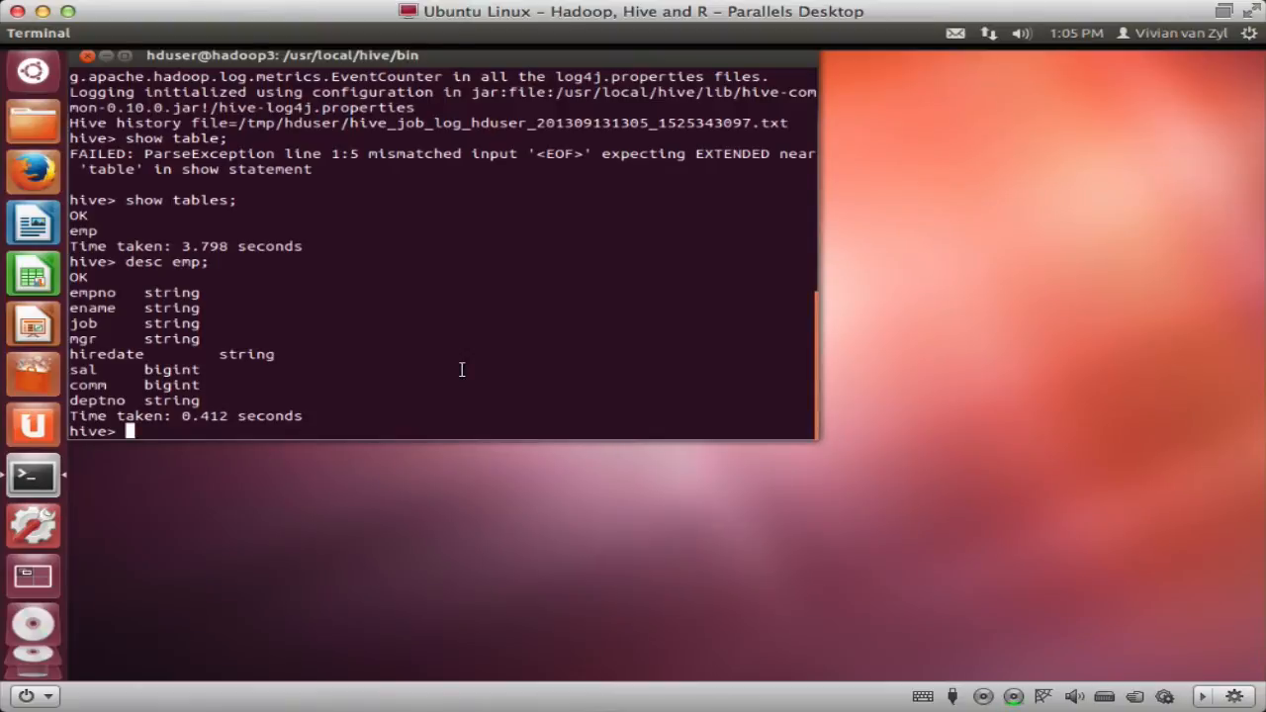
- Run 'select * from emp;' to show all employee rows, then begin 'quit;'
text(select *)
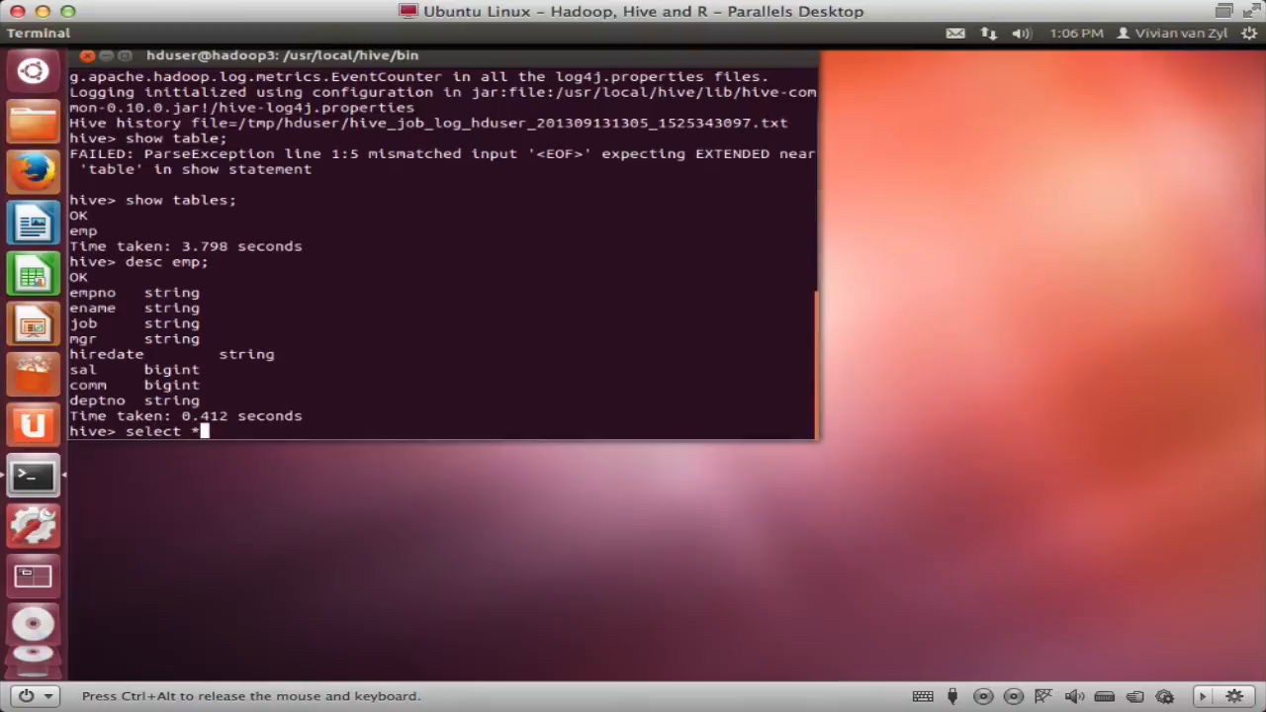
text(from emp;)
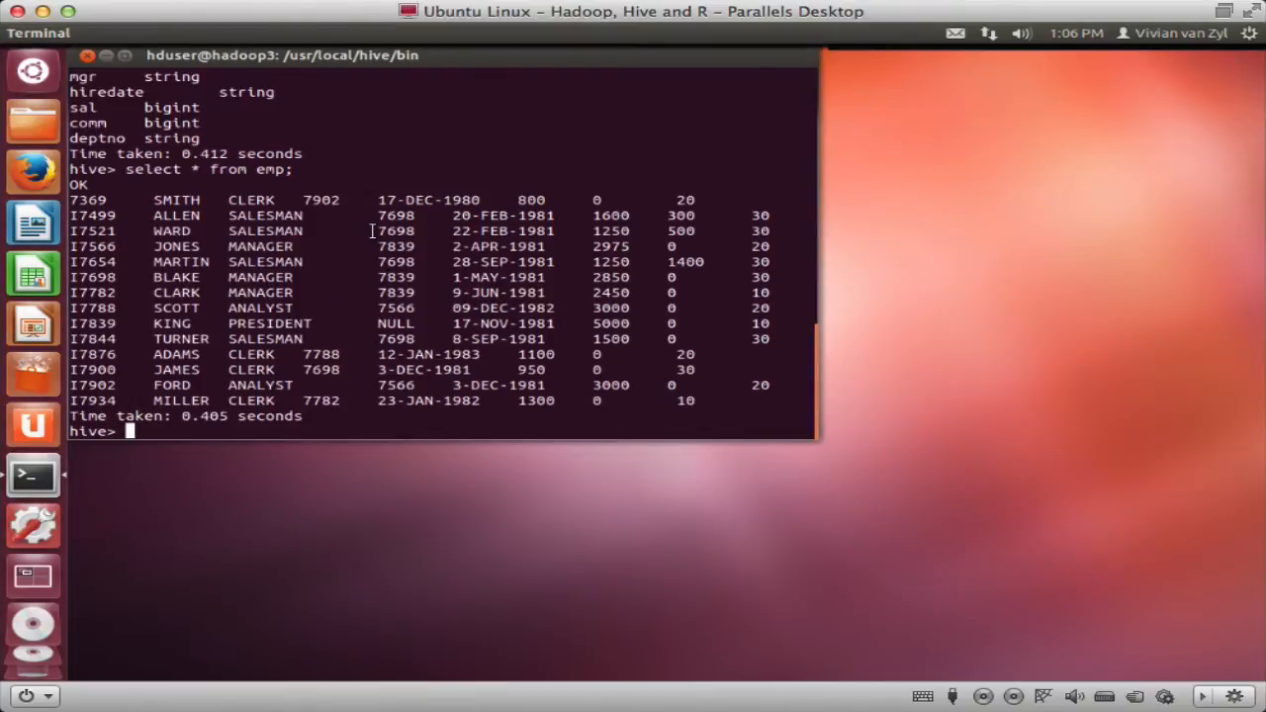
mouse_move(553, 293)
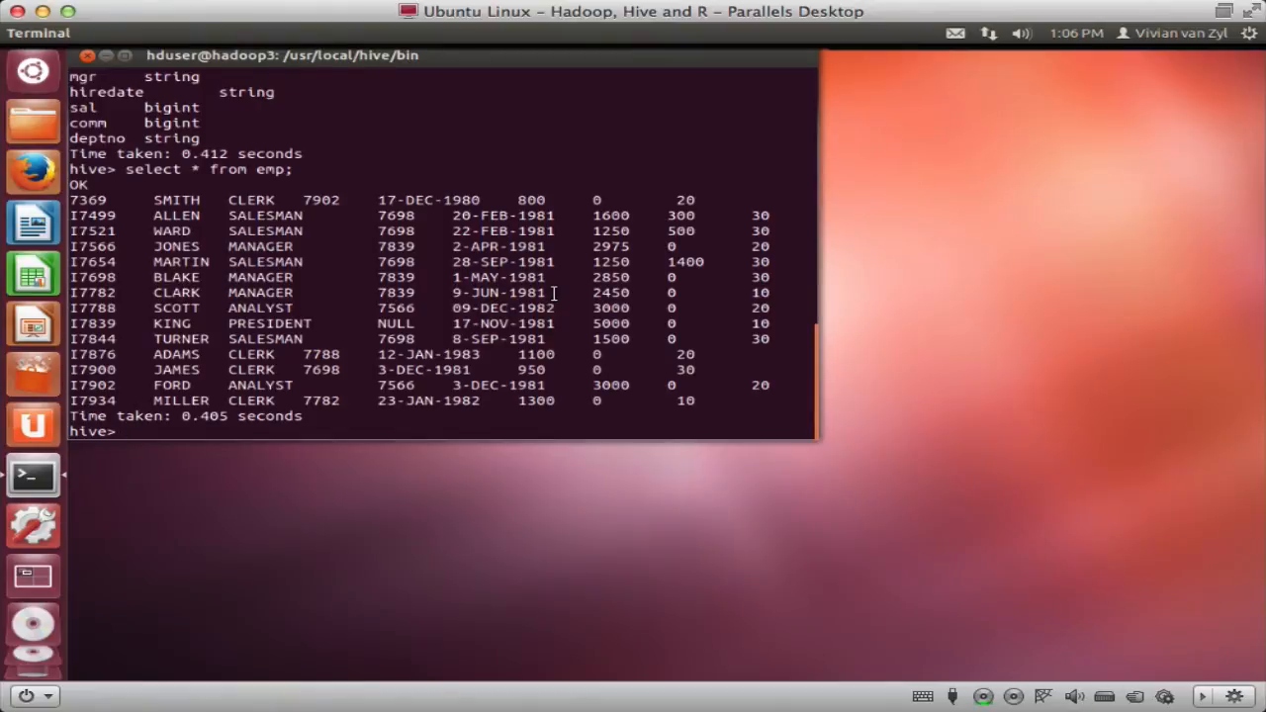
text(quit;)
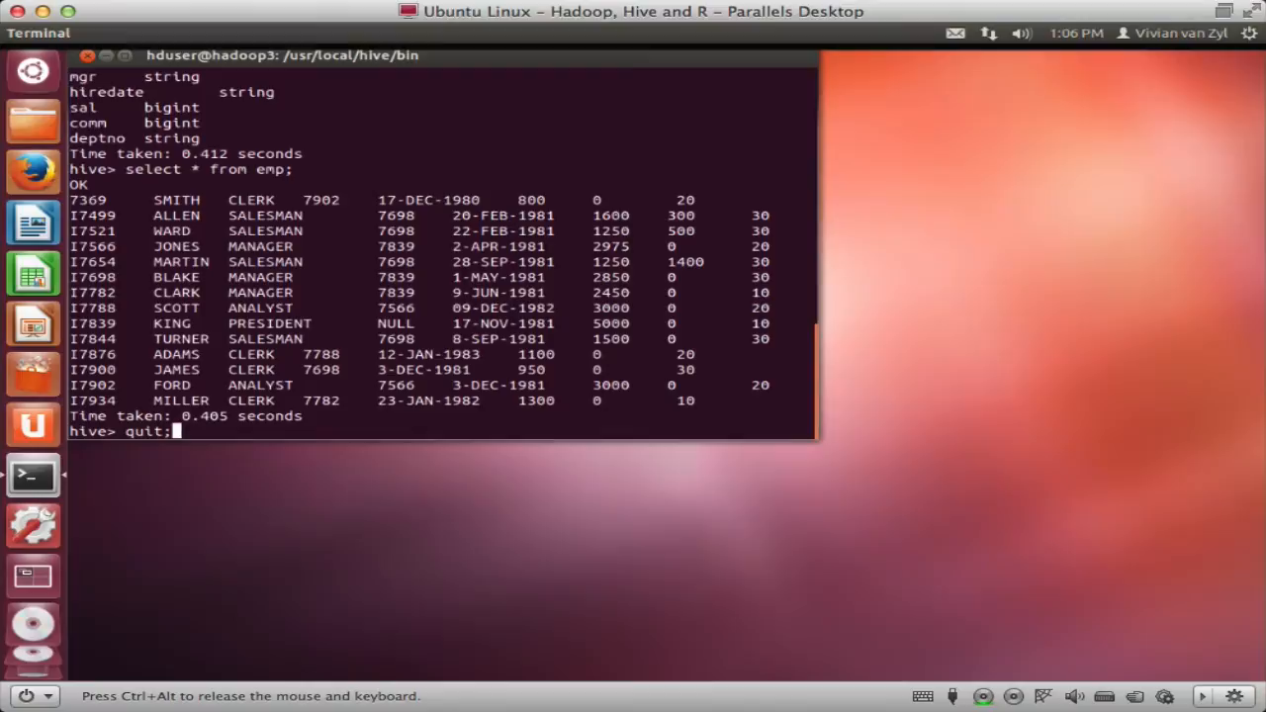
- Quit the Hive shell and run './hive --service hiveserver' to start the Thrift server
key(Return)
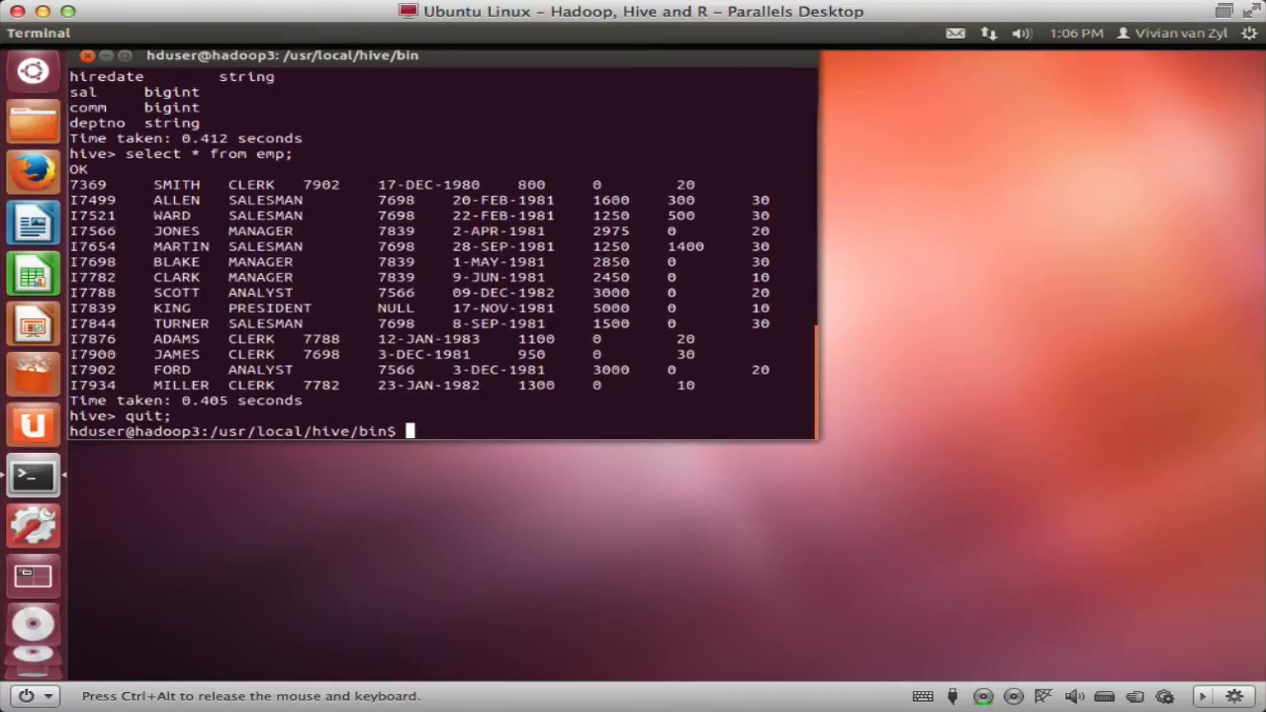
text(./)
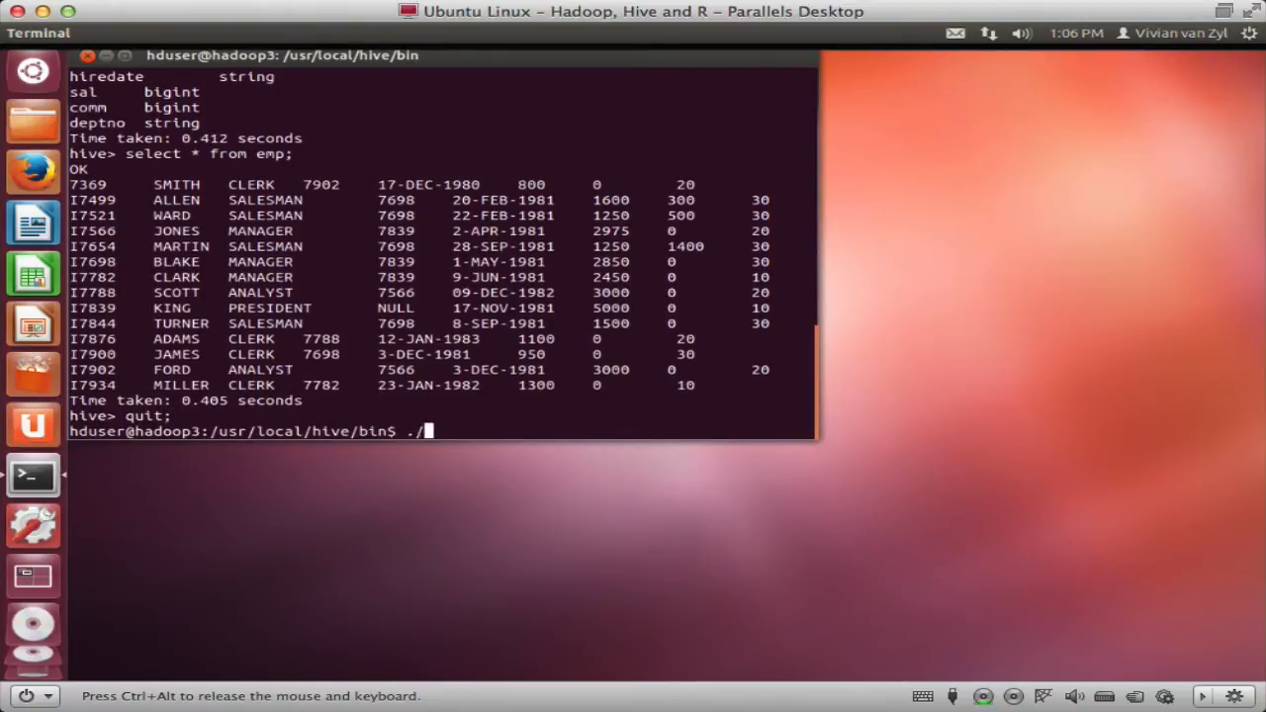
text(hive --service hiveserver)
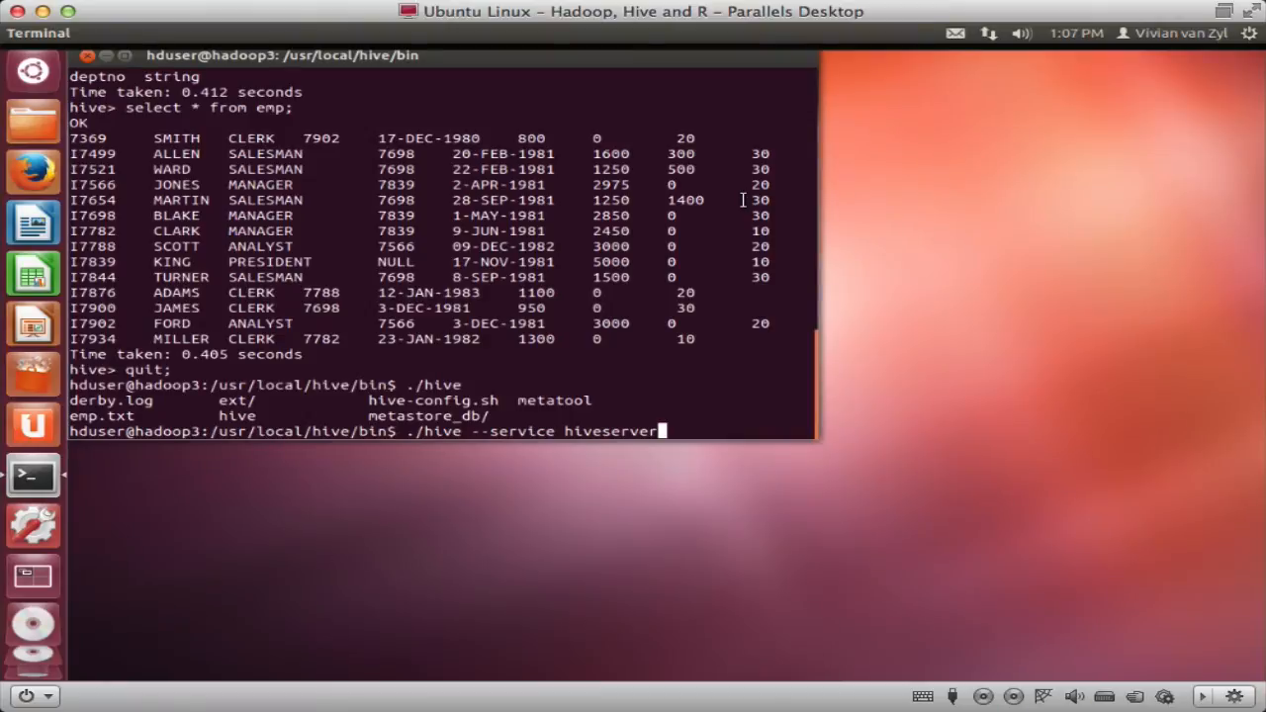
key(Return)
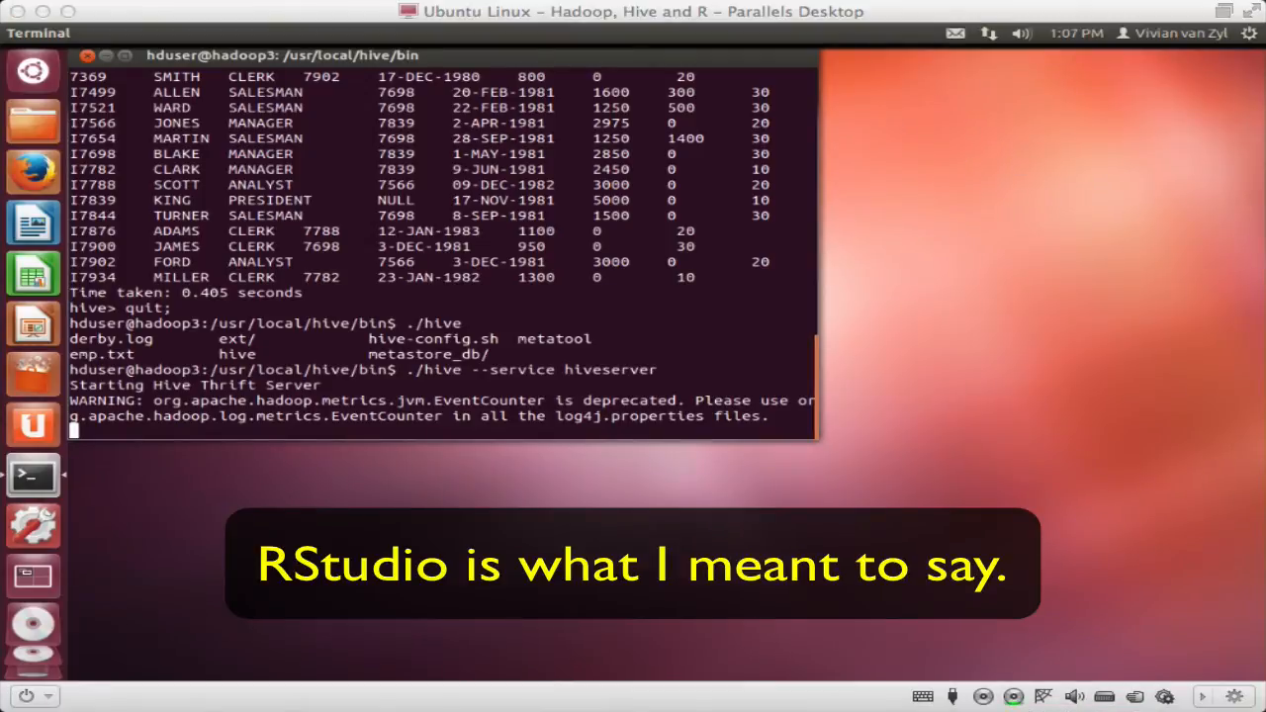
- Browse to the RStudio Server on hadoop3 in Firefox and sign in as hduser
click(31, 170)
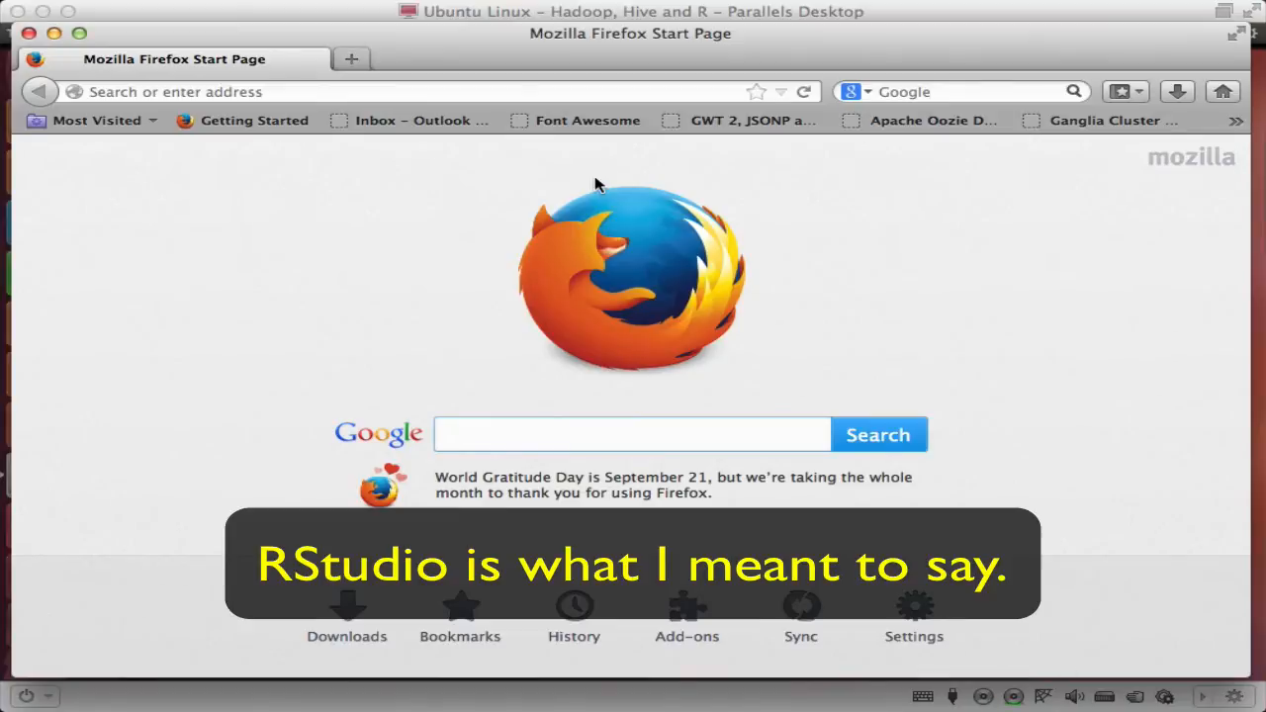
click(383, 91)
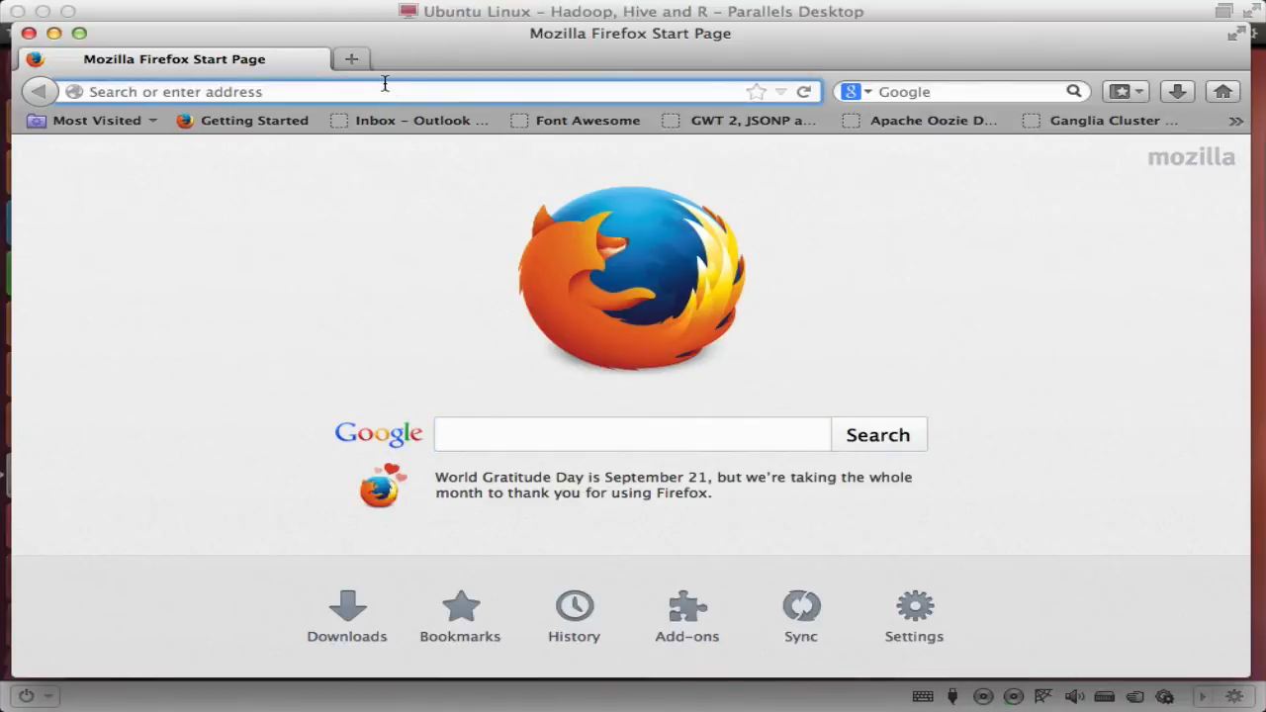
text(hadoop3/)
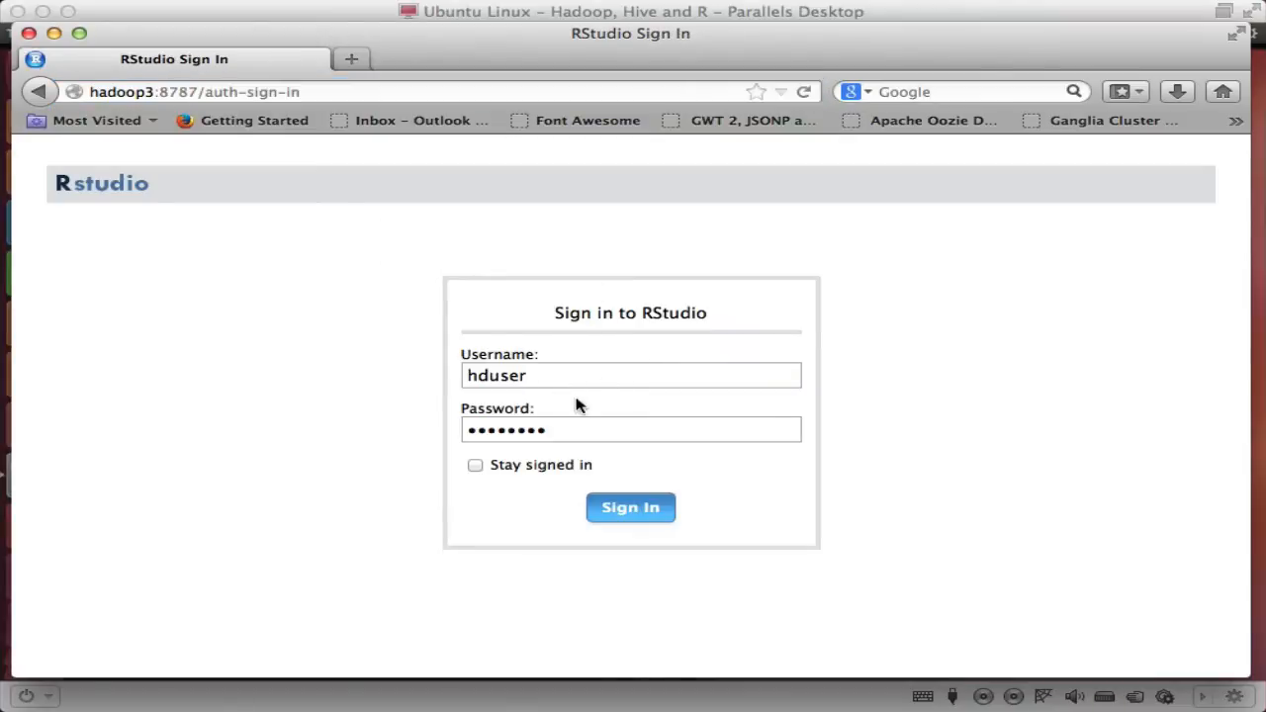
click(629, 506)
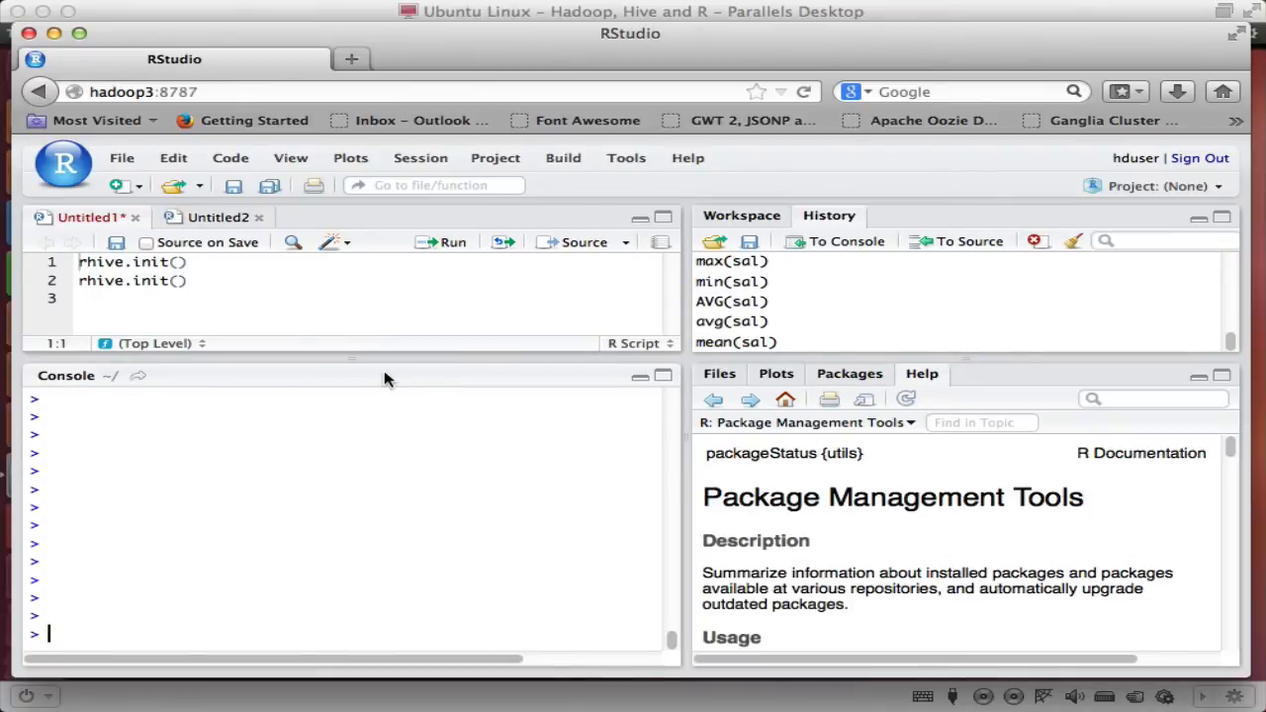
mouse_move(374, 384)
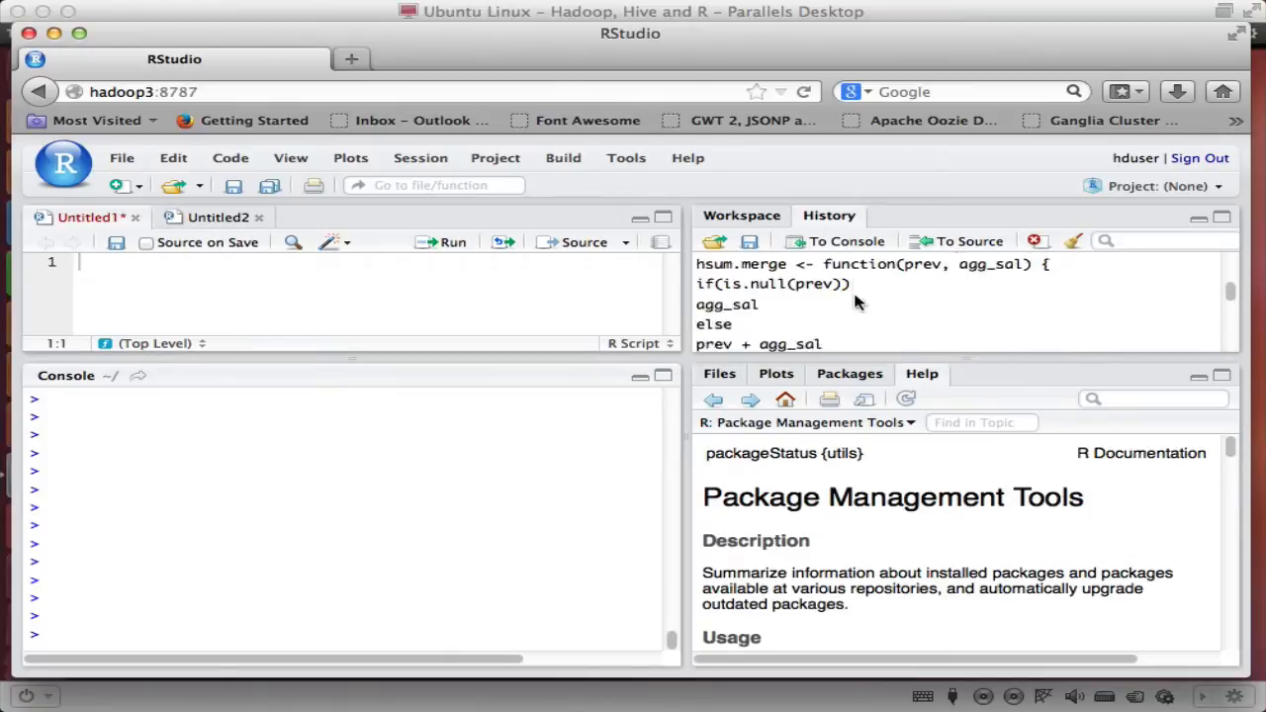
scroll(down, 3)
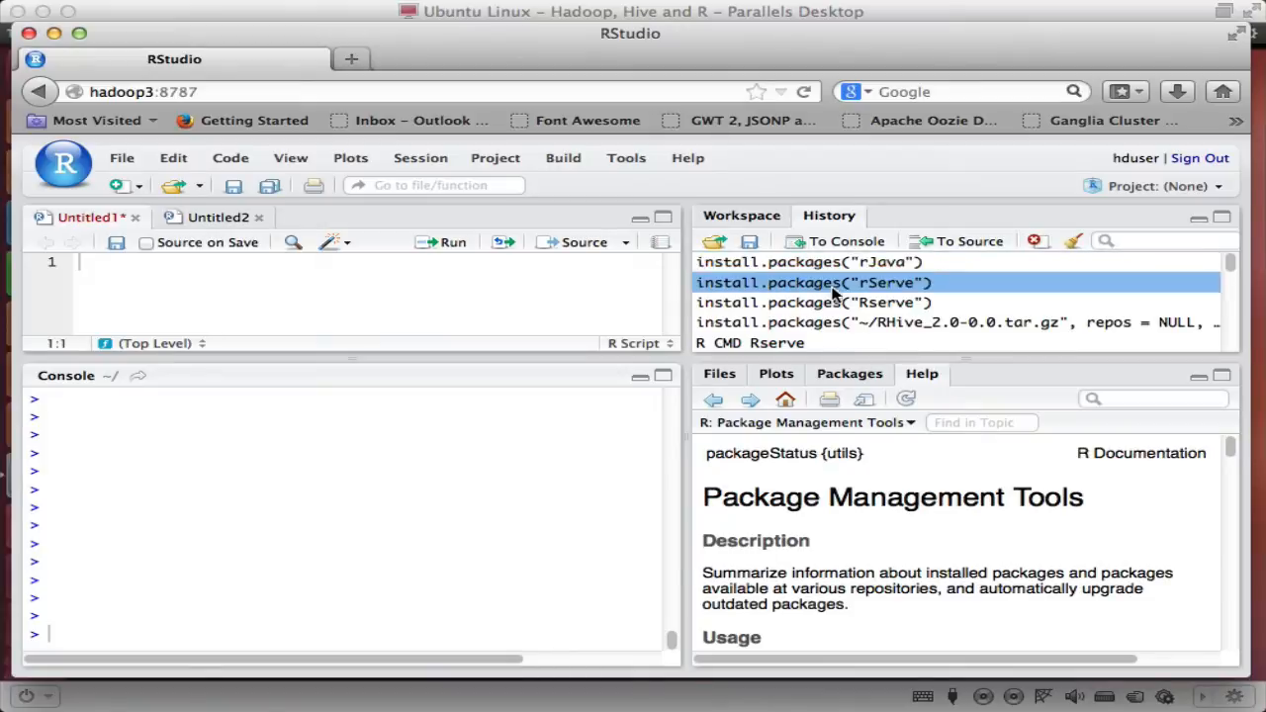
click(815, 303)
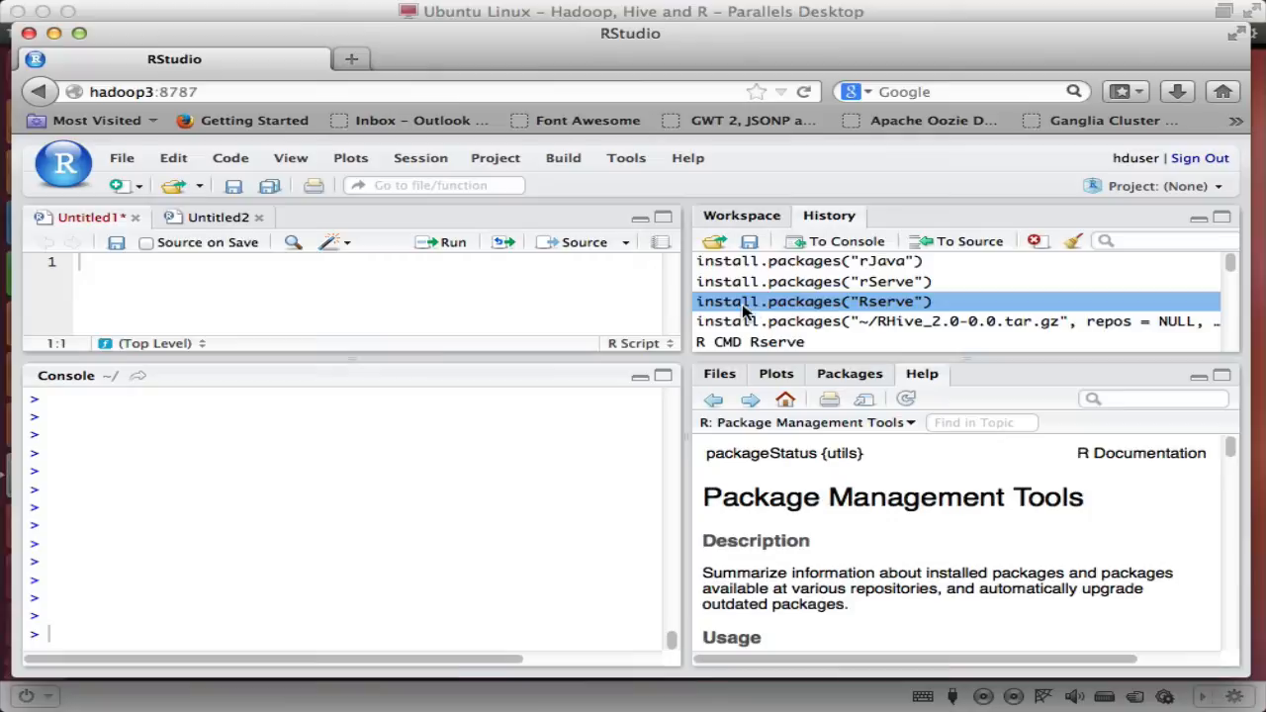
click(813, 281)
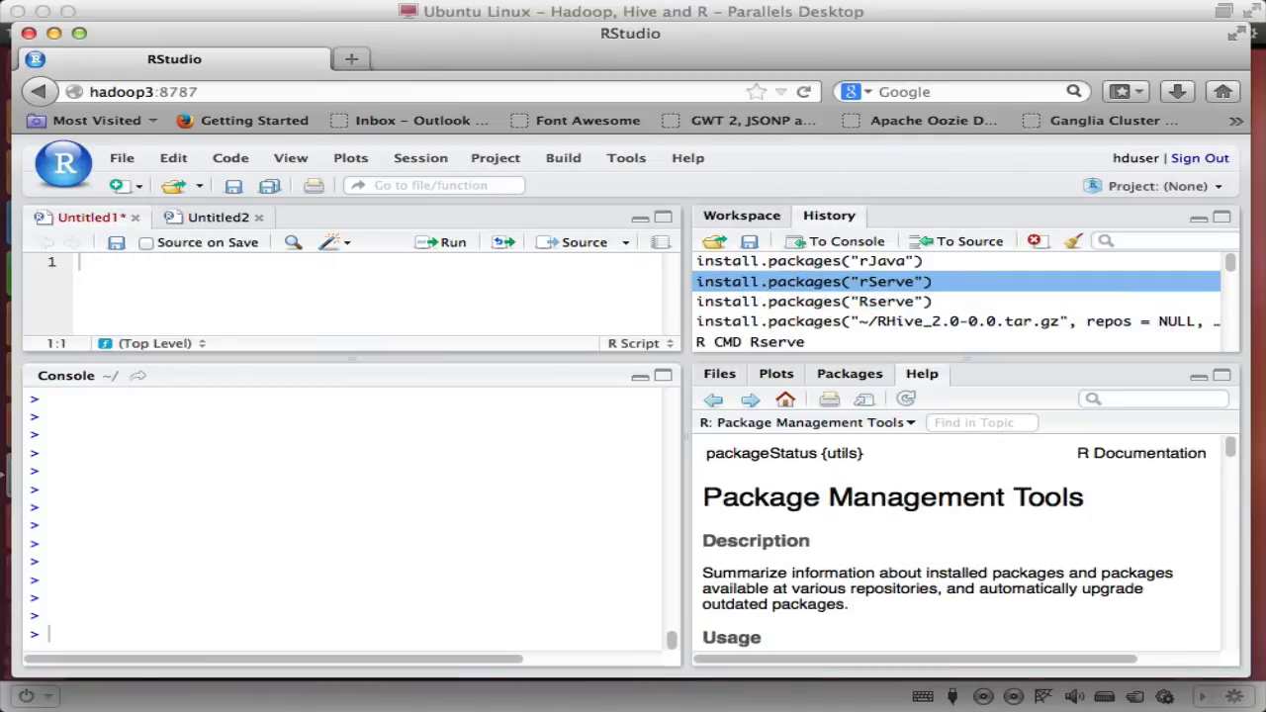
click(813, 301)
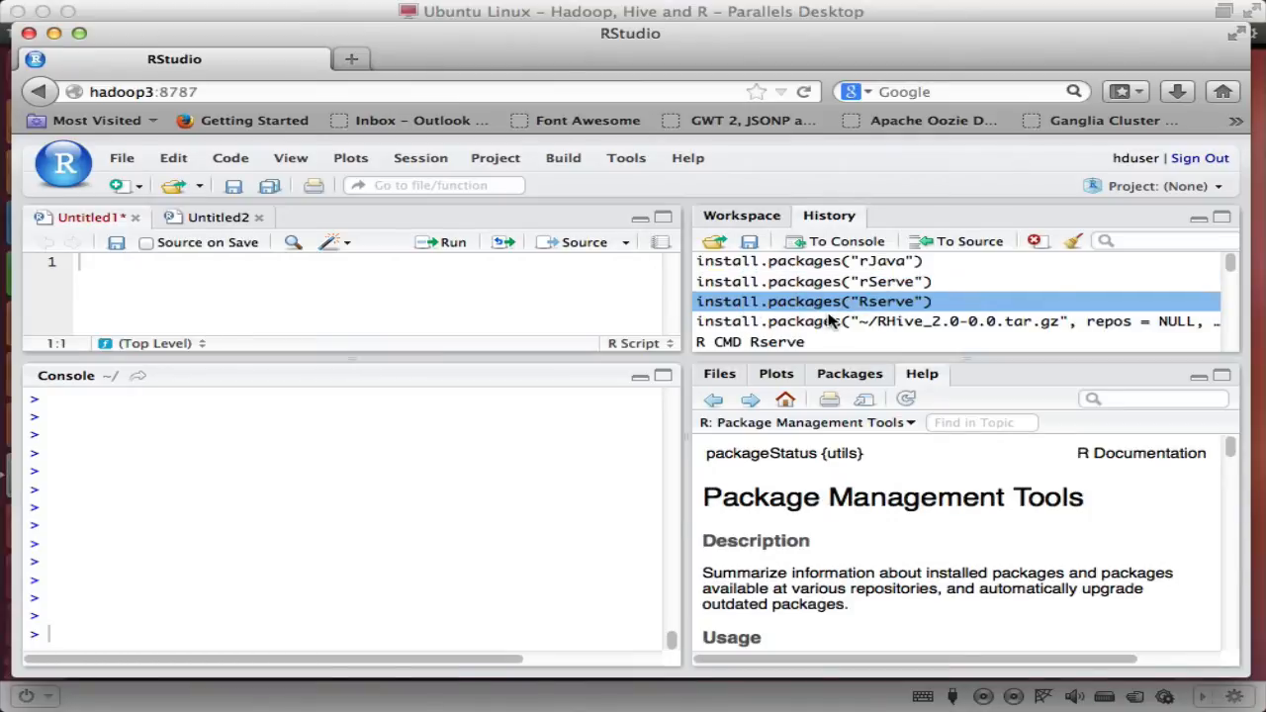
click(891, 320)
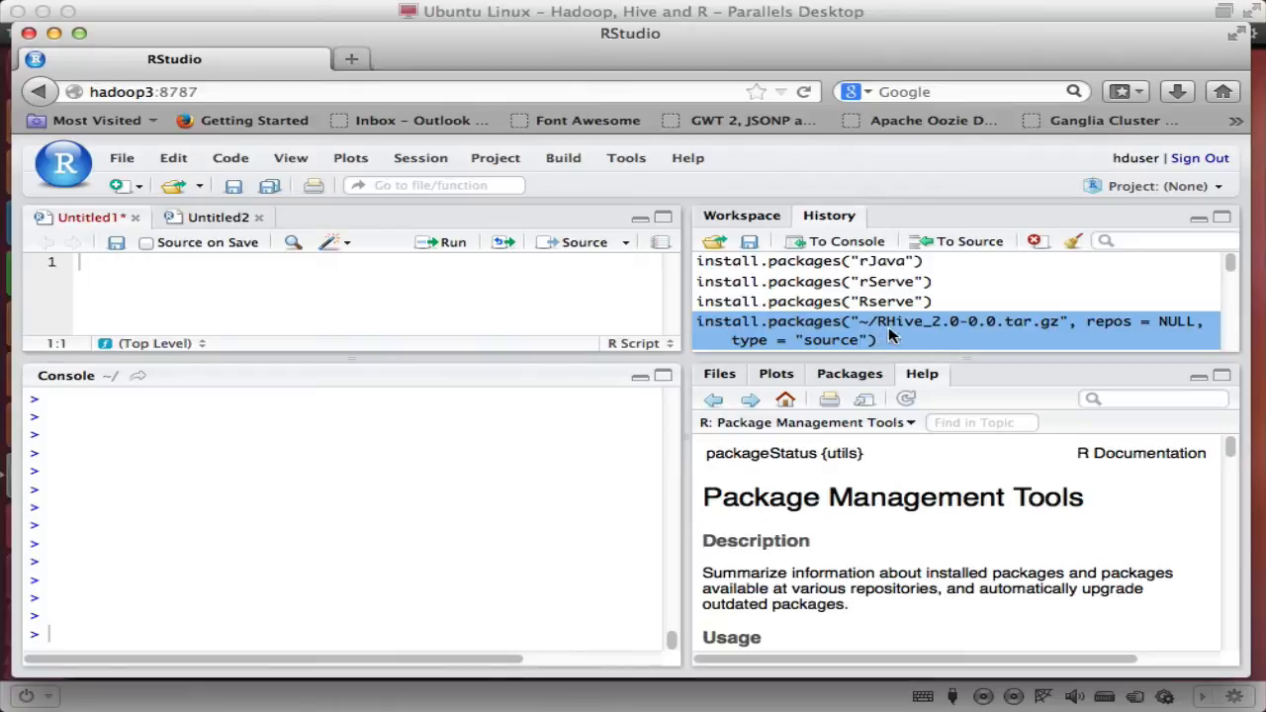
mouse_move(997, 336)
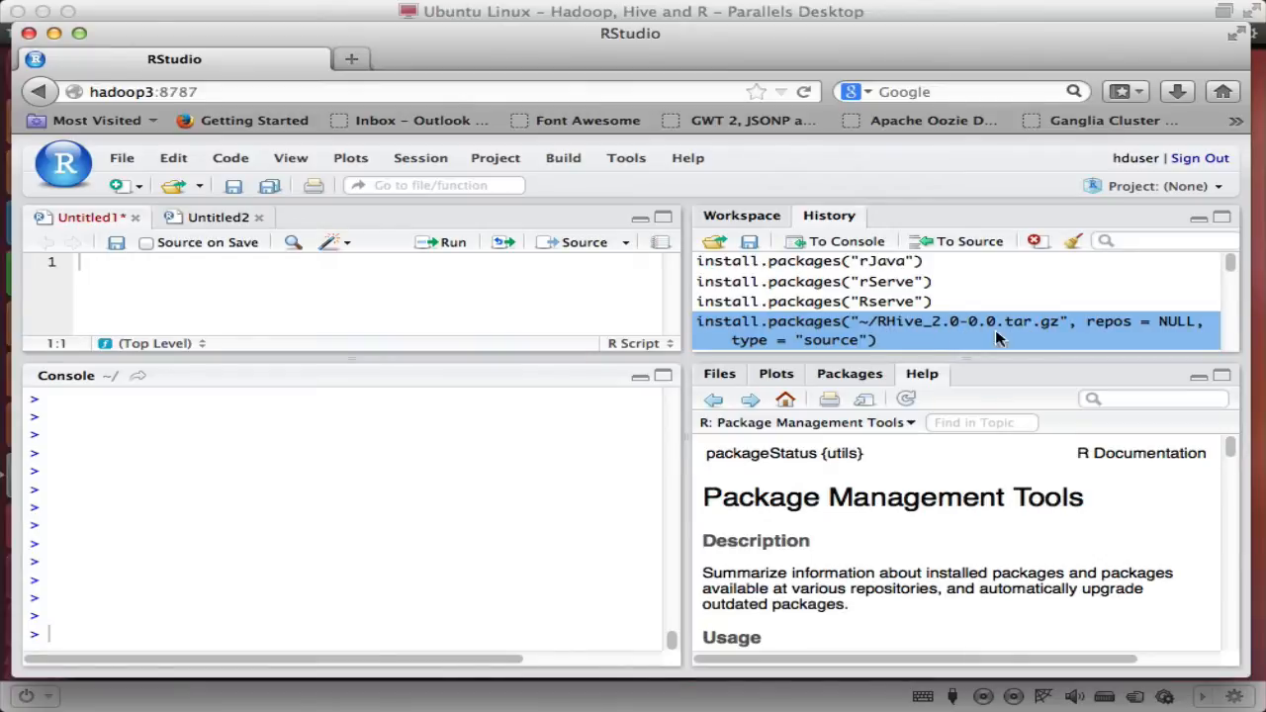
mouse_move(941, 334)
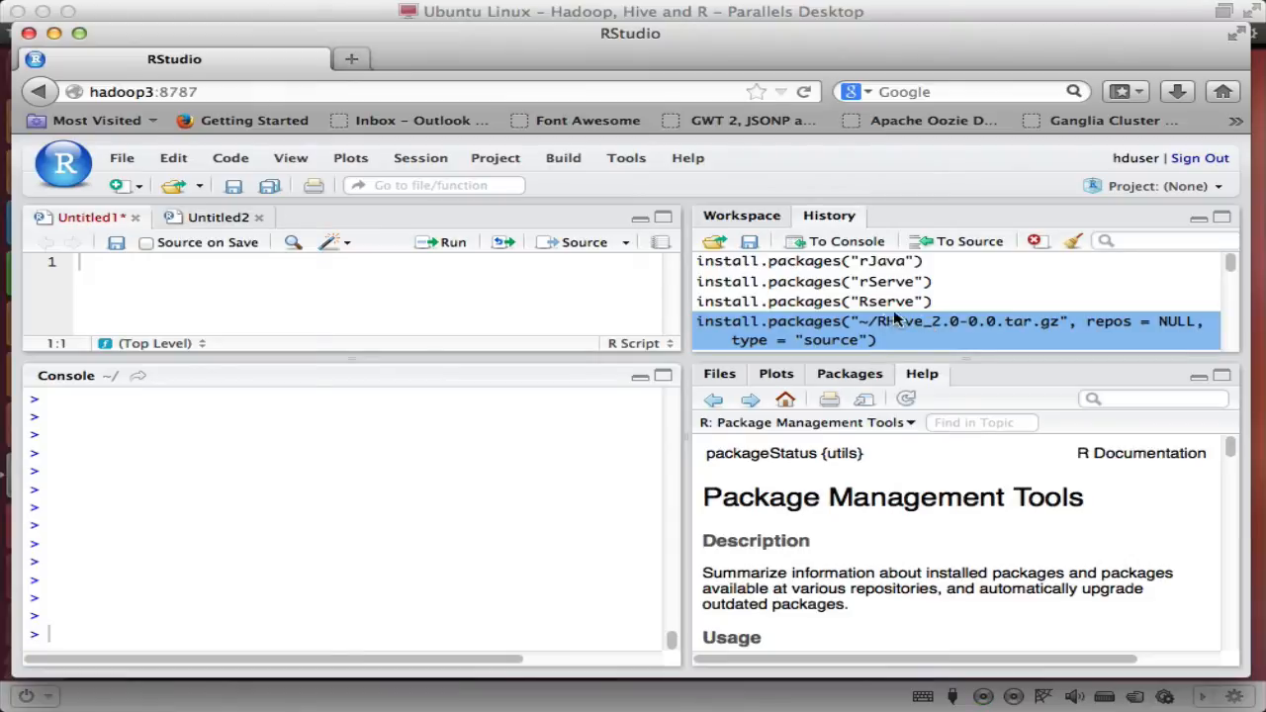
mouse_move(860, 334)
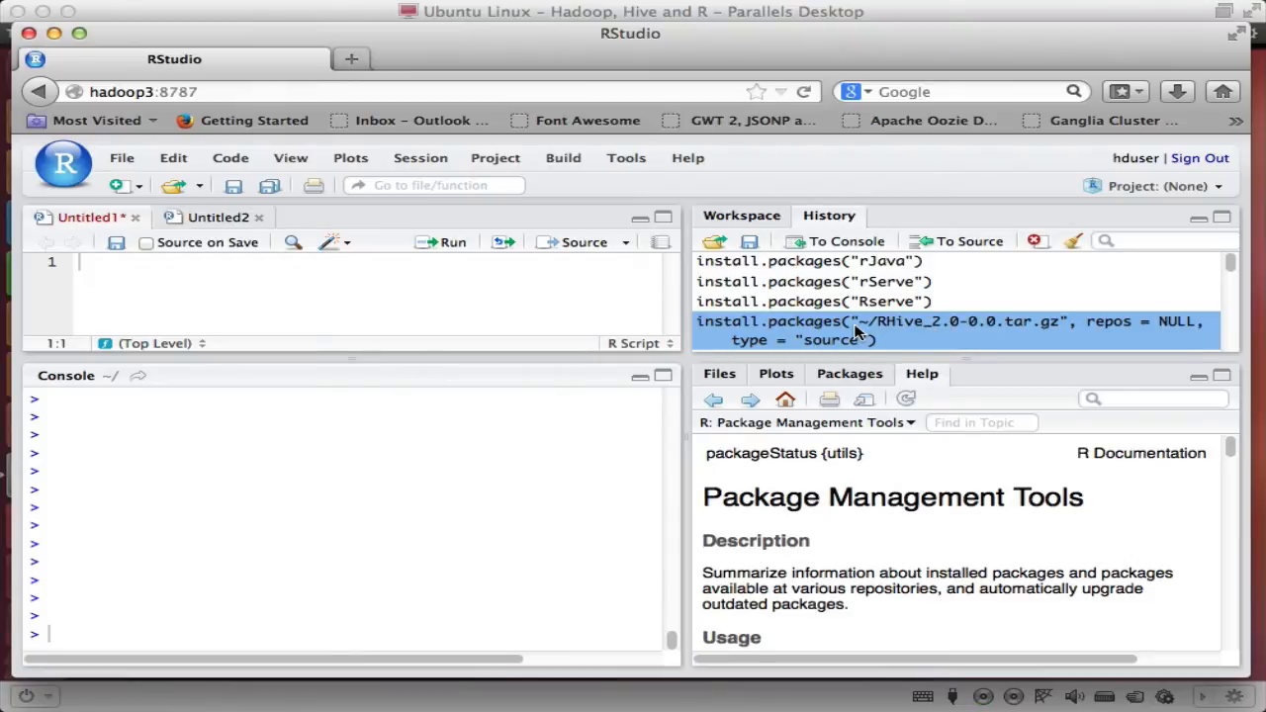
scroll(down, 3)
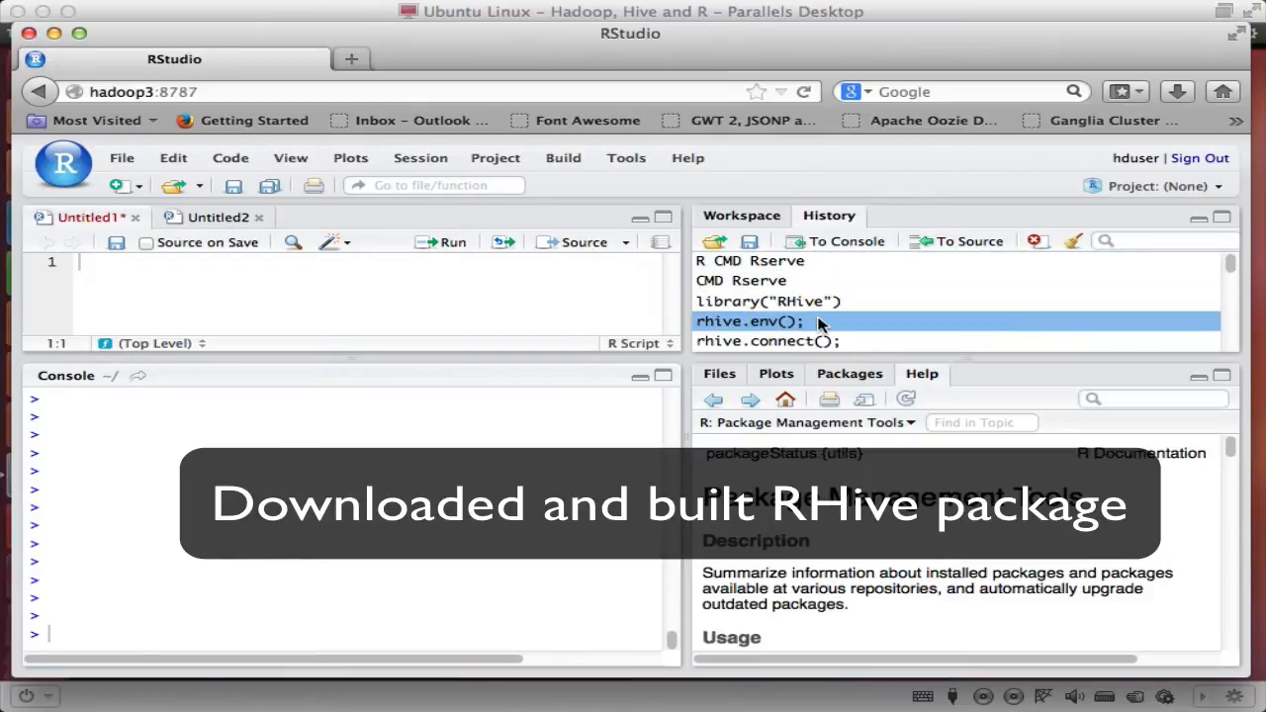
click(767, 301)
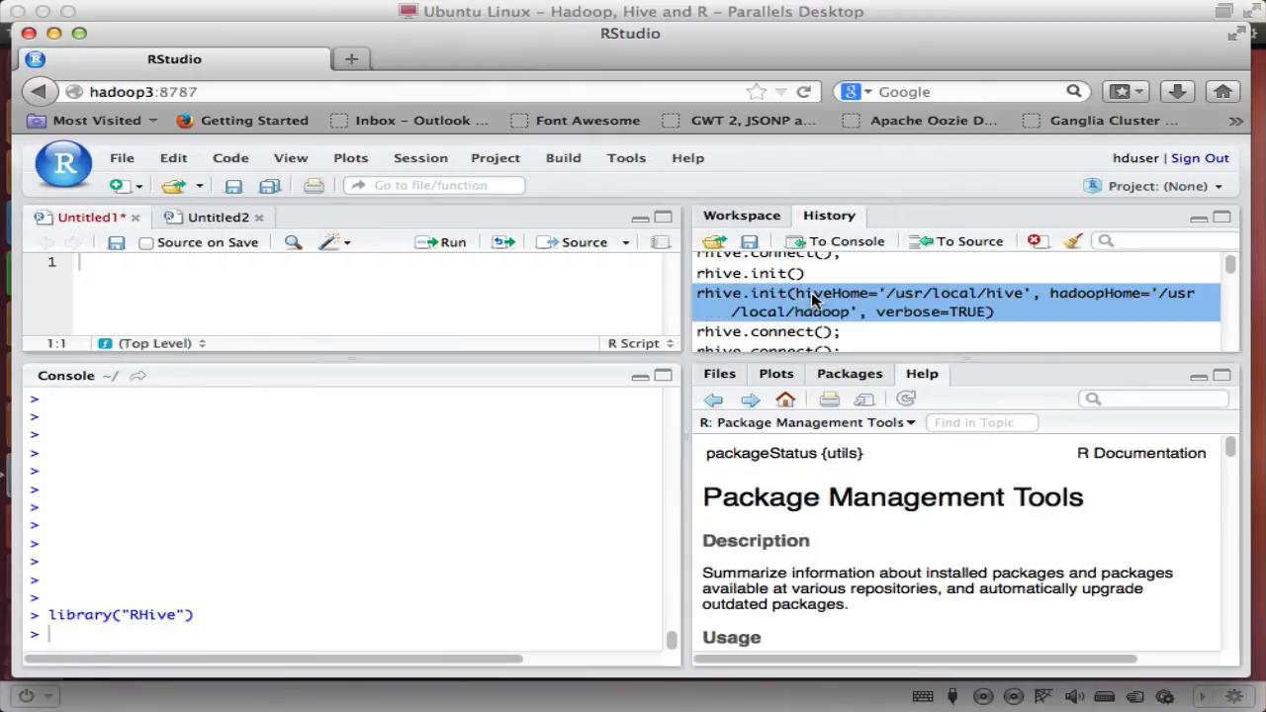
- Run rhive.init() with hiveHome /usr/local/hive and hadoopHome /usr/local/hadoop from History
click(847, 241)
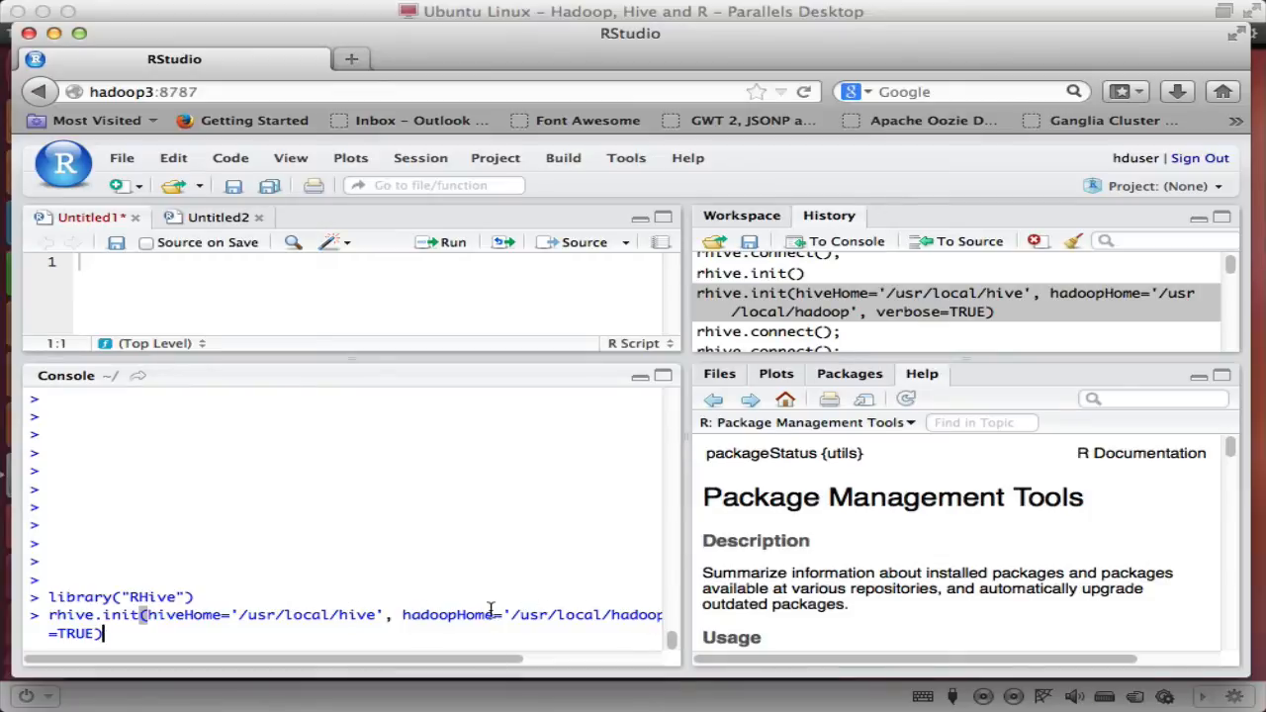
key(Return)
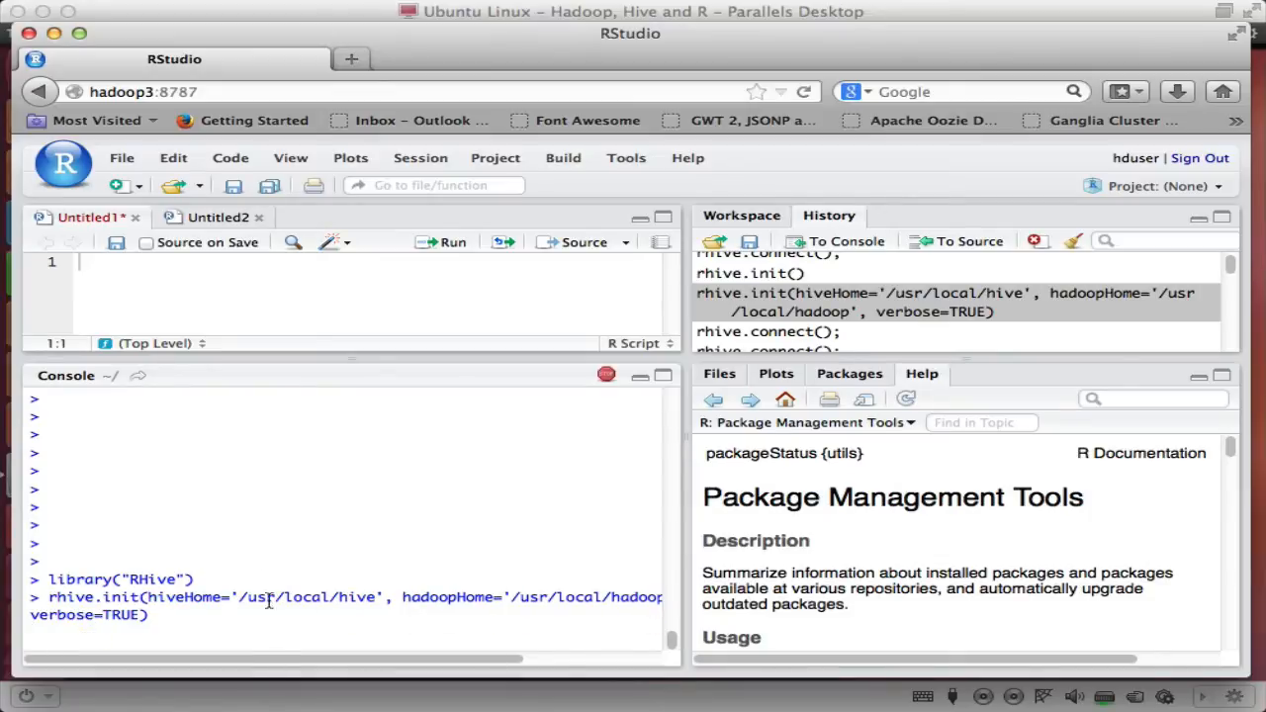
key(Return)
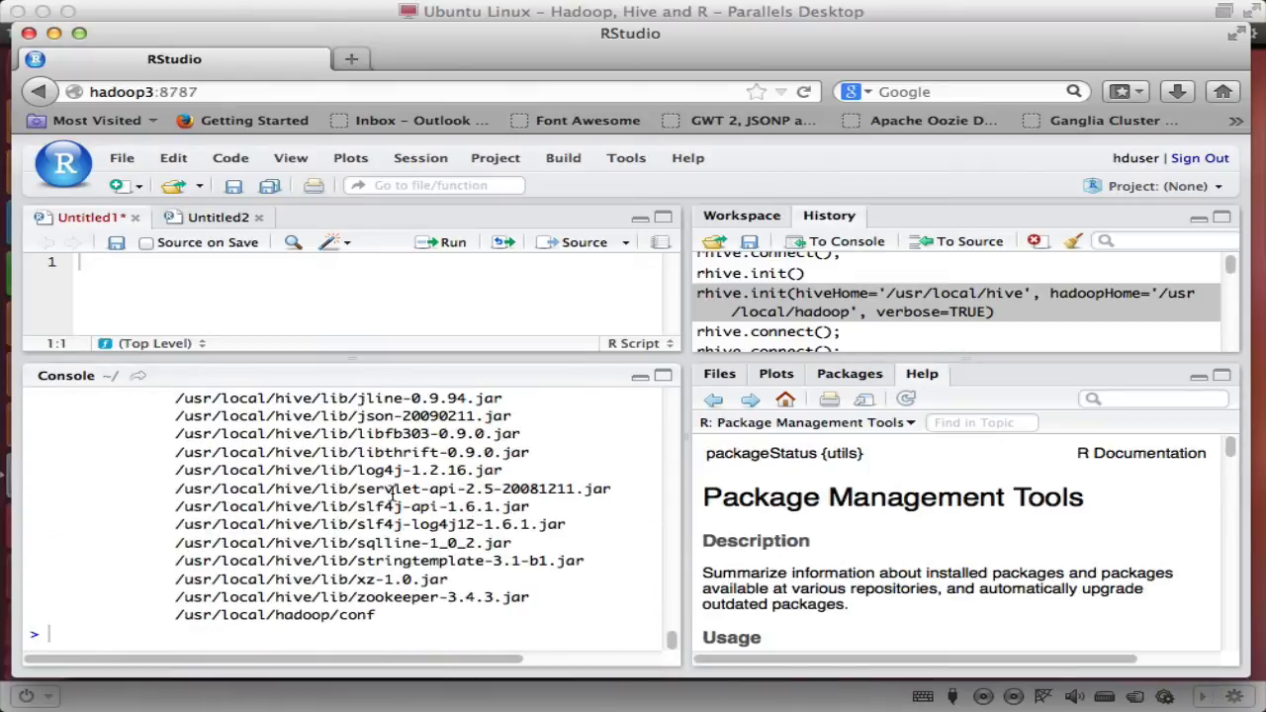
scroll(down, 3)
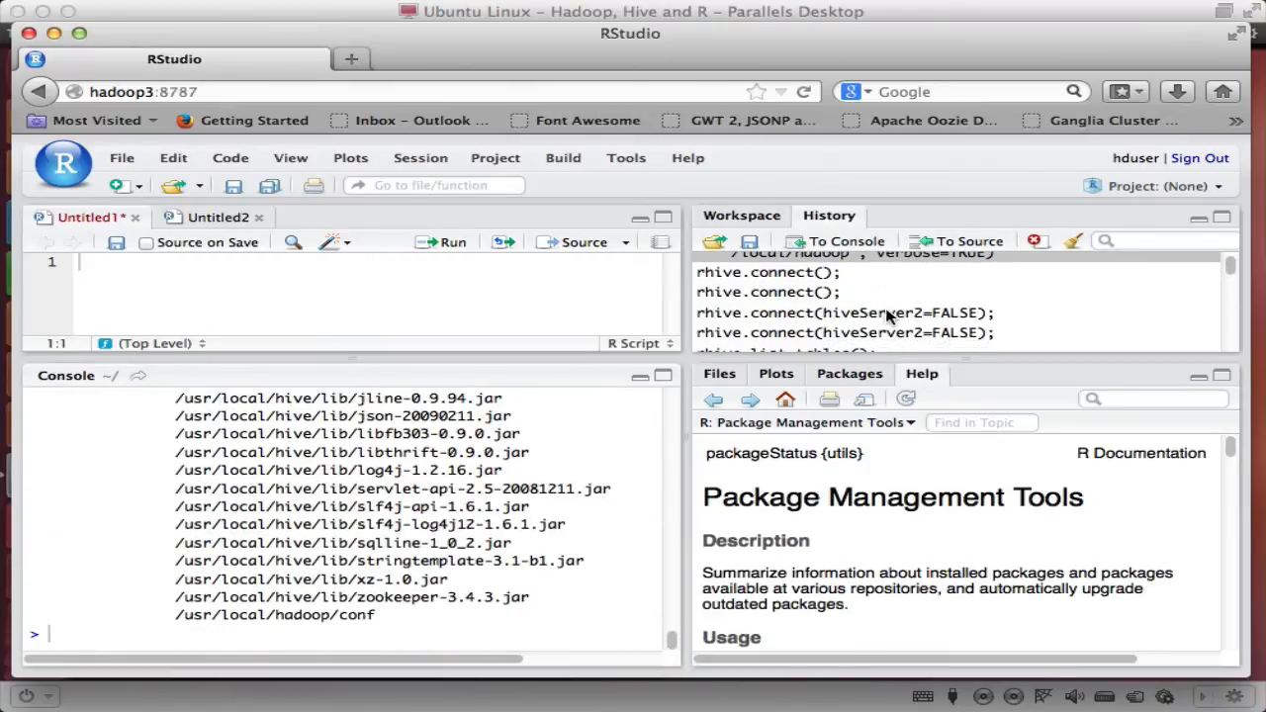
mouse_move(815, 320)
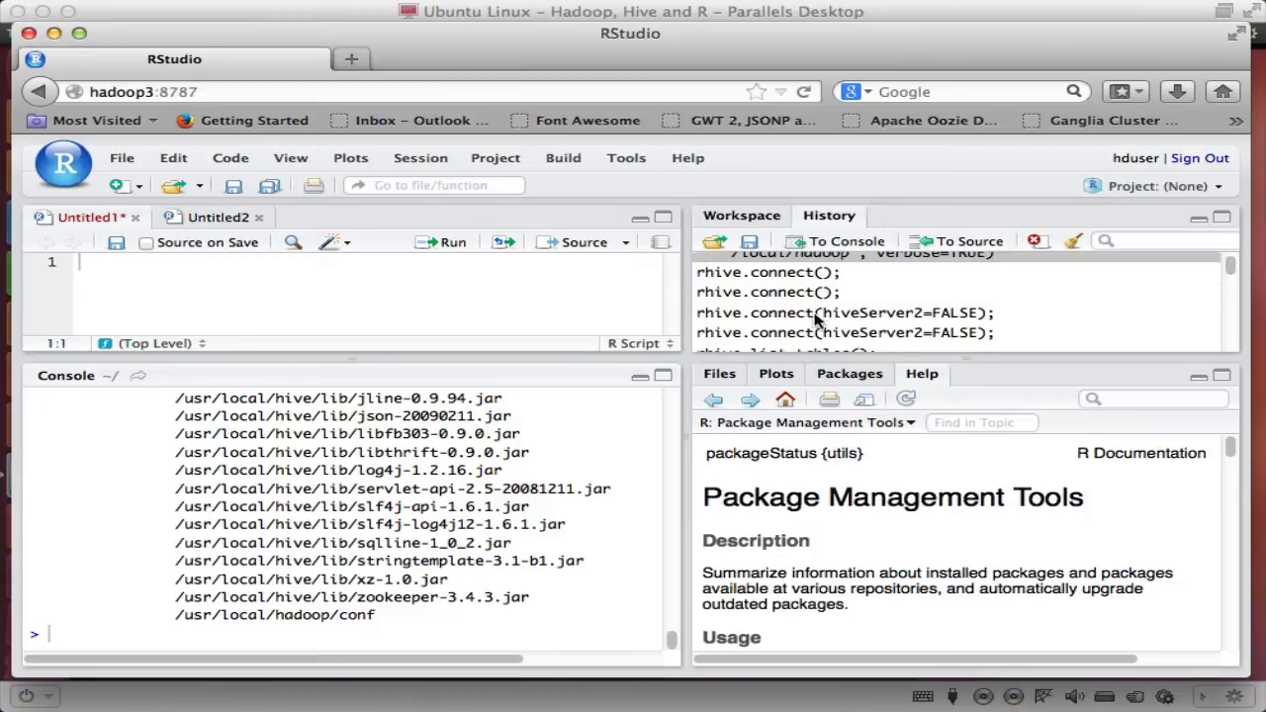
- Run rhive.connect(hiveServer2=FALSE) from History to connect to the Hive server
click(847, 293)
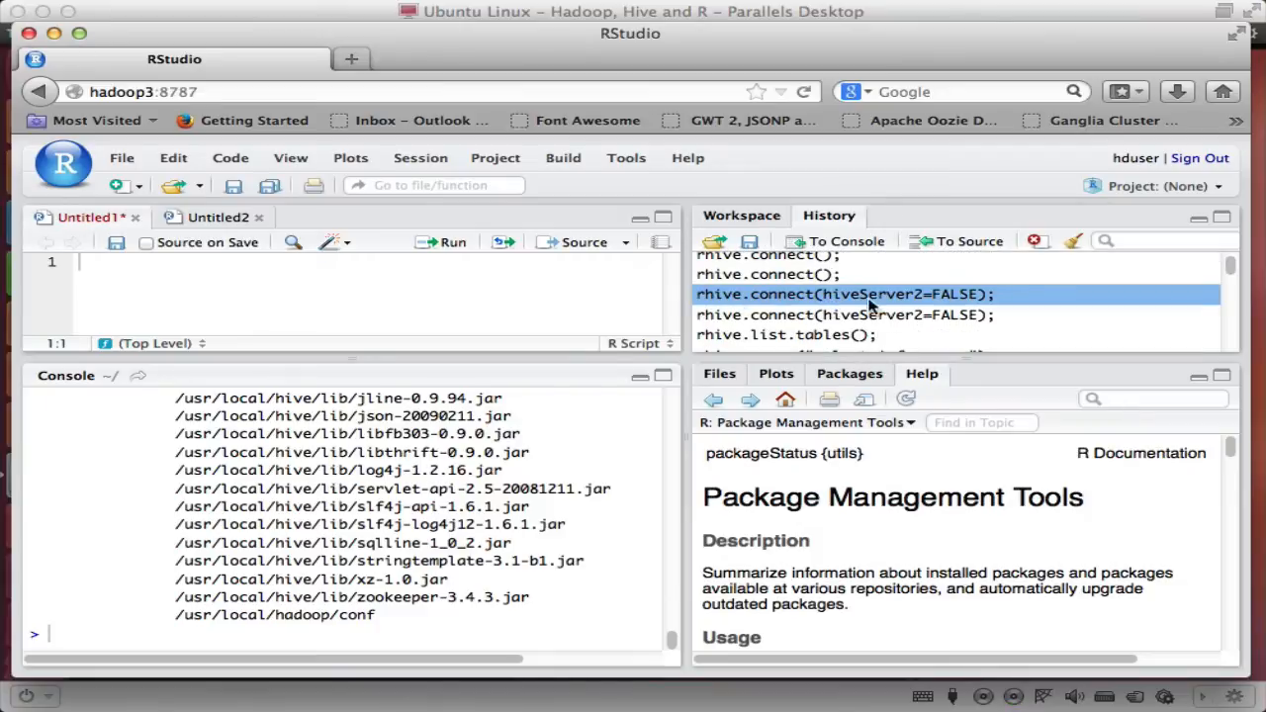
mouse_move(989, 299)
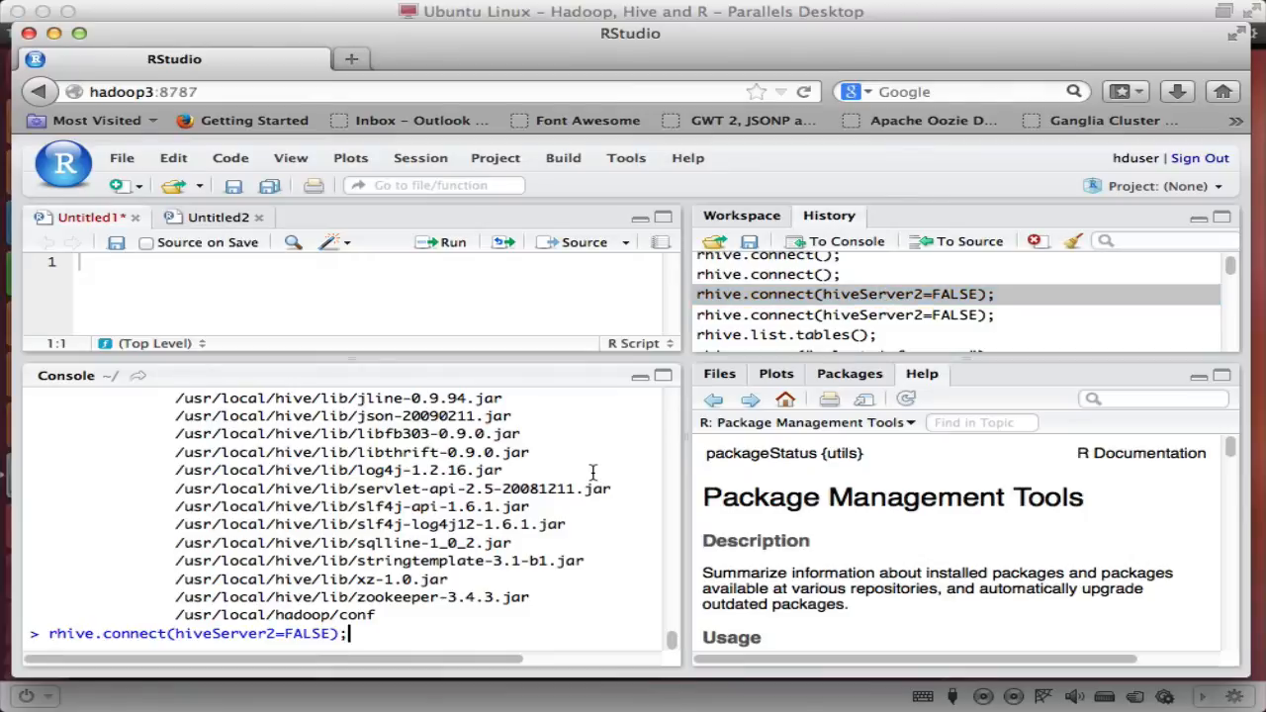
key(Return)
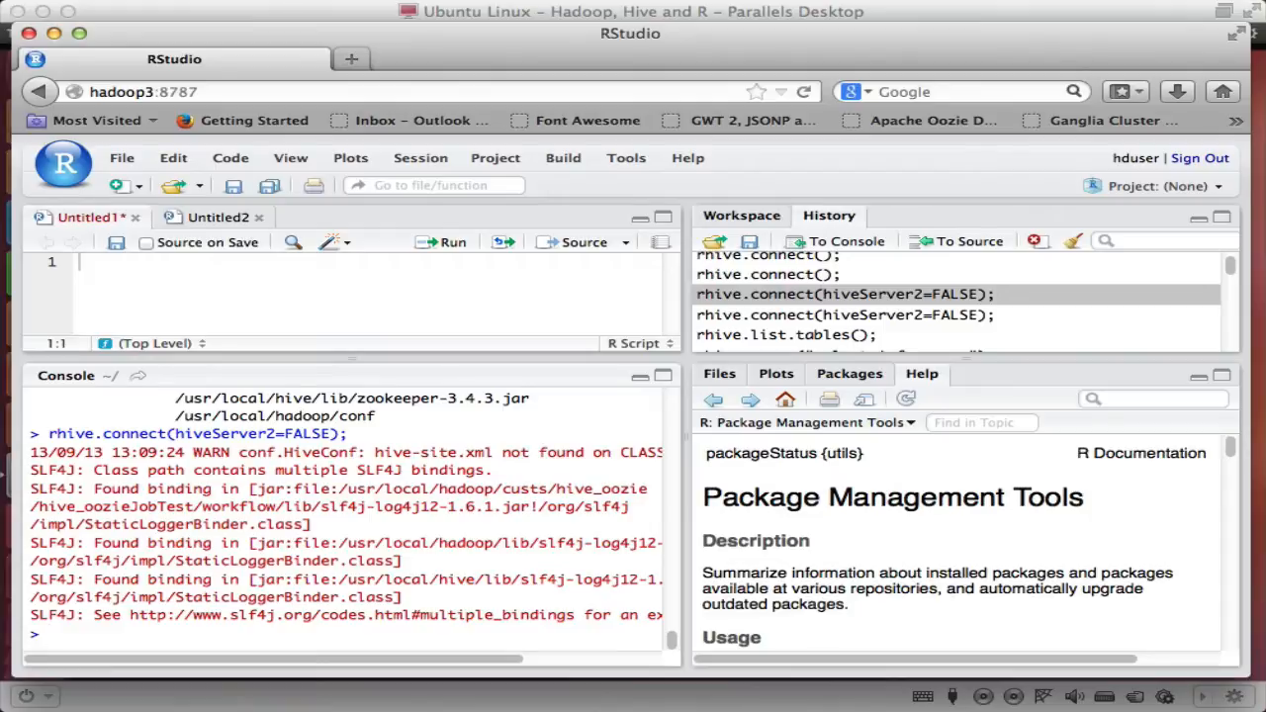
click(32, 475)
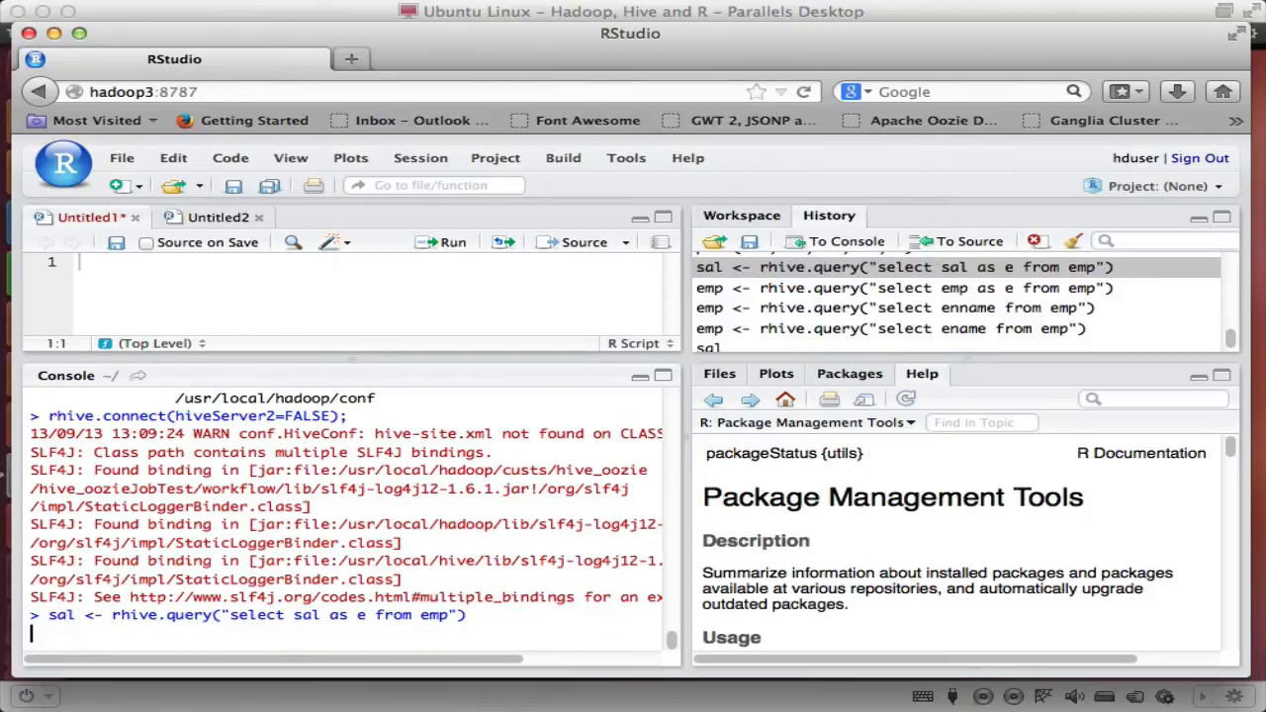
- Run sal <- rhive.query("select sal as e from emp") to fetch the salaries
key(Return)
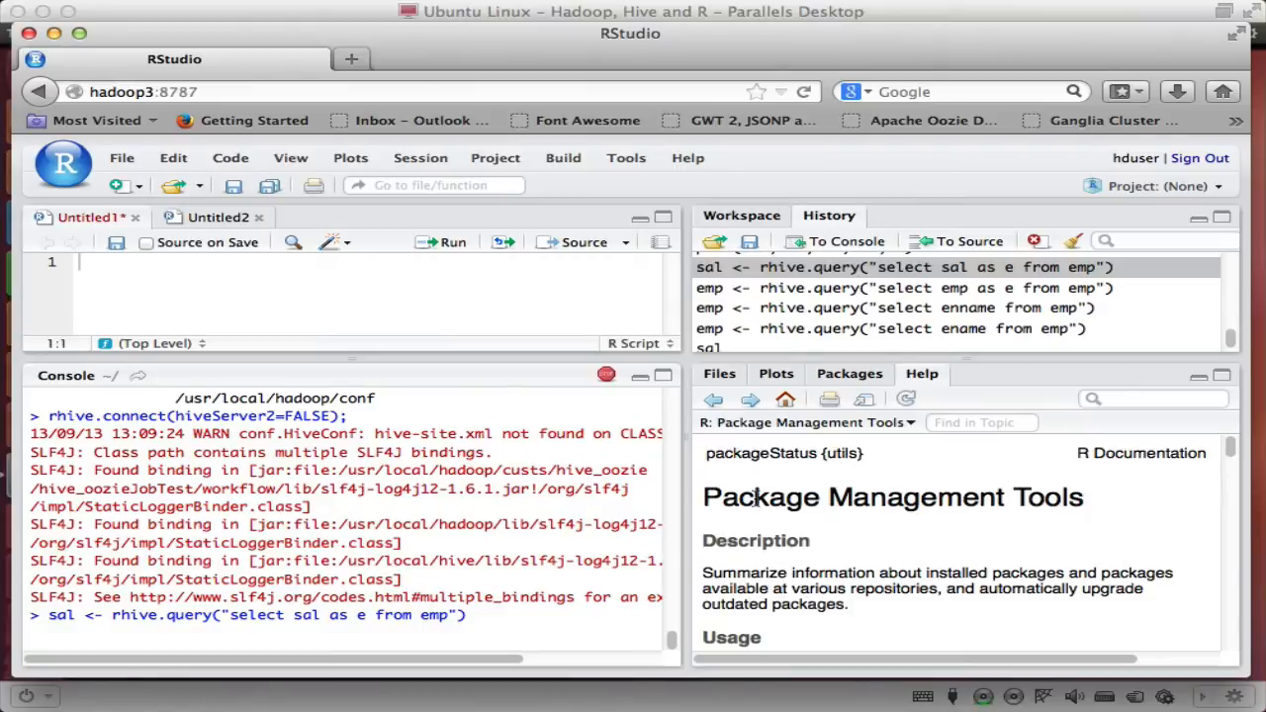
mouse_move(578, 703)
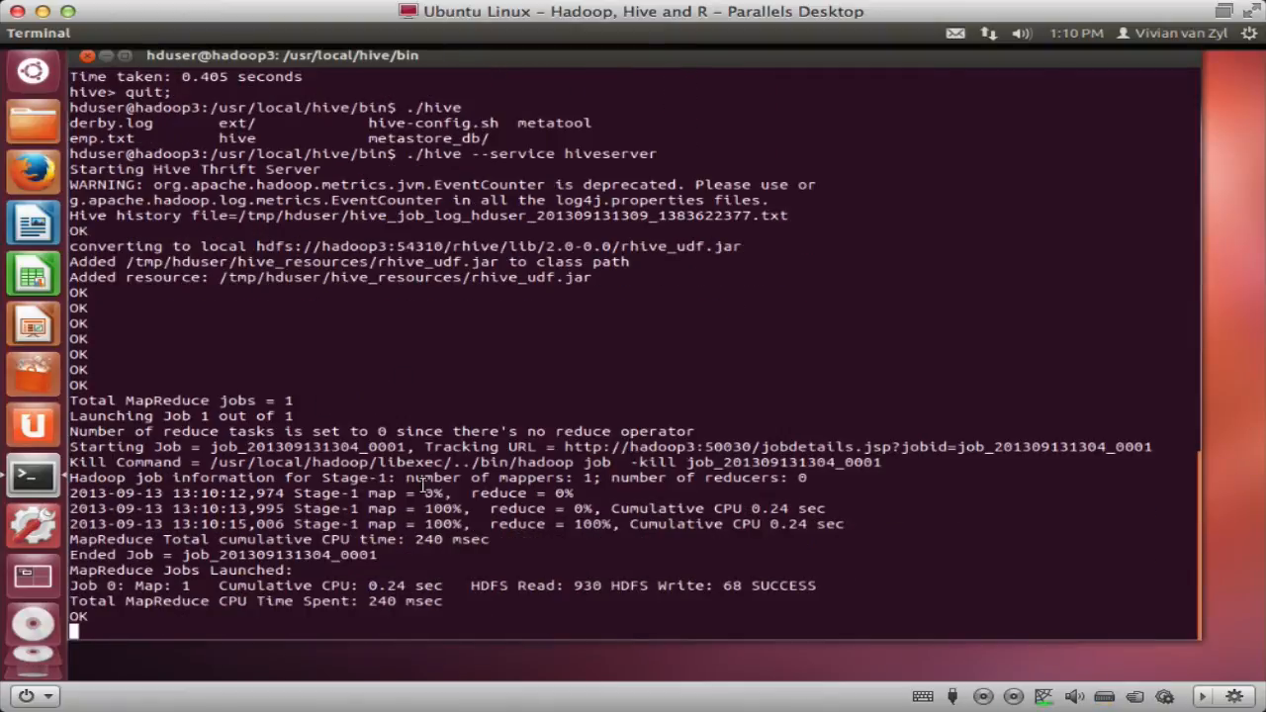
mouse_move(376, 453)
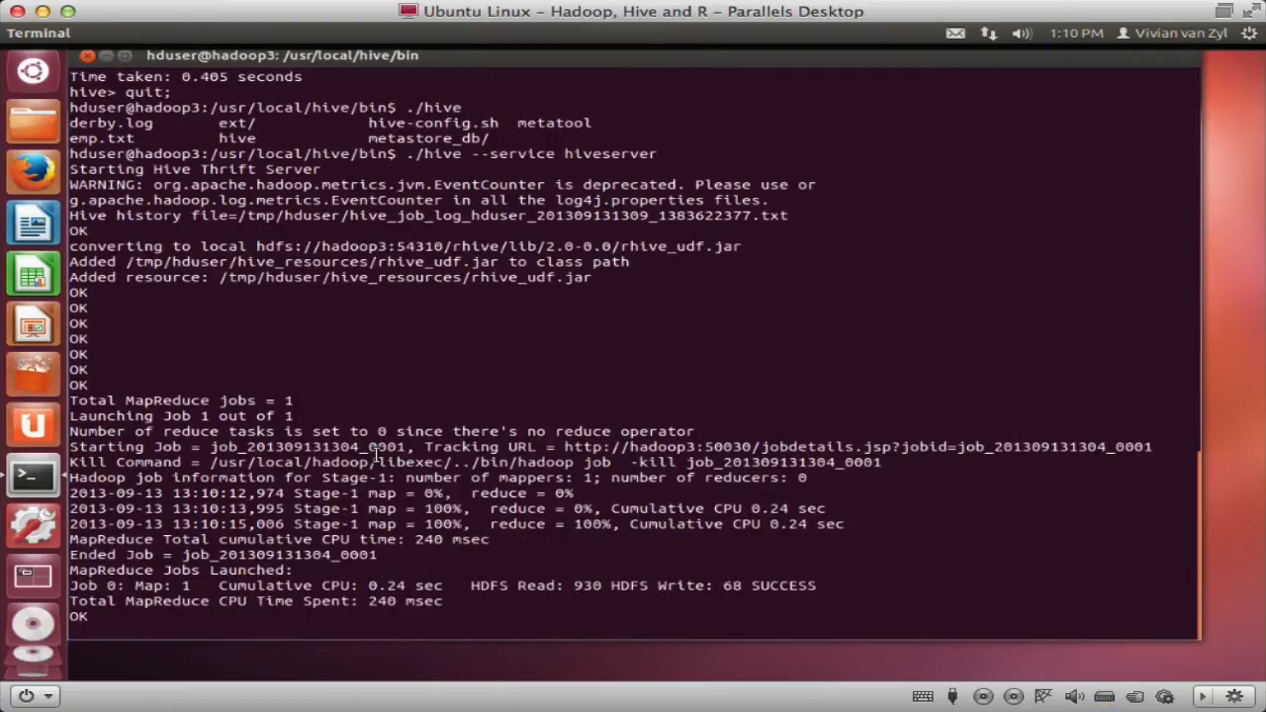
mouse_move(555, 534)
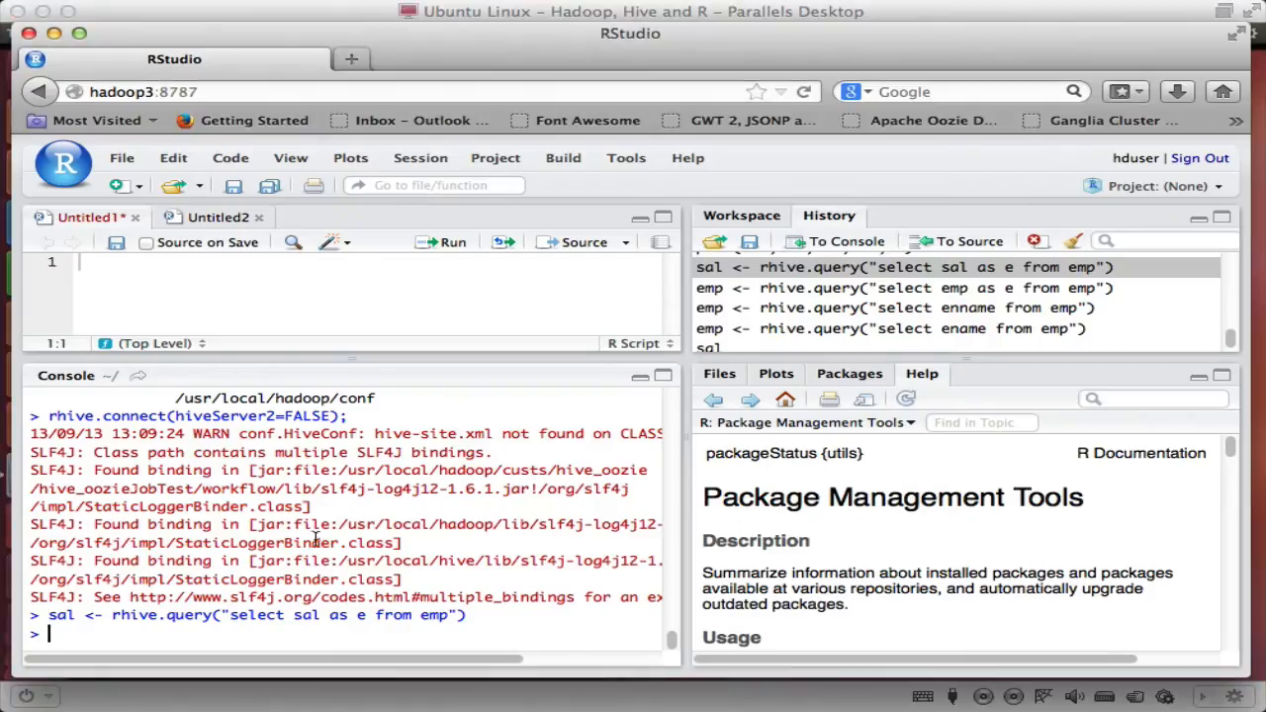
- Print sal, listing the fourteen salaries such as 800, 1600 and 5000
text(sal)
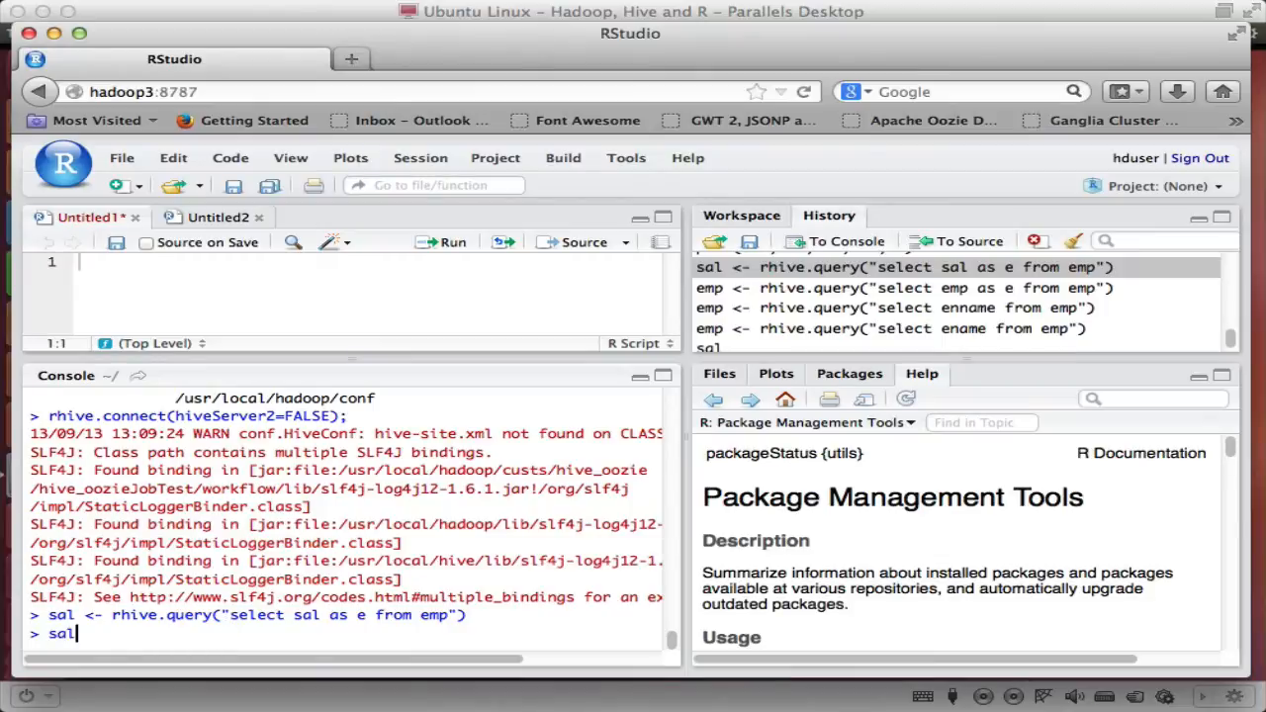
key(Return)
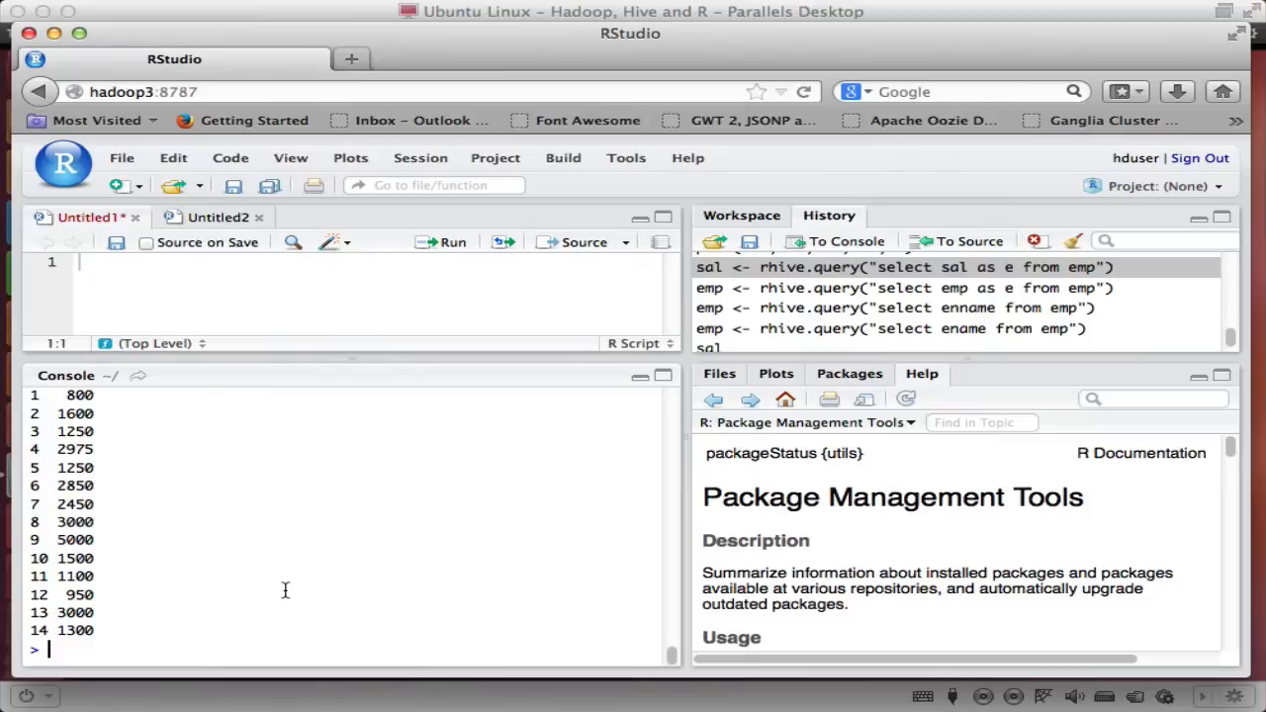
text(descri)
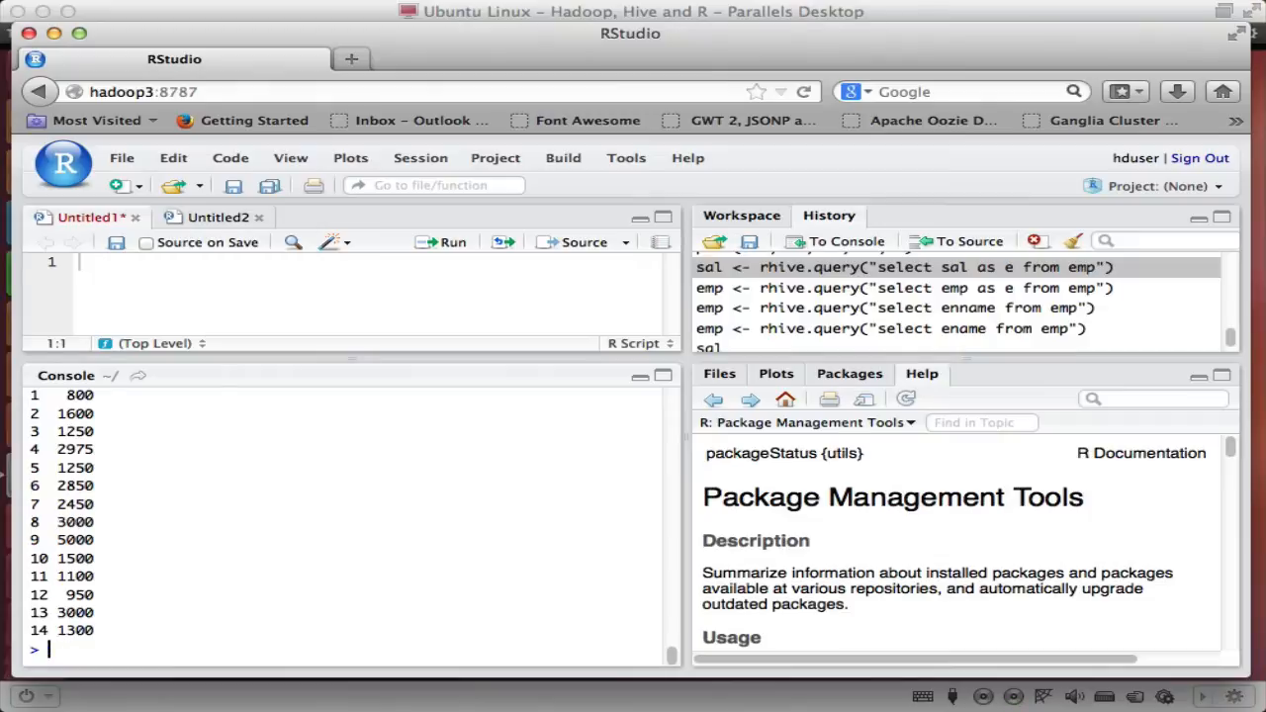
- Run summary(sal): minimum 800, median 1550, mean 2073, maximum 5000
text(summary)
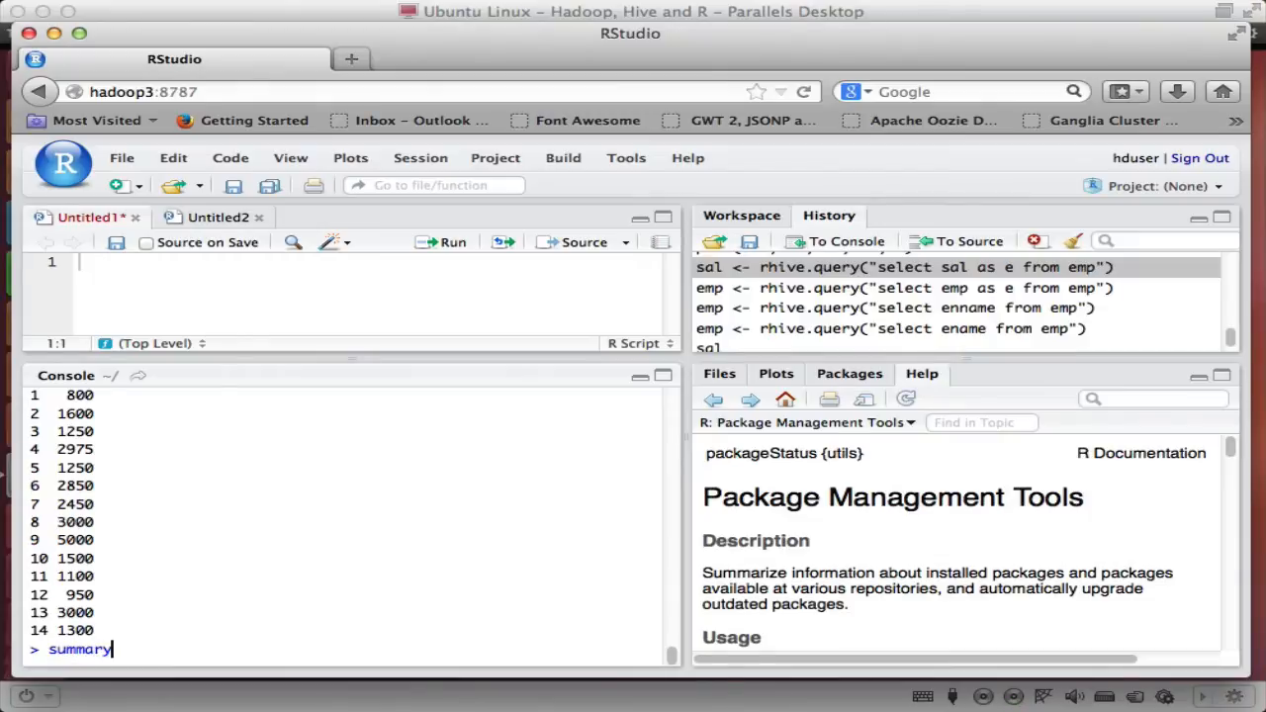
key(Return)
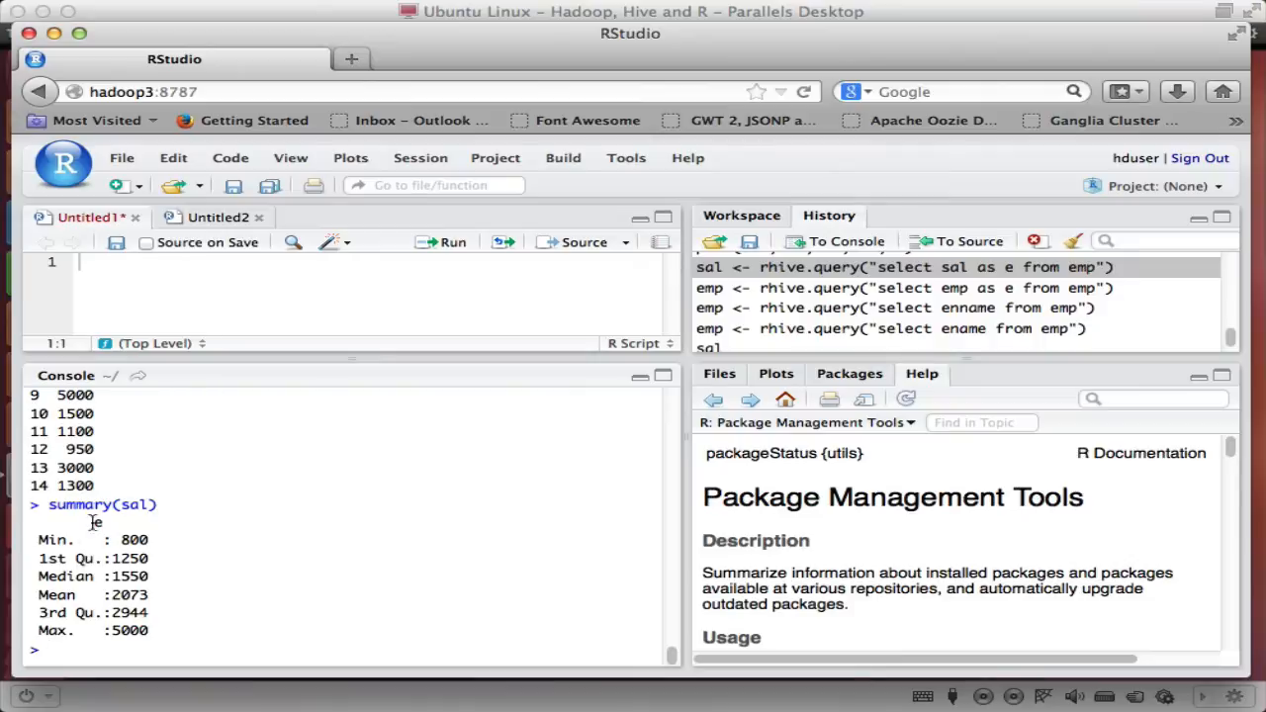
mouse_move(112, 556)
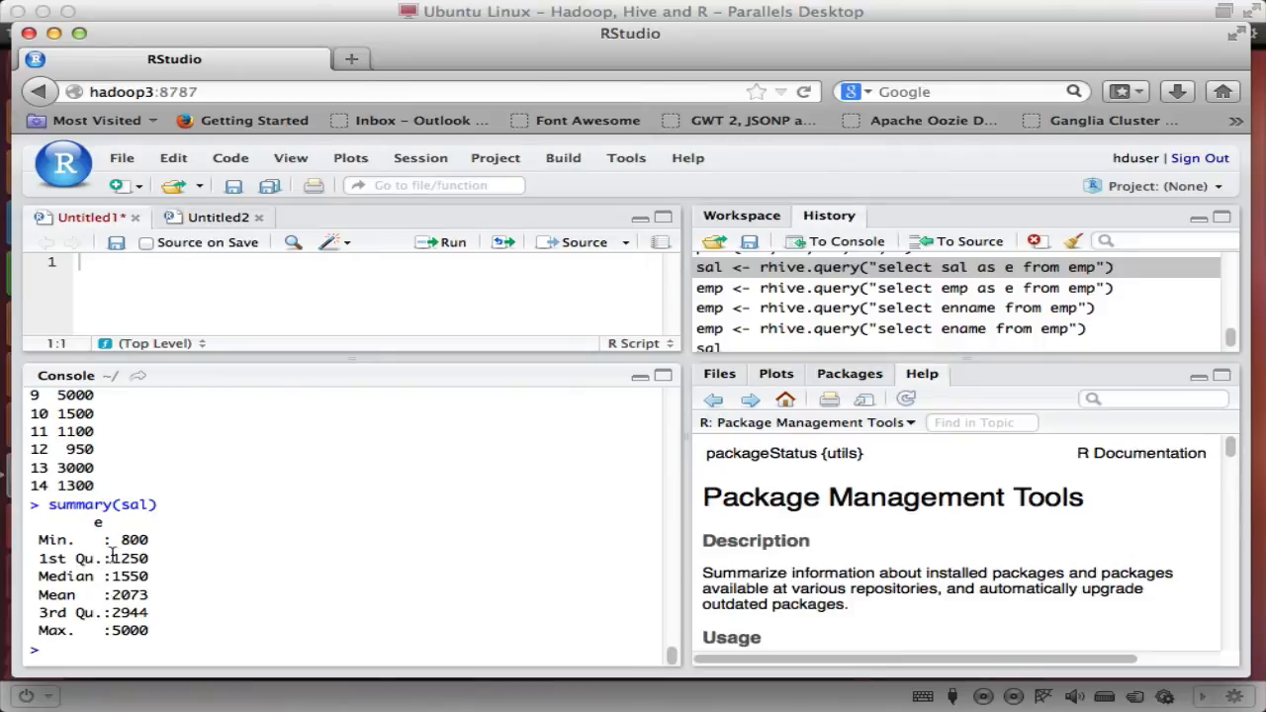
double_click(131, 538)
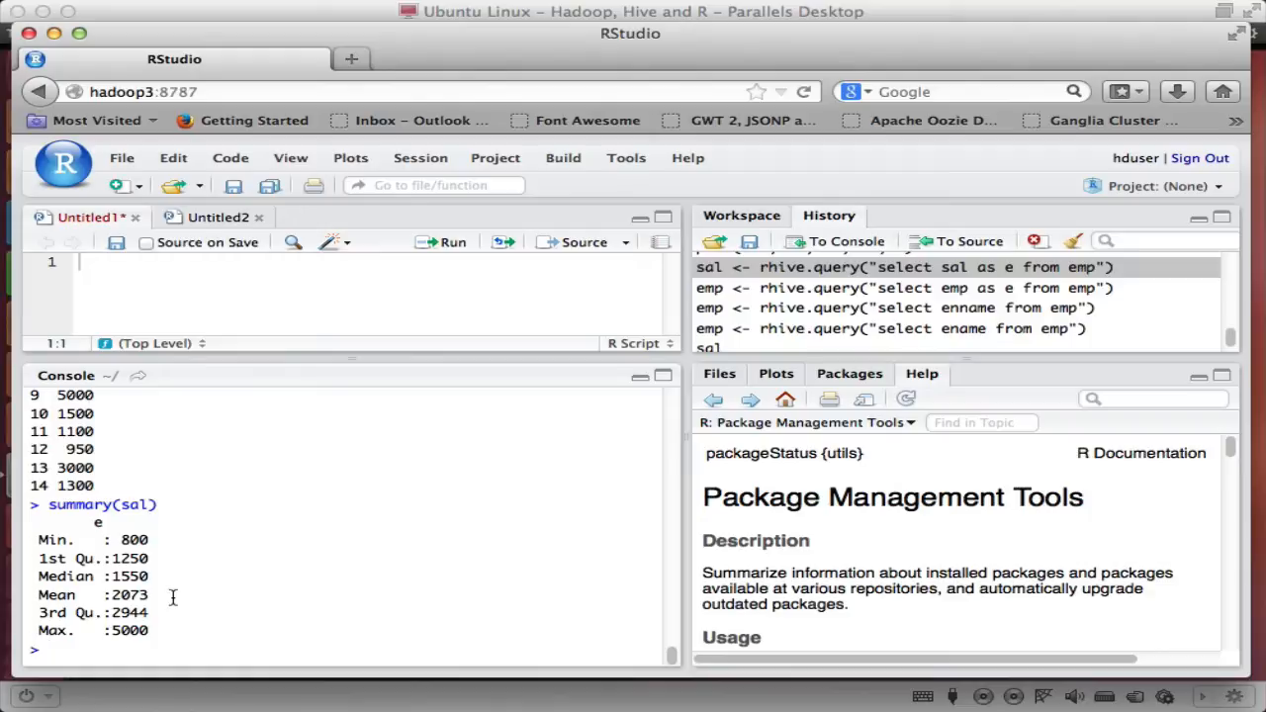
mouse_move(139, 482)
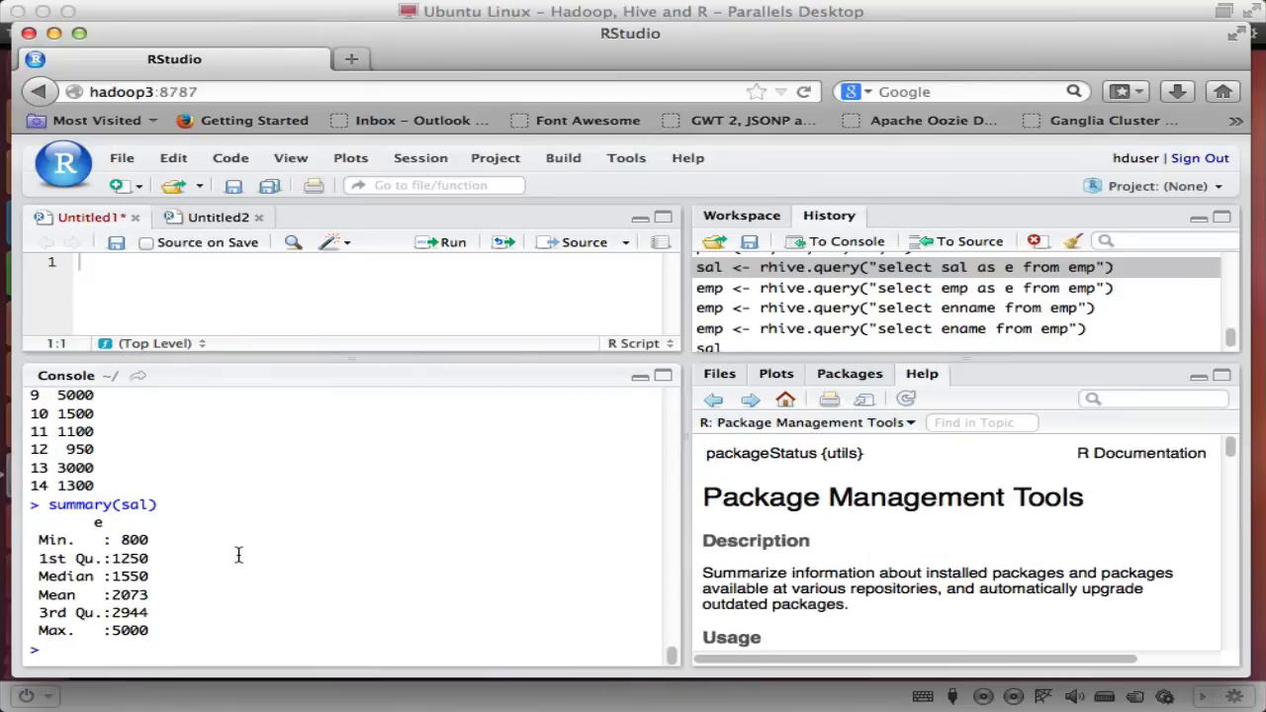
mouse_move(356, 443)
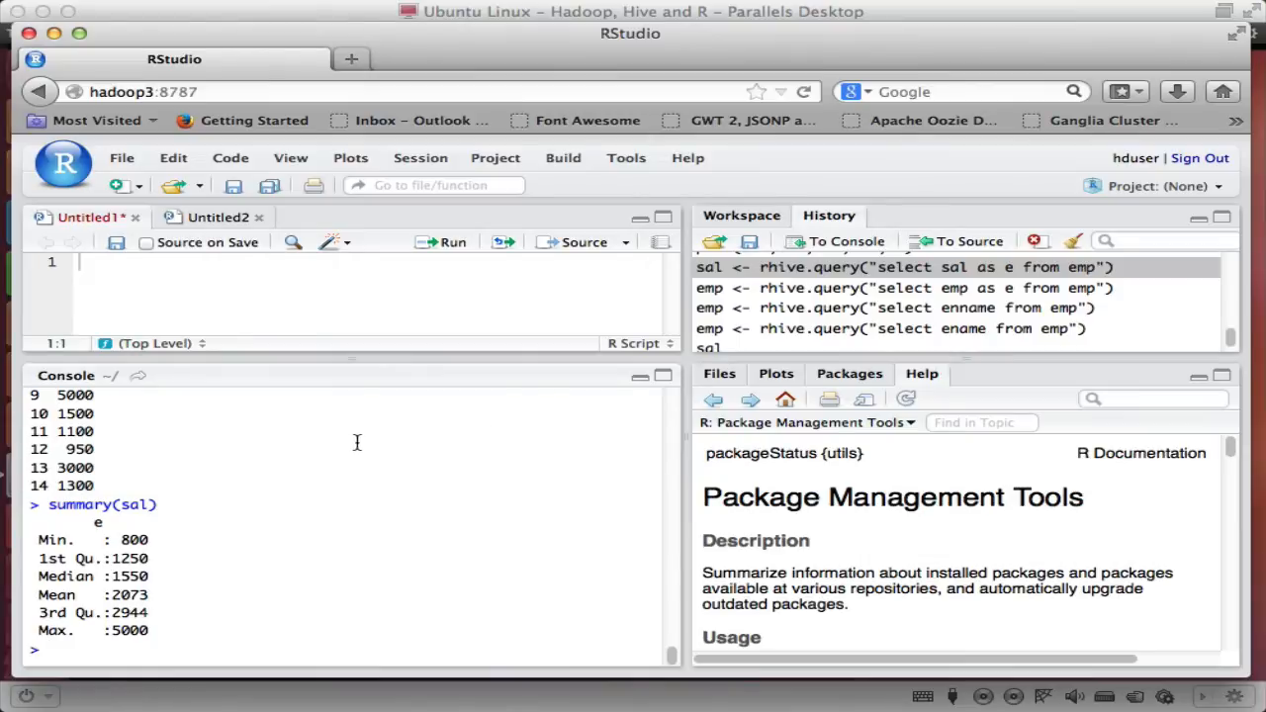
scroll(down, 3)
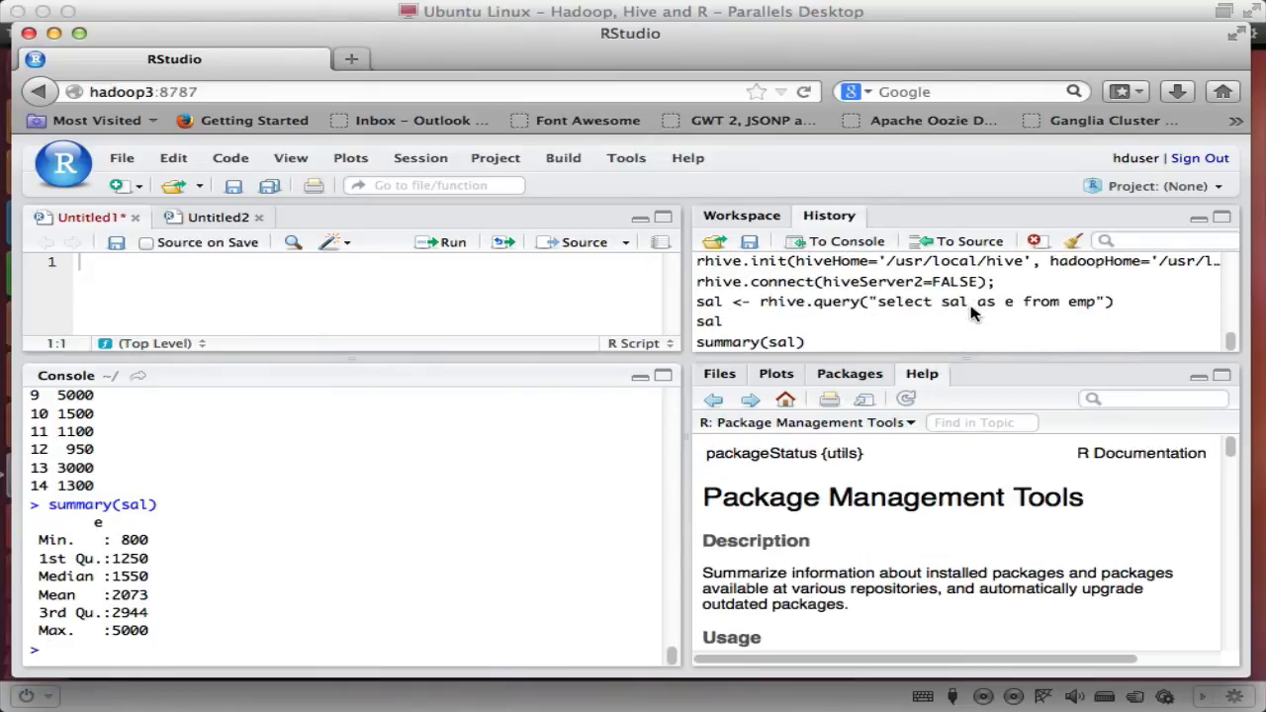
scroll(down, 3)
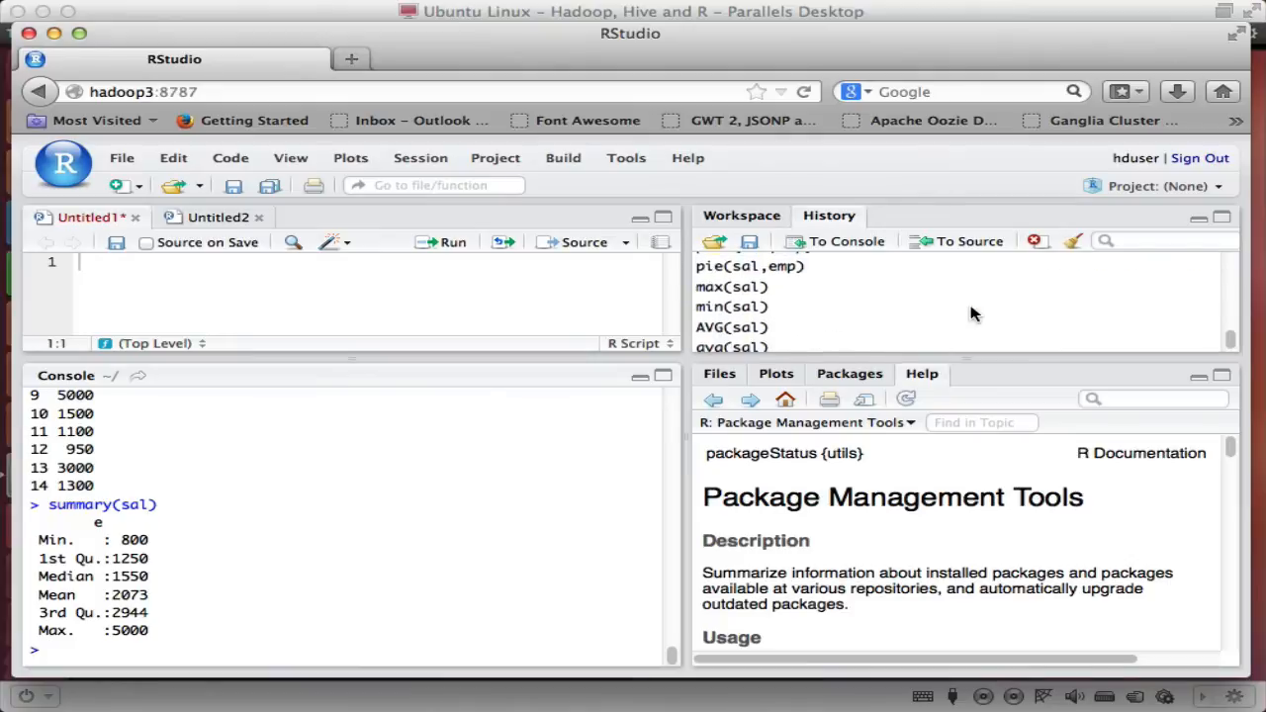
scroll(down, 3)
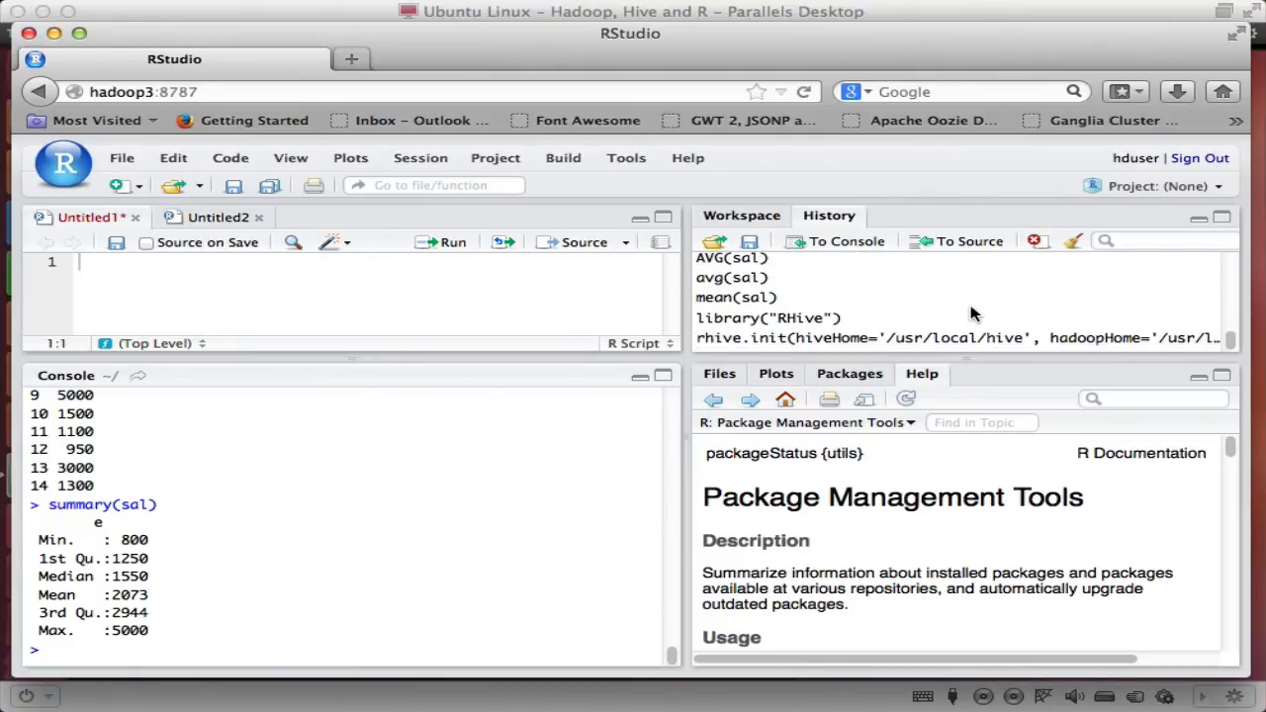
scroll(down, 3)
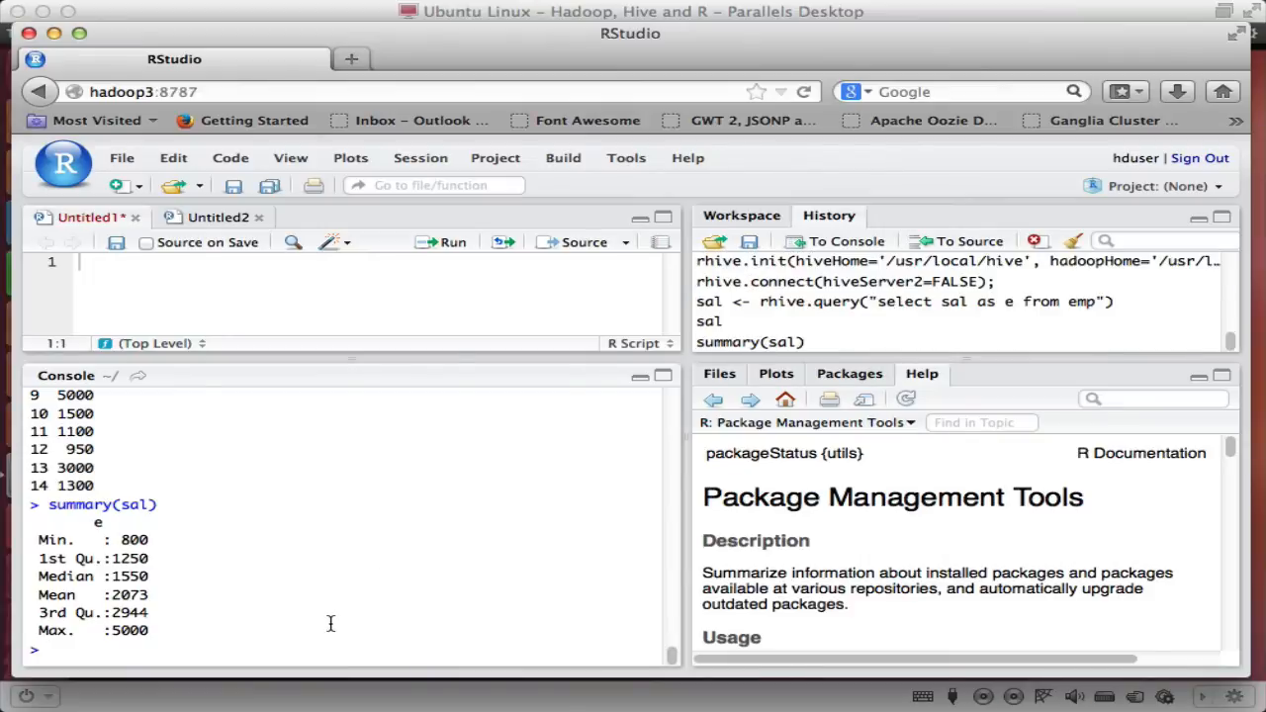
- Draw pie(table(sal)) with slices 800 through 5000 and view it zoomed
text(pie()
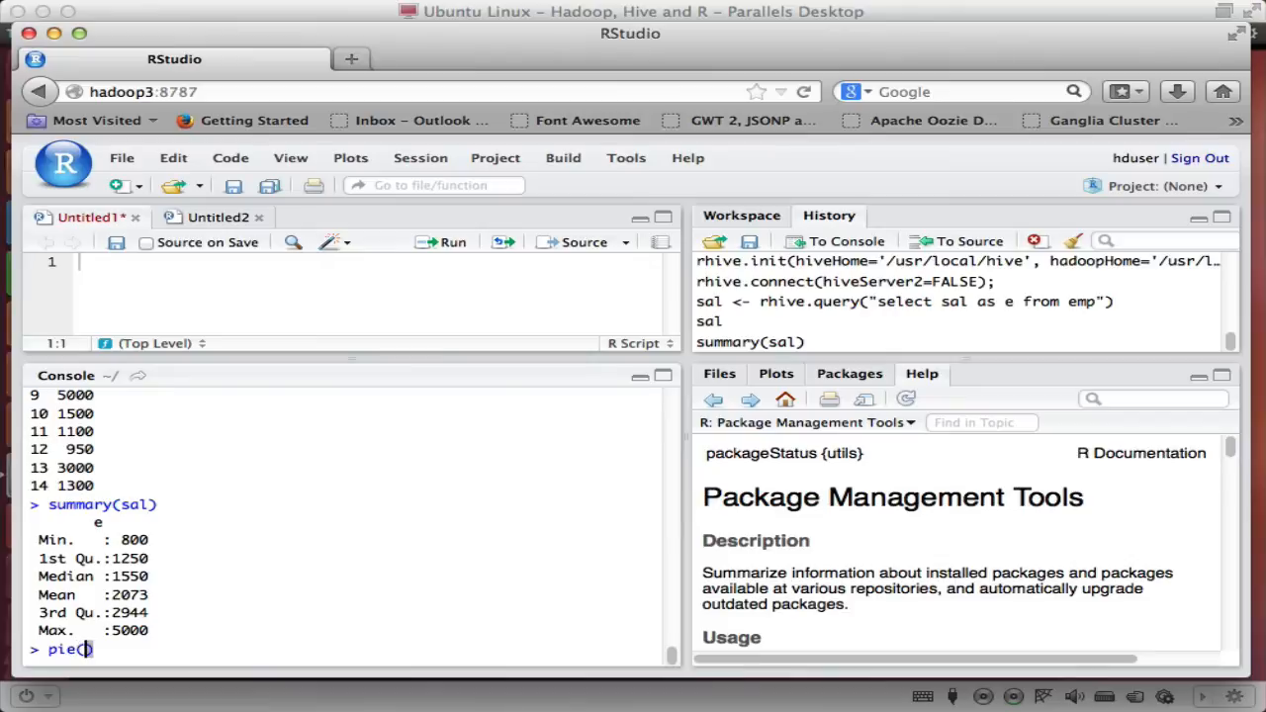
text(table(sal)
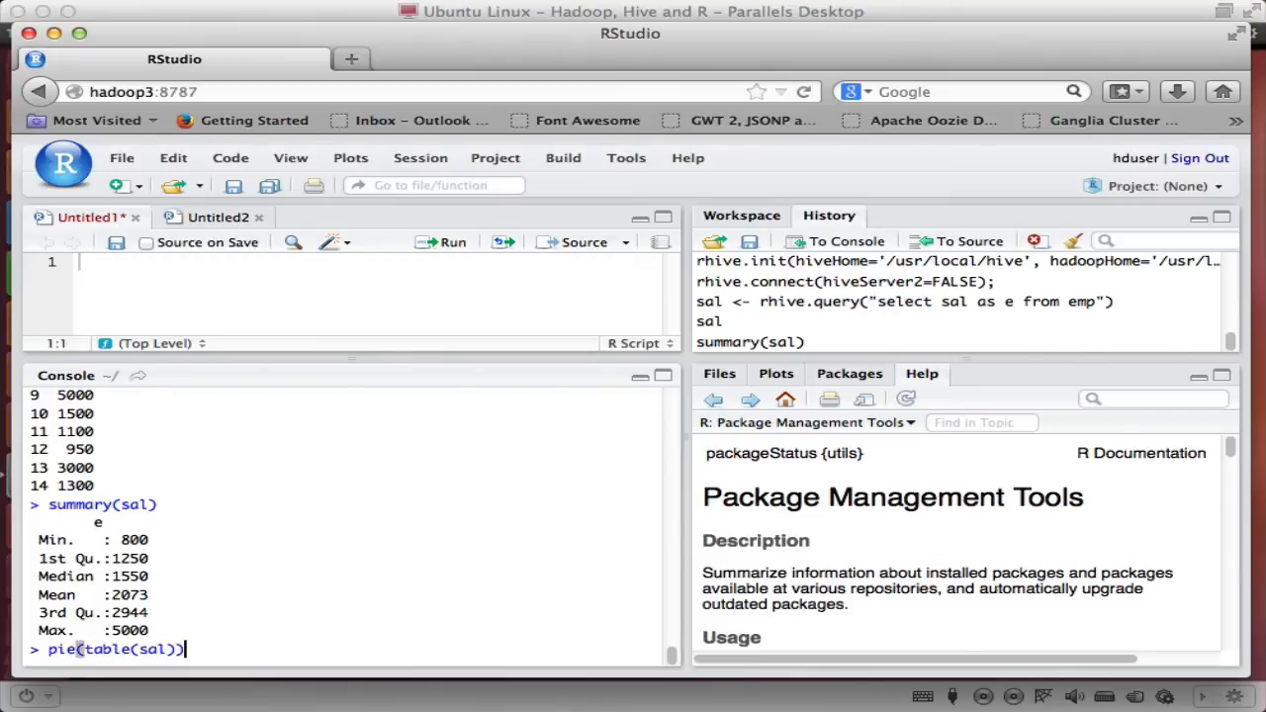
key(Return)
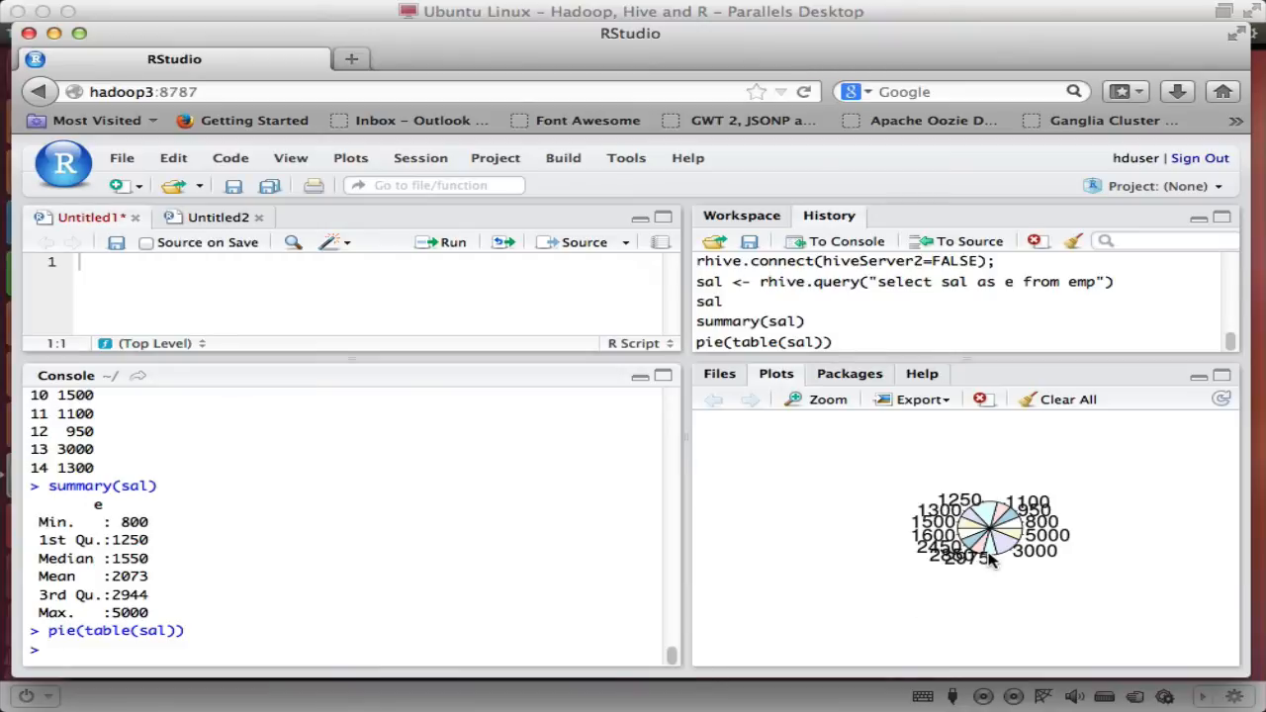
mouse_move(979, 530)
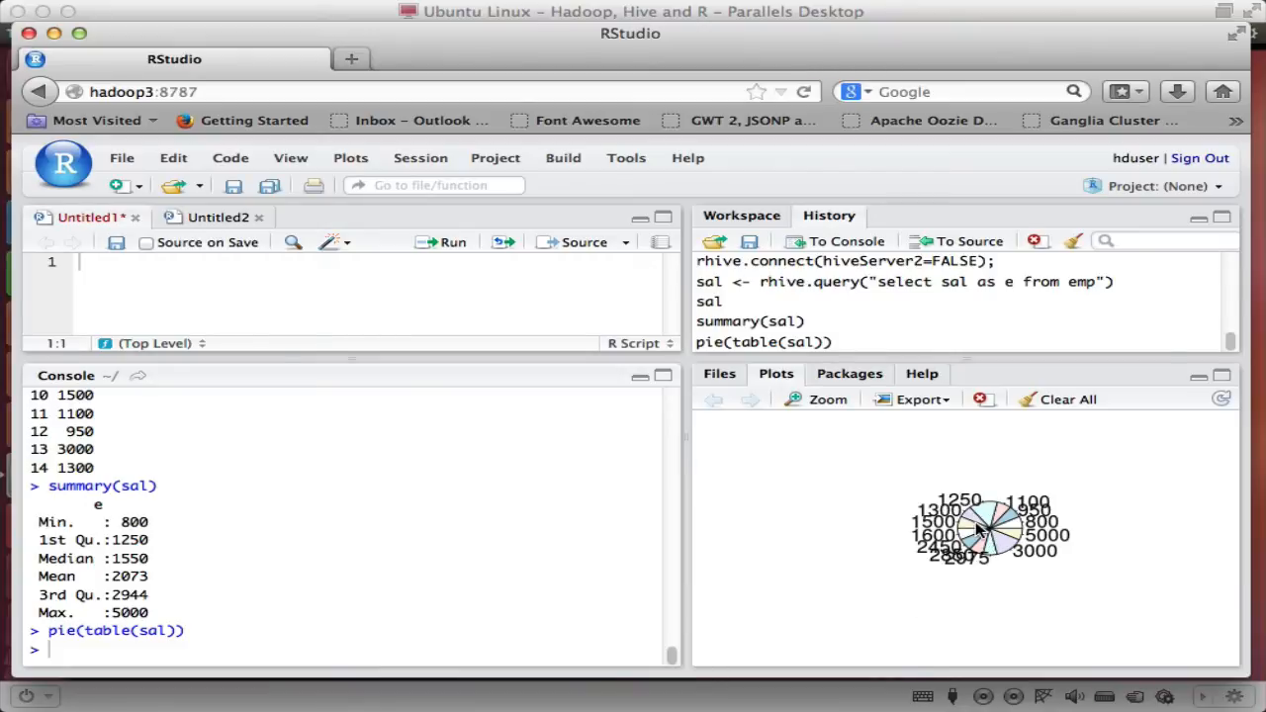
click(817, 399)
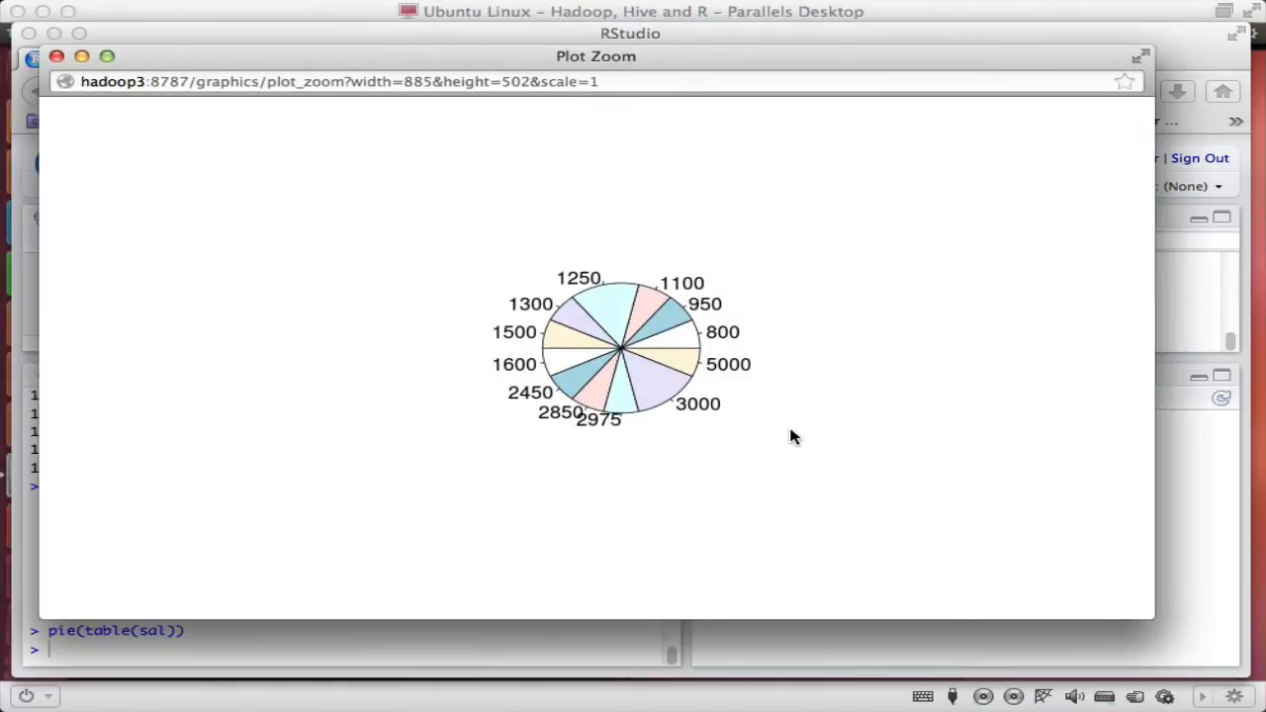
mouse_move(649, 380)
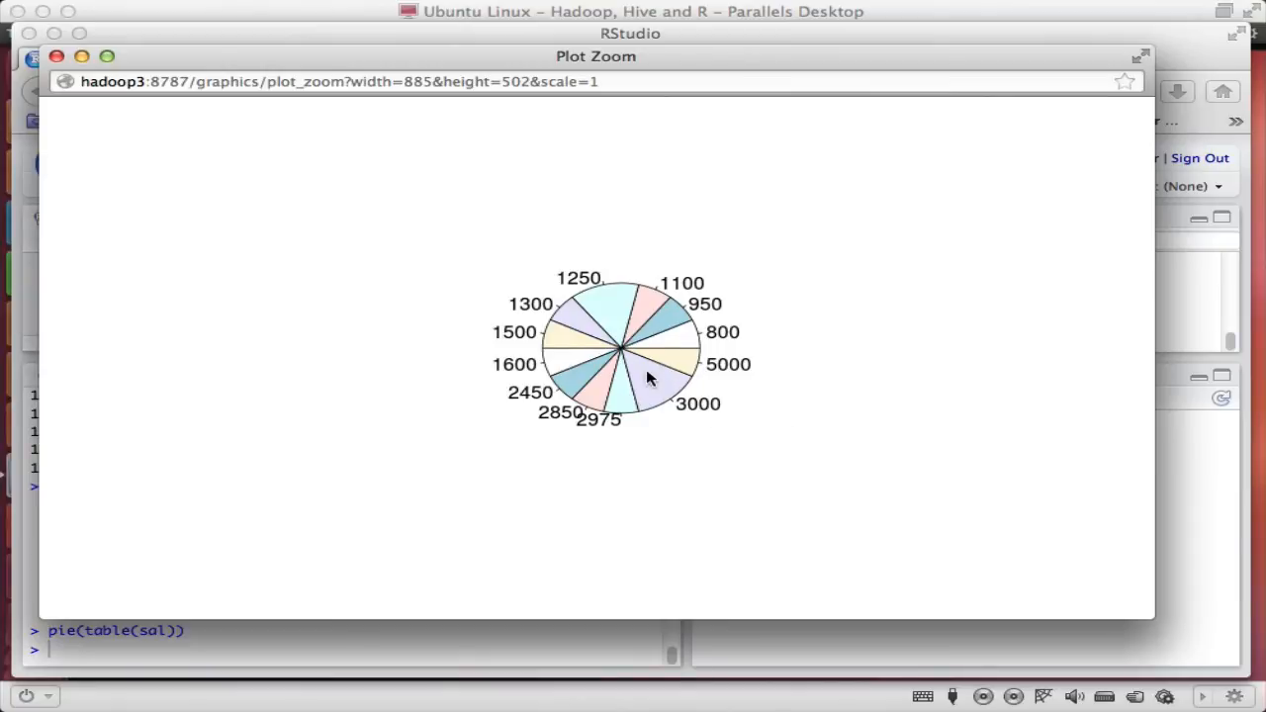
mouse_move(580, 297)
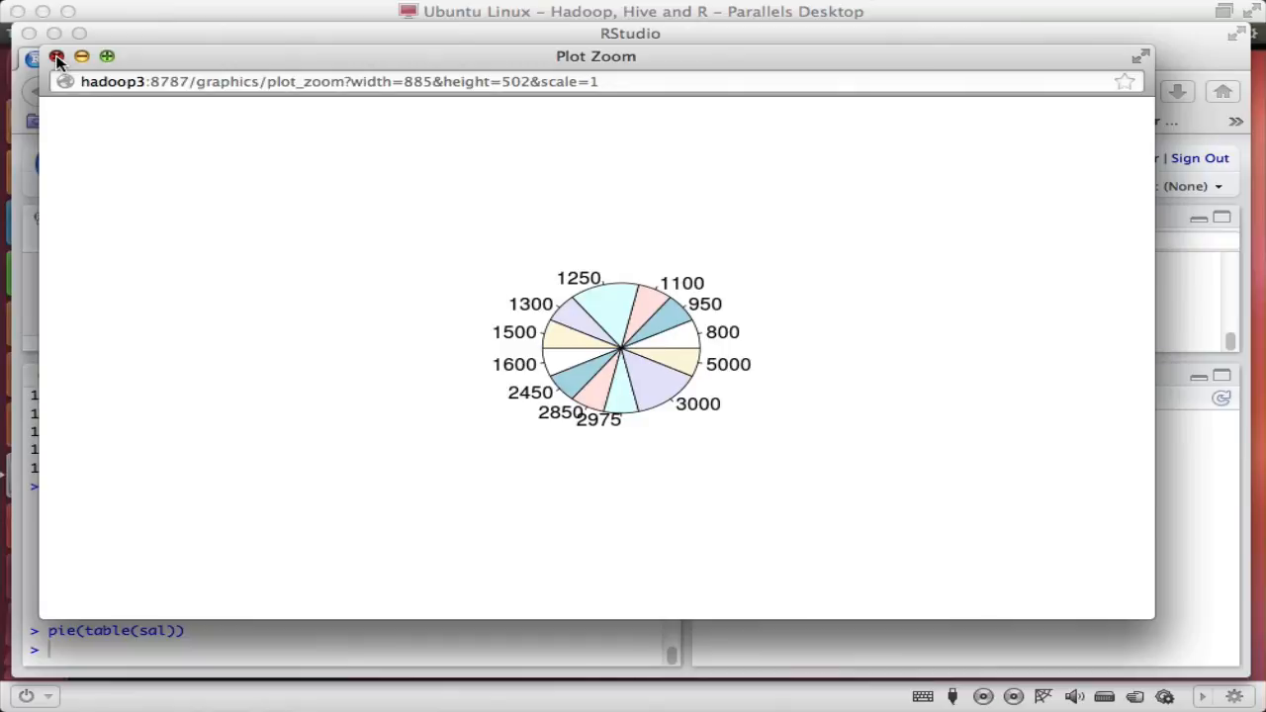
click(55, 56)
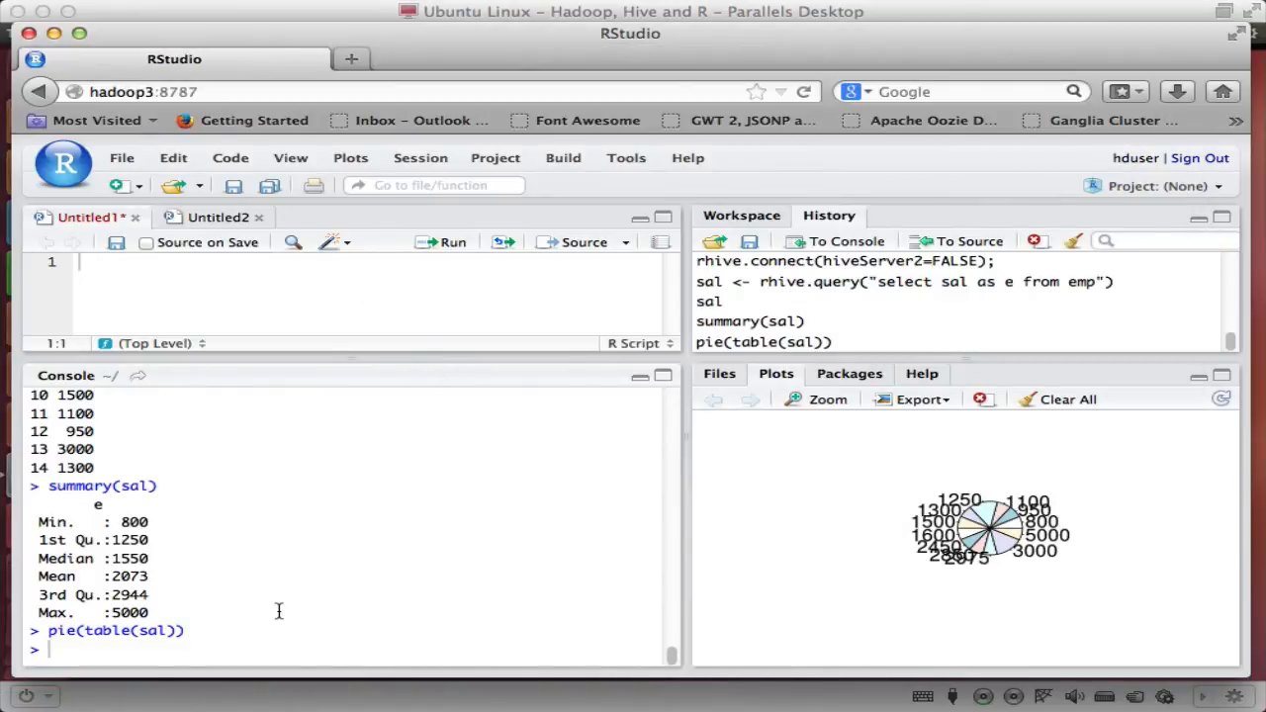
mouse_move(299, 594)
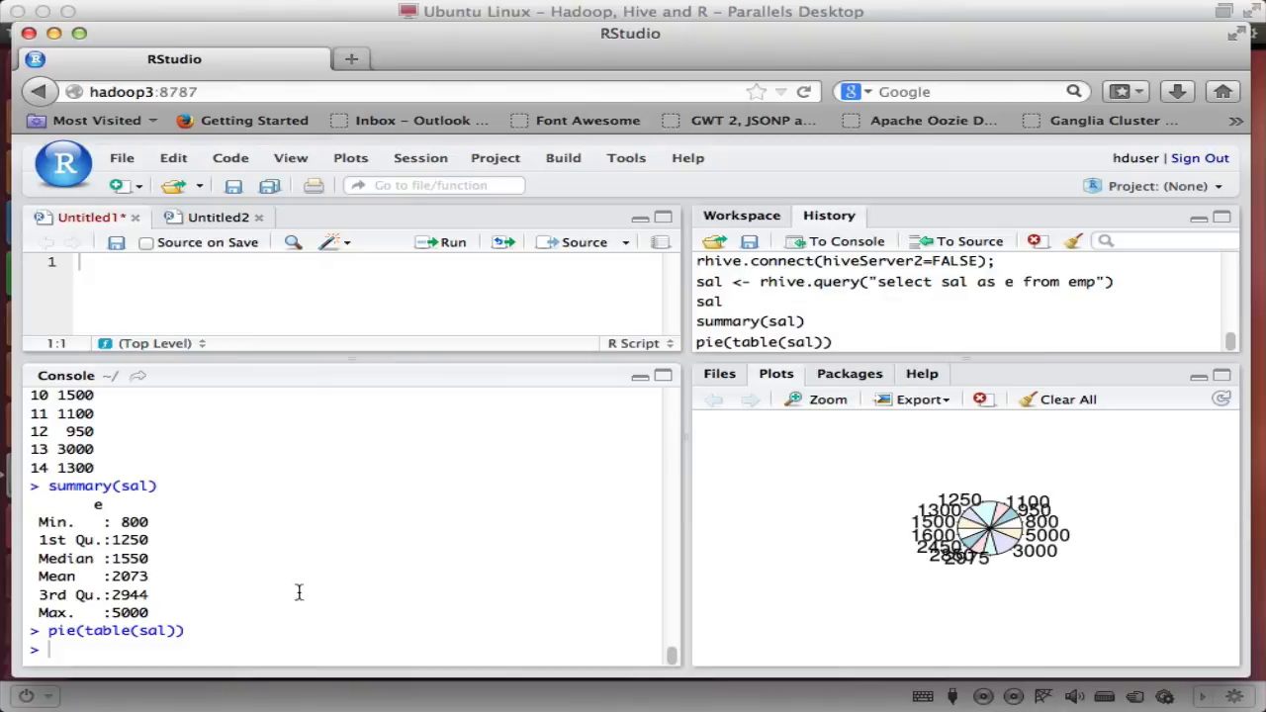
mouse_move(383, 514)
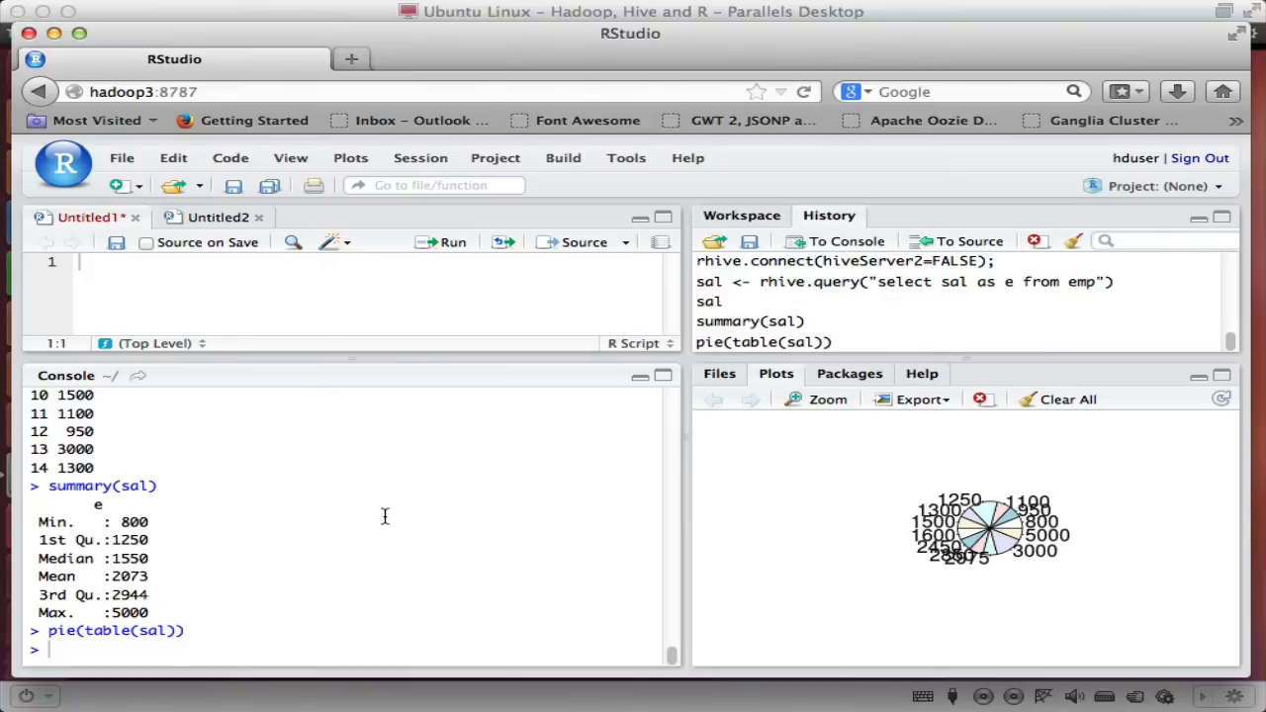
mouse_move(358, 590)
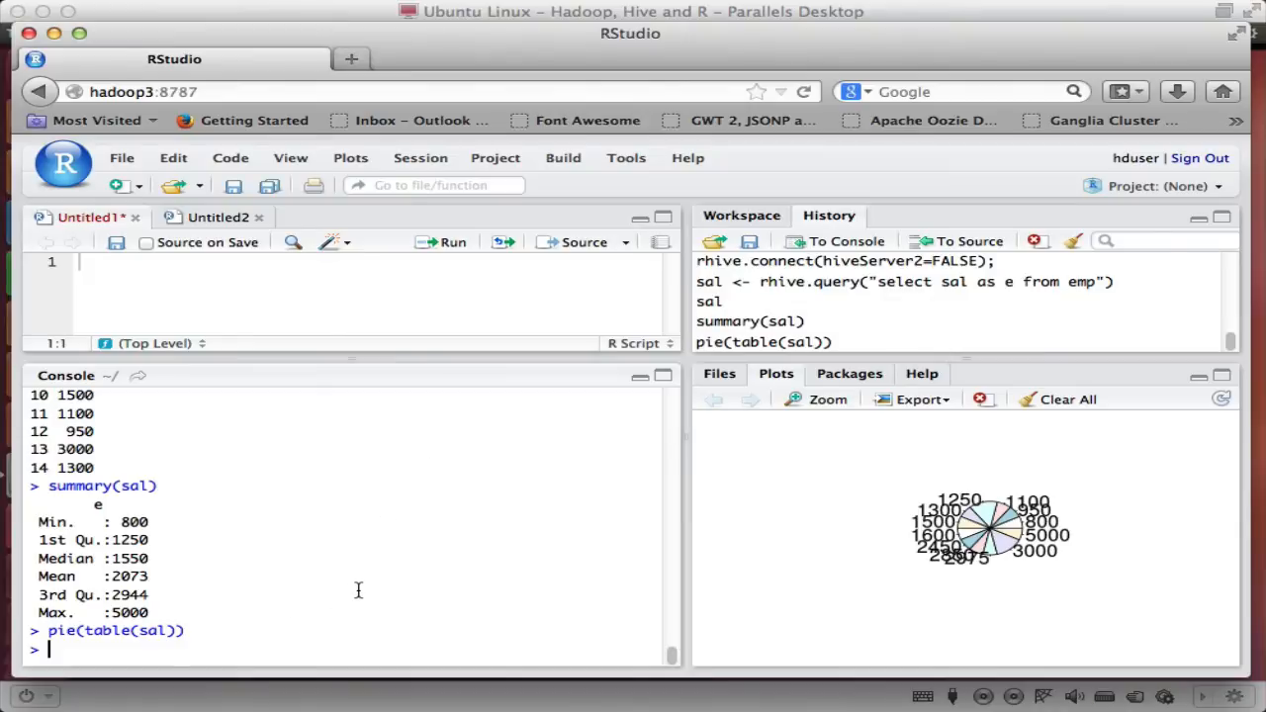
- Run all <- rhive.query("select * as e from emp") to fetch every emp column
text(sal <- rhive.query("select sal as e from emp"))
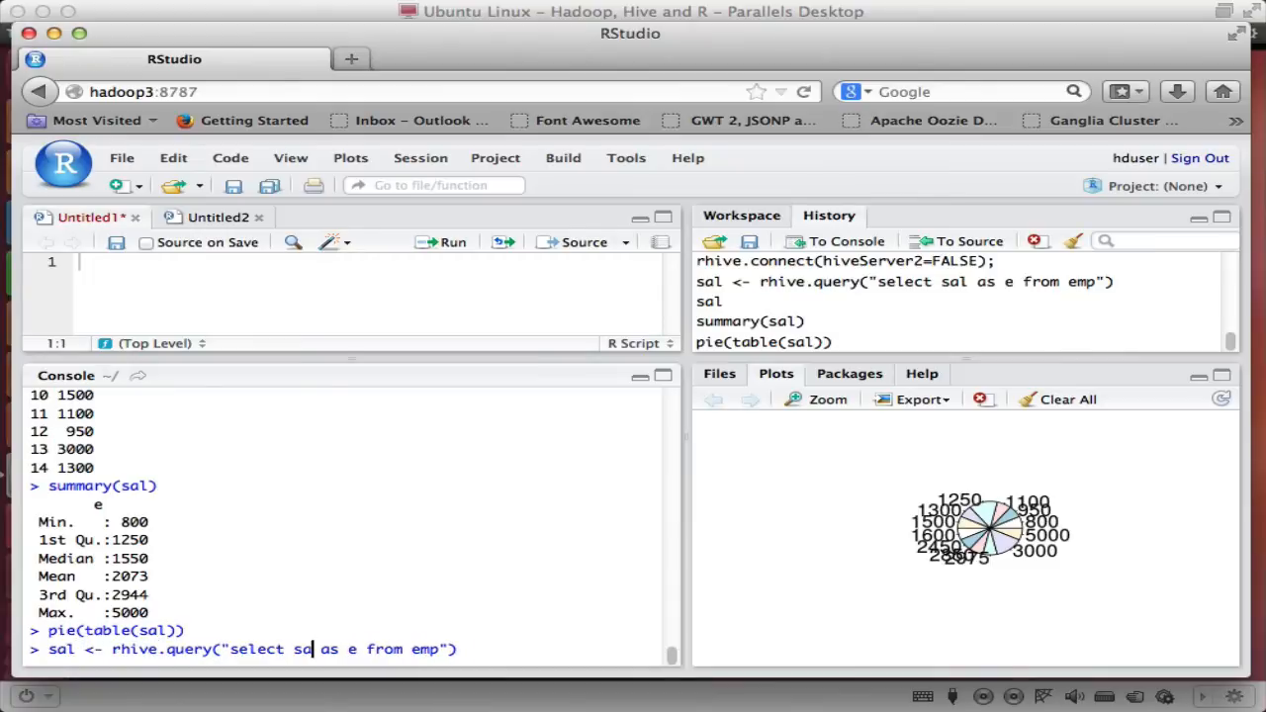
text(*)
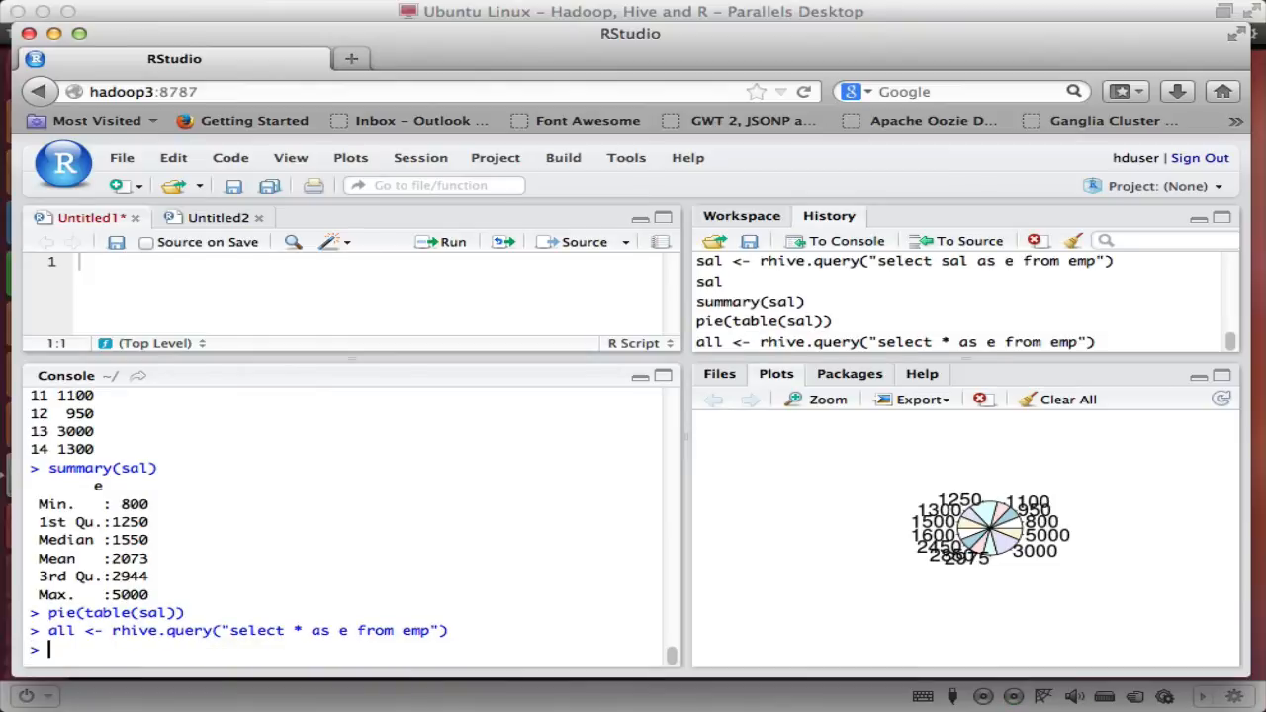
- Run summary(all) and read the per-column counts, salary and commission statistics
text(su)
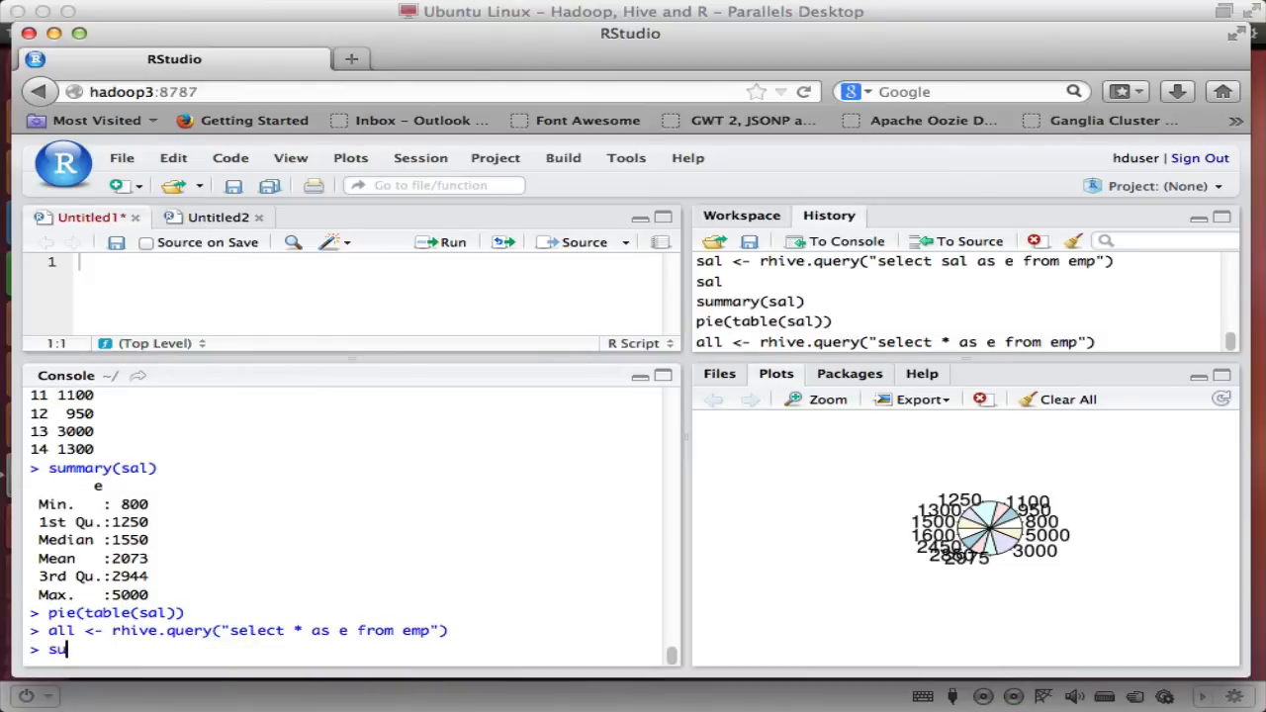
text(mmary)
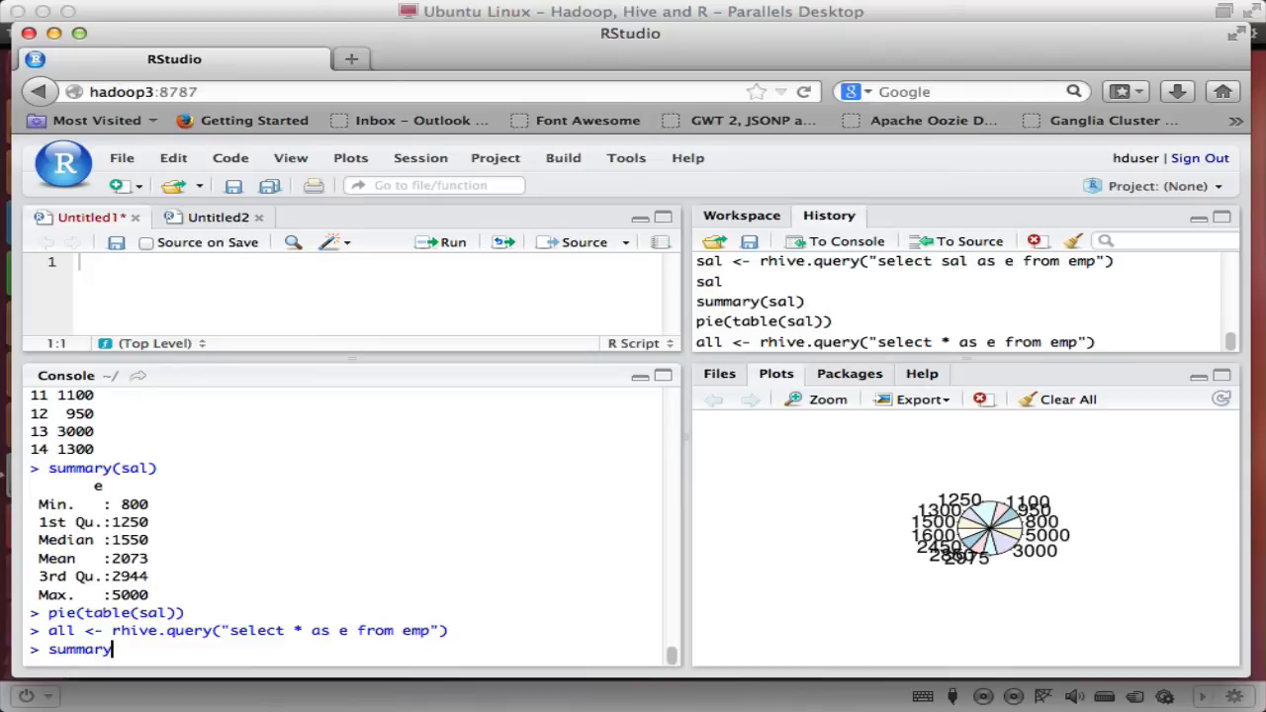
key(Return)
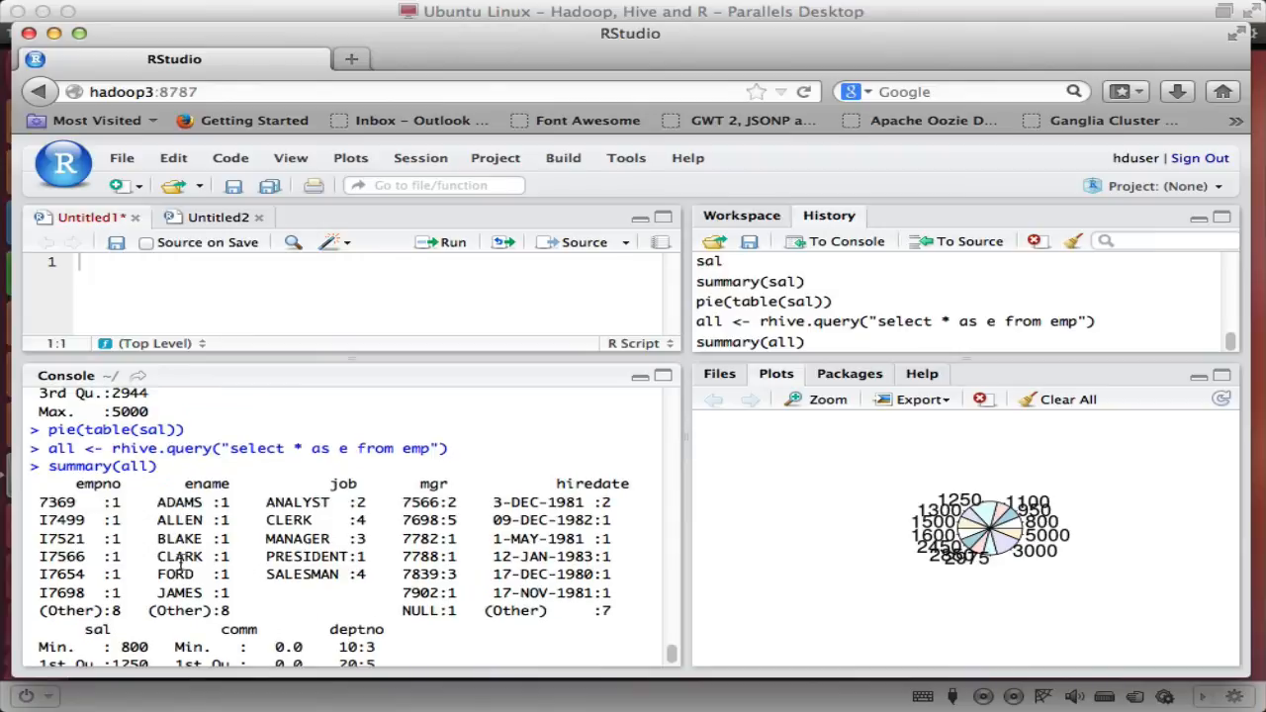
scroll(down, 3)
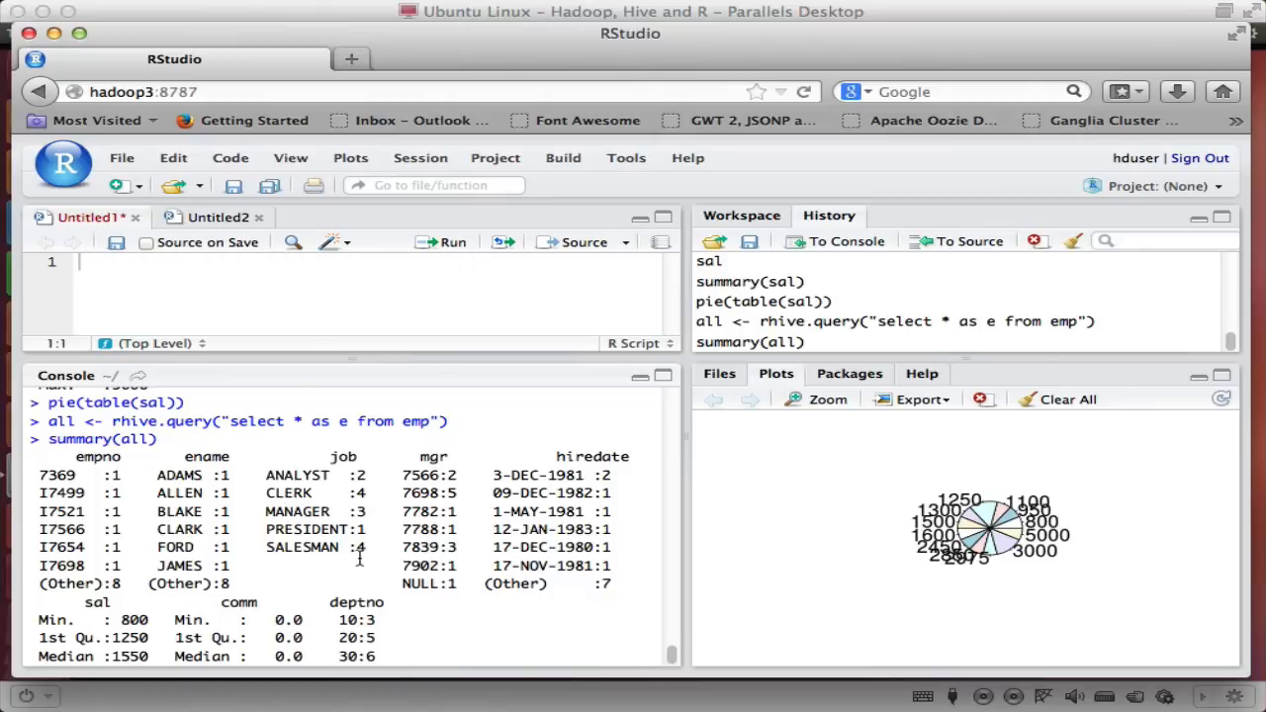
mouse_move(451, 495)
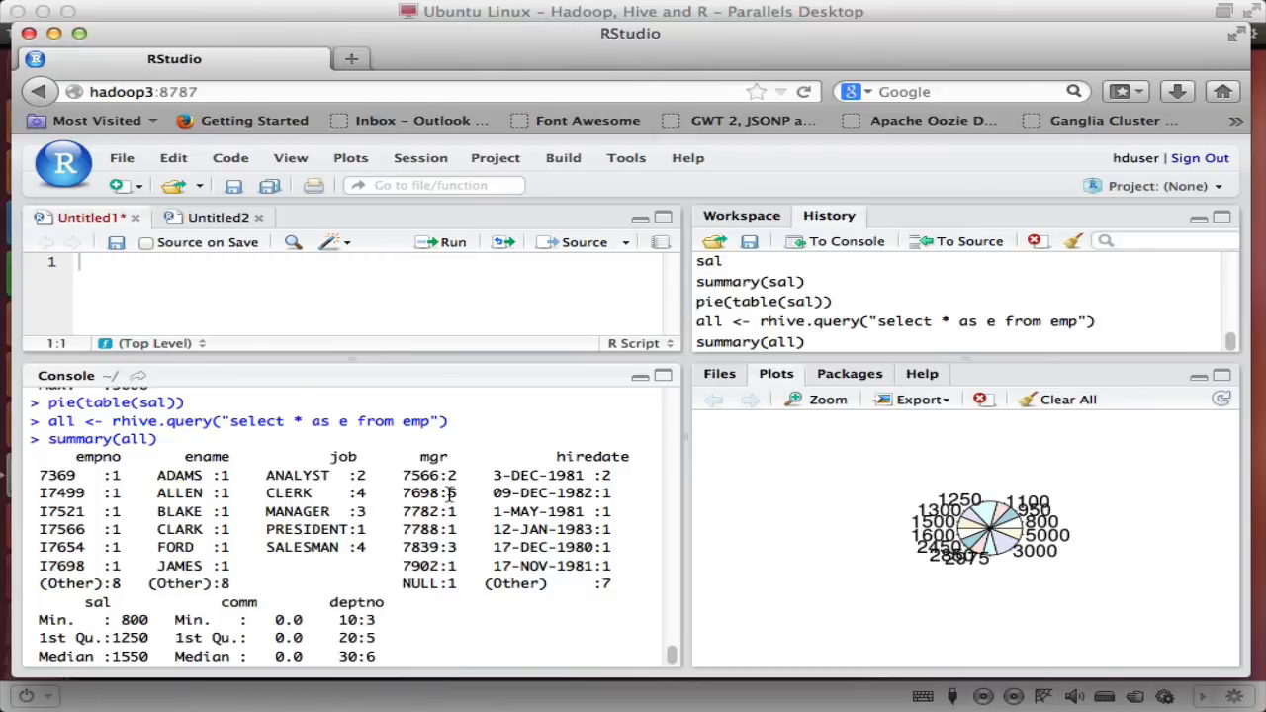
scroll(down, 3)
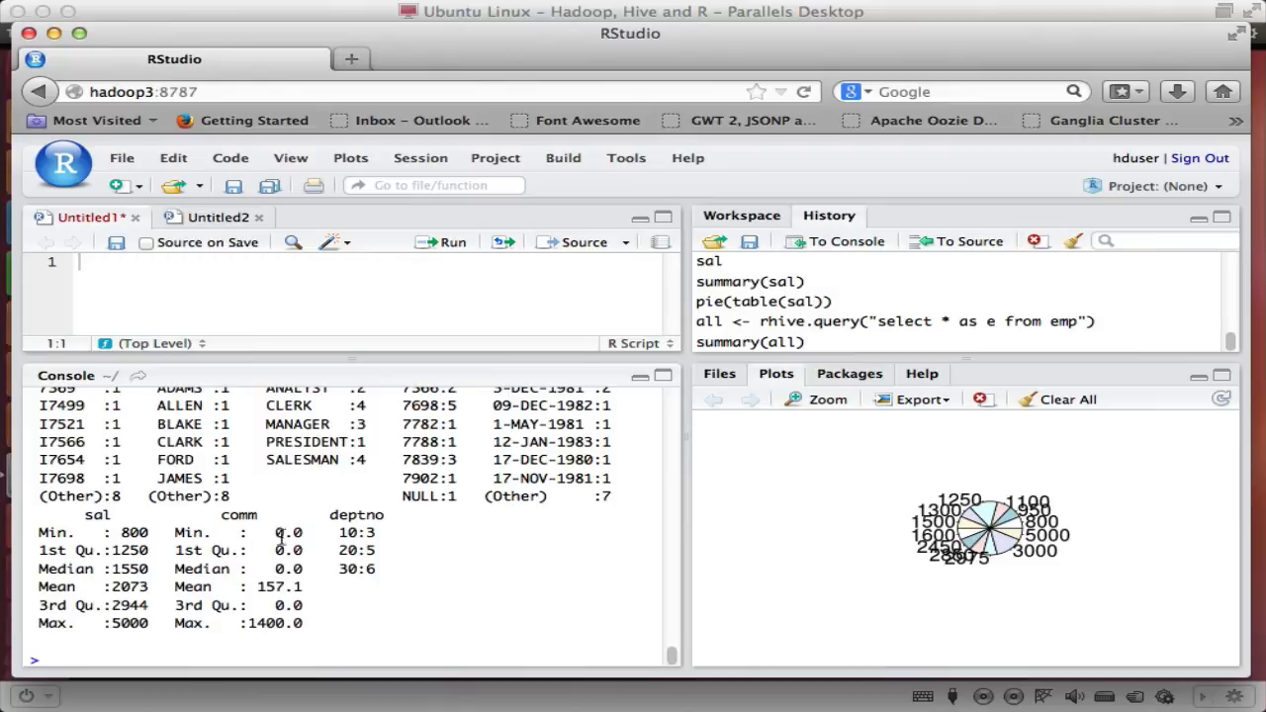
mouse_move(253, 585)
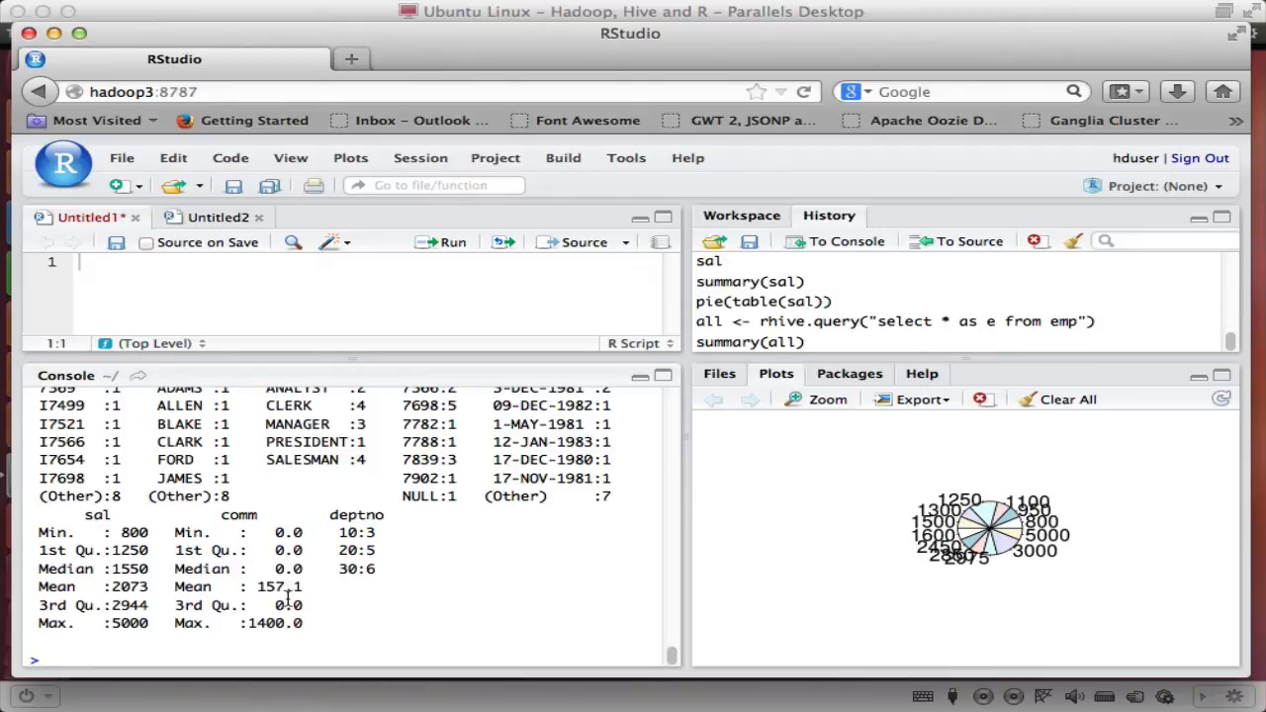
mouse_move(356, 581)
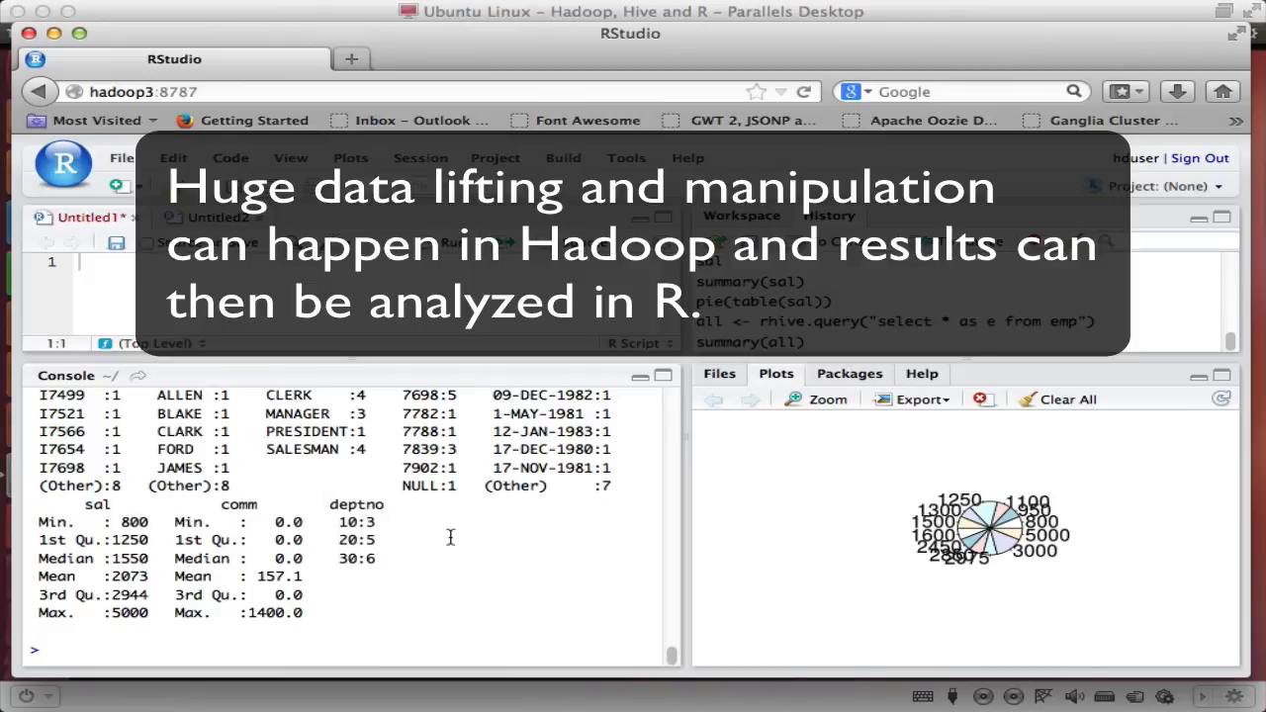
mouse_move(609, 534)
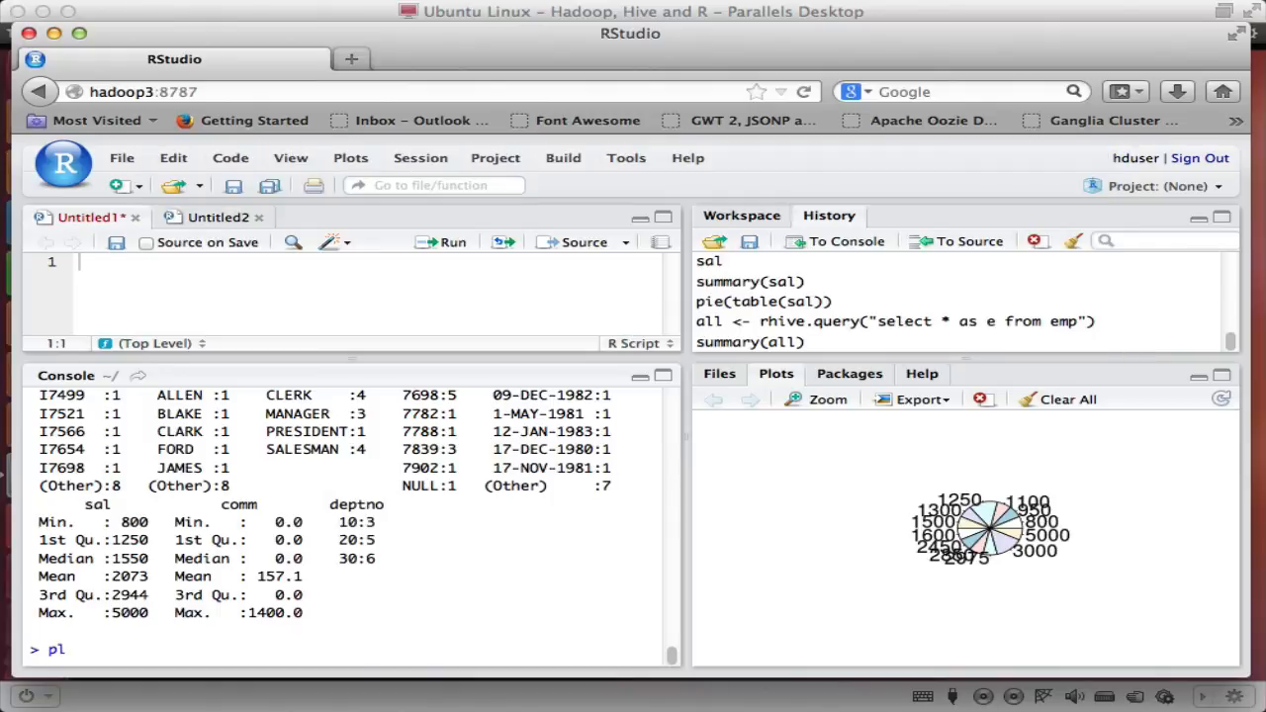
- Run plot(all) to draw a scatterplot matrix of every emp column and zoom it
text(ot)
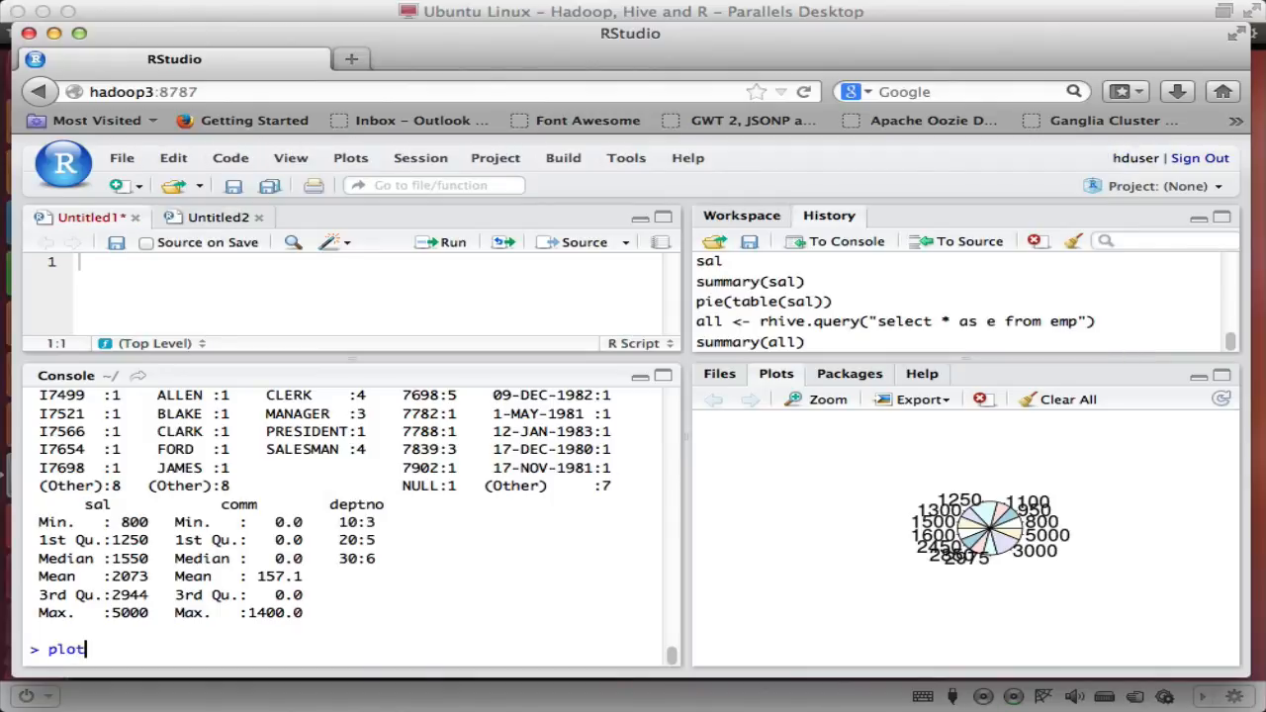
text(()
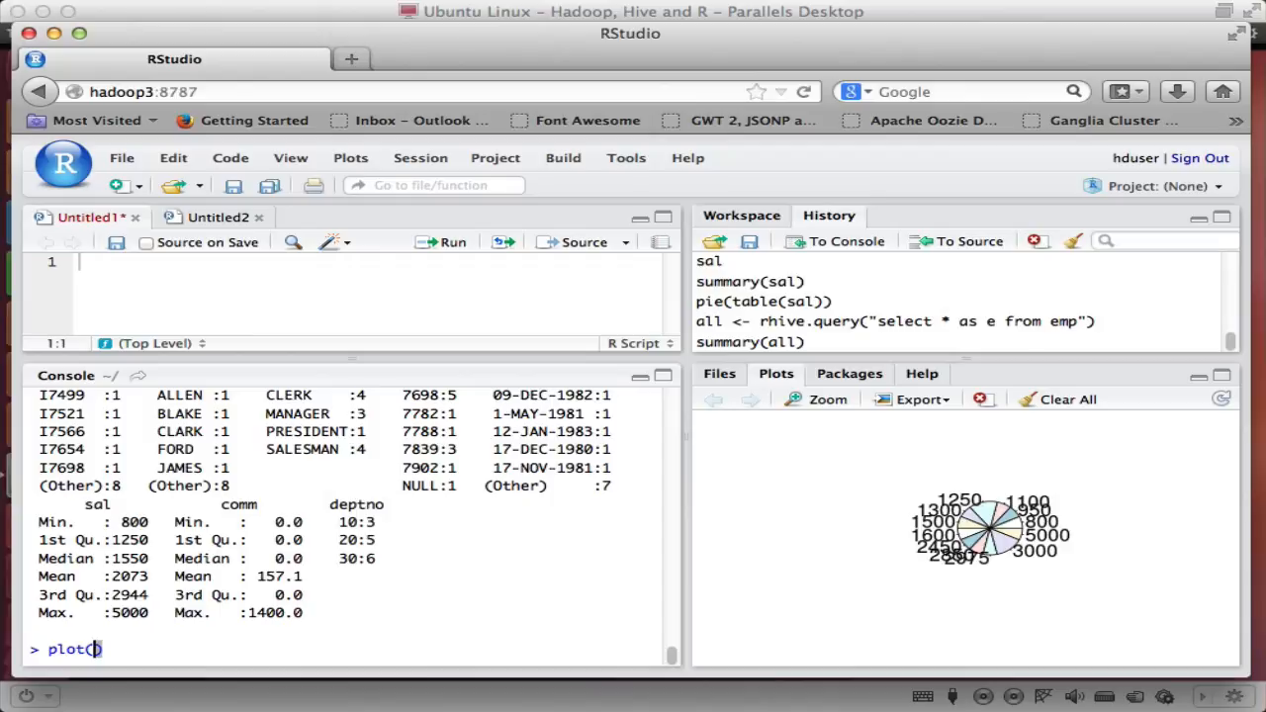
key(Return)
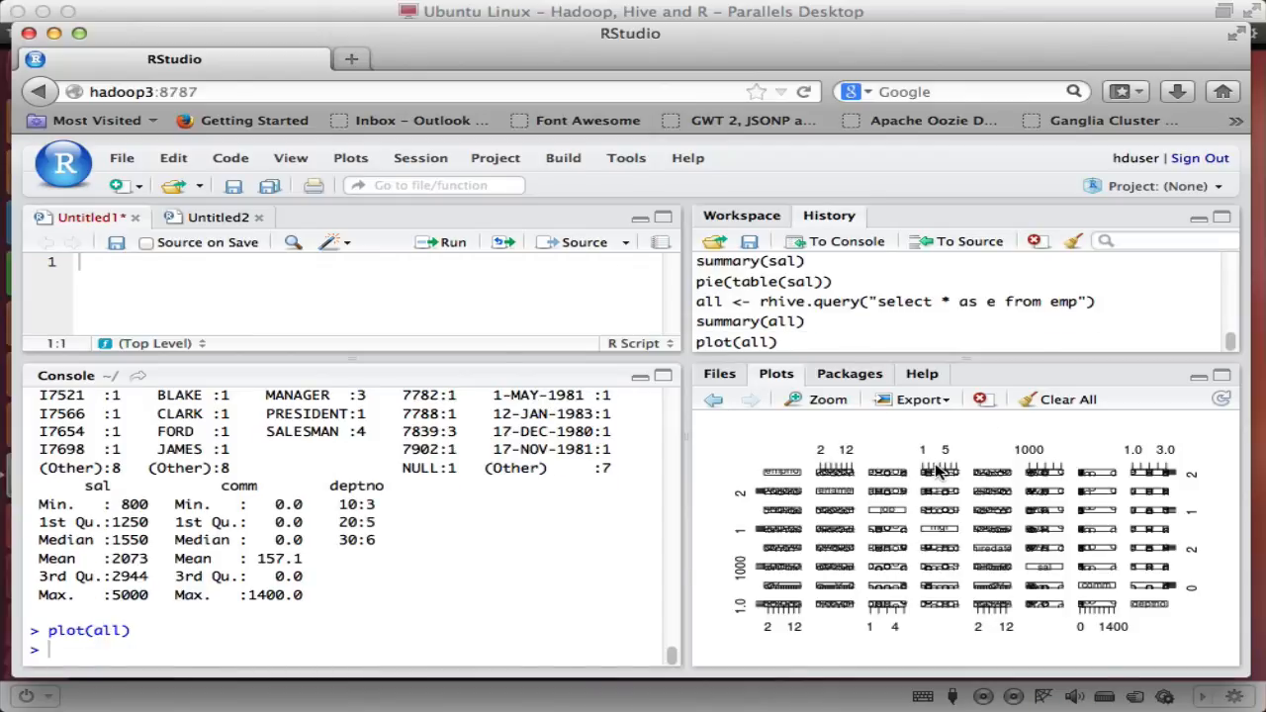
click(815, 400)
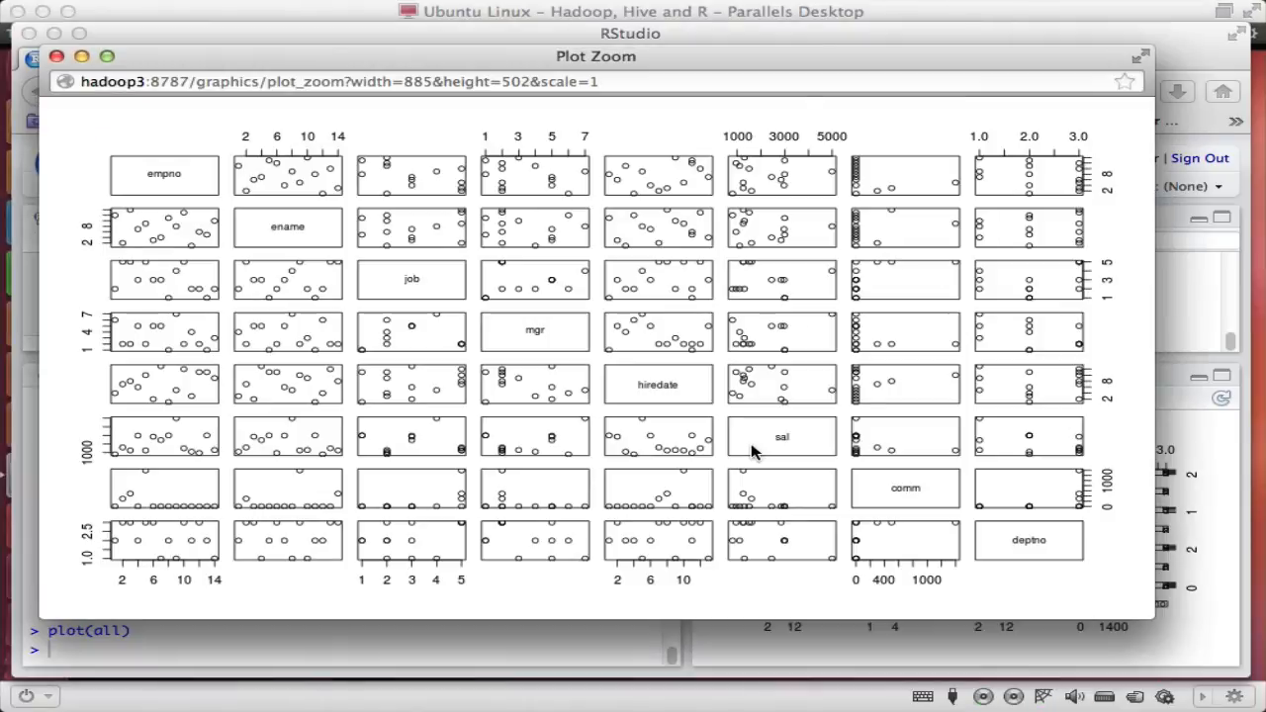